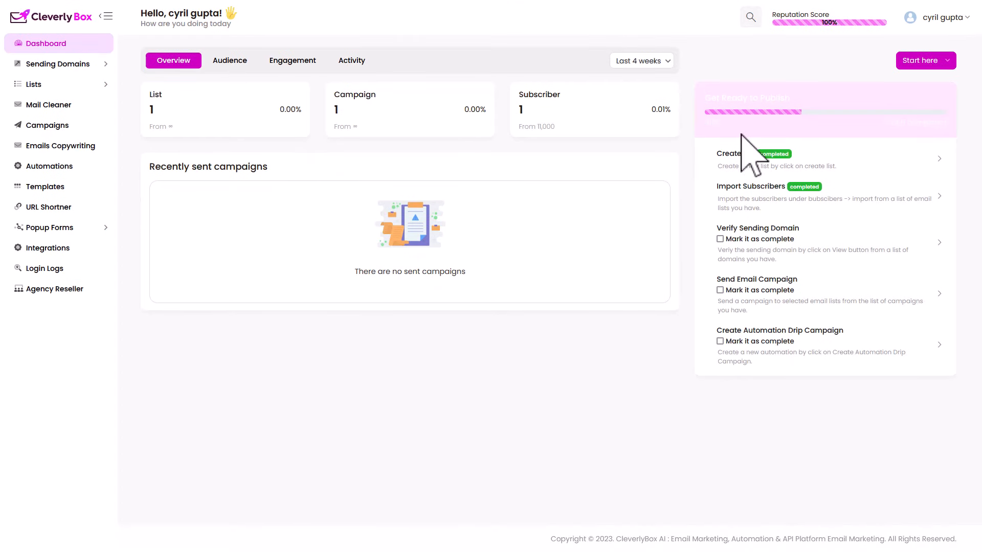
pyautogui.moveTo(632, 248)
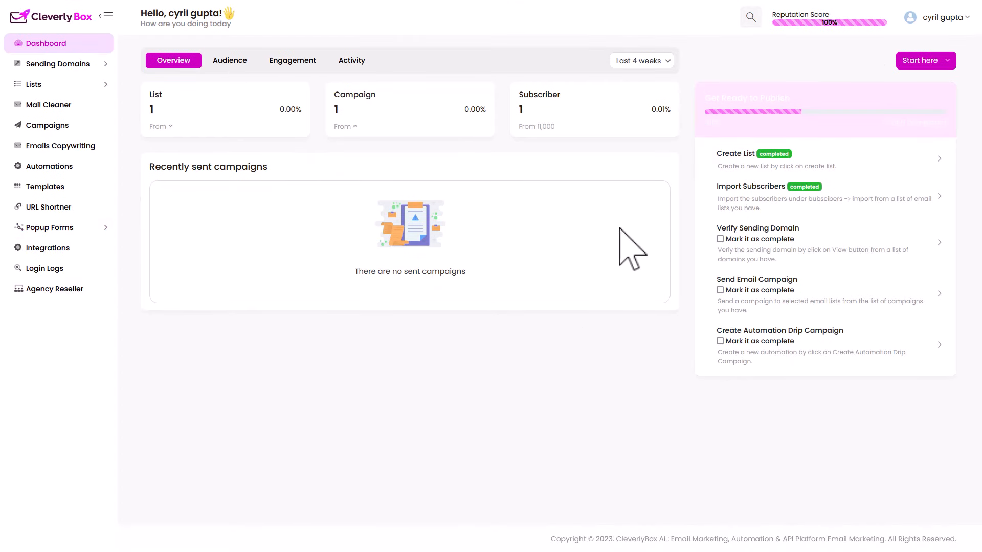
pyautogui.moveTo(417, 316)
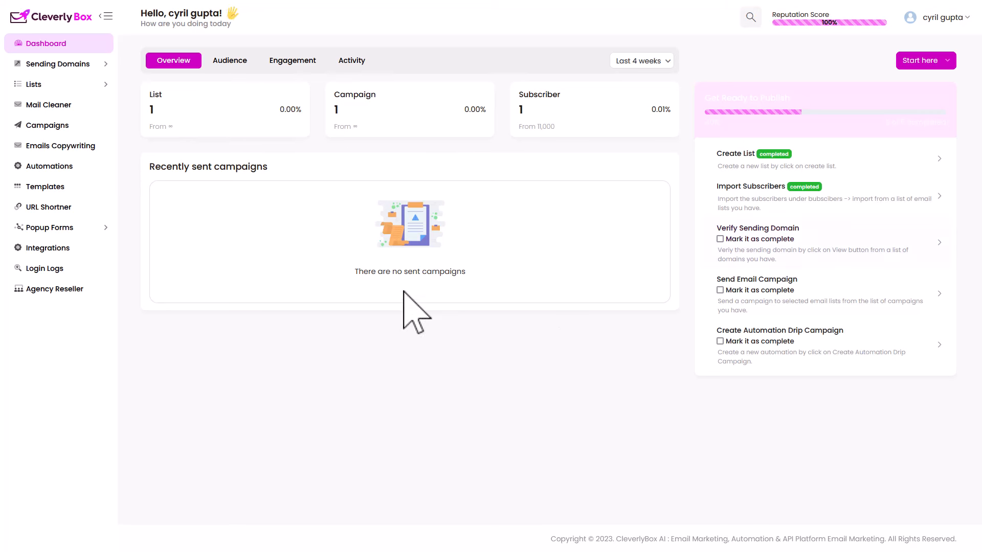
pyautogui.moveTo(484, 466)
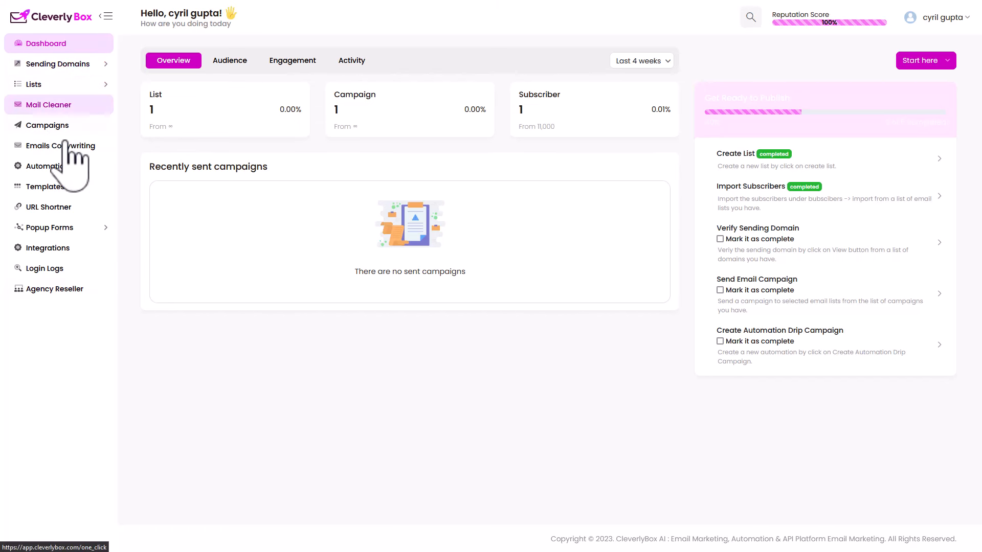
pyautogui.moveTo(114, 362)
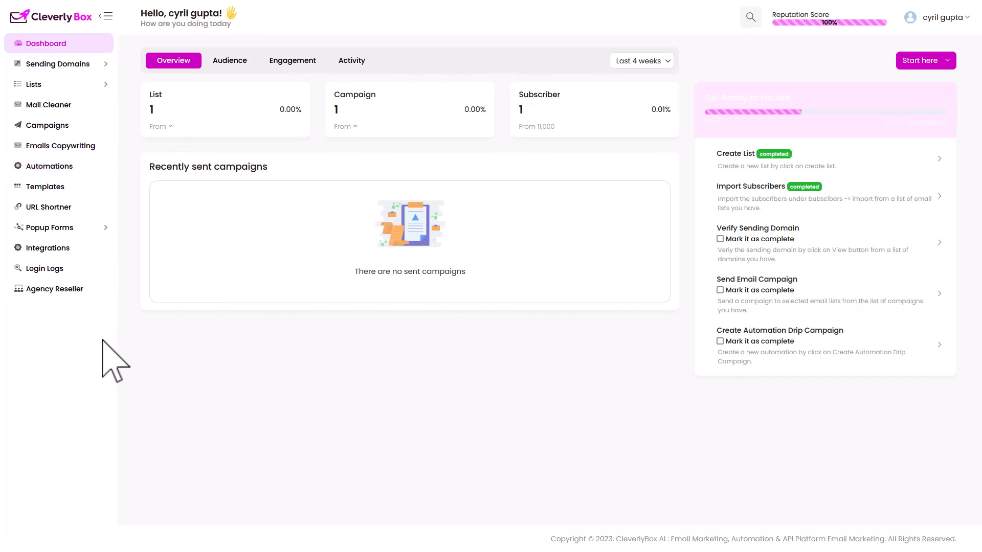
pyautogui.moveTo(308, 343)
pyautogui.write('Y')
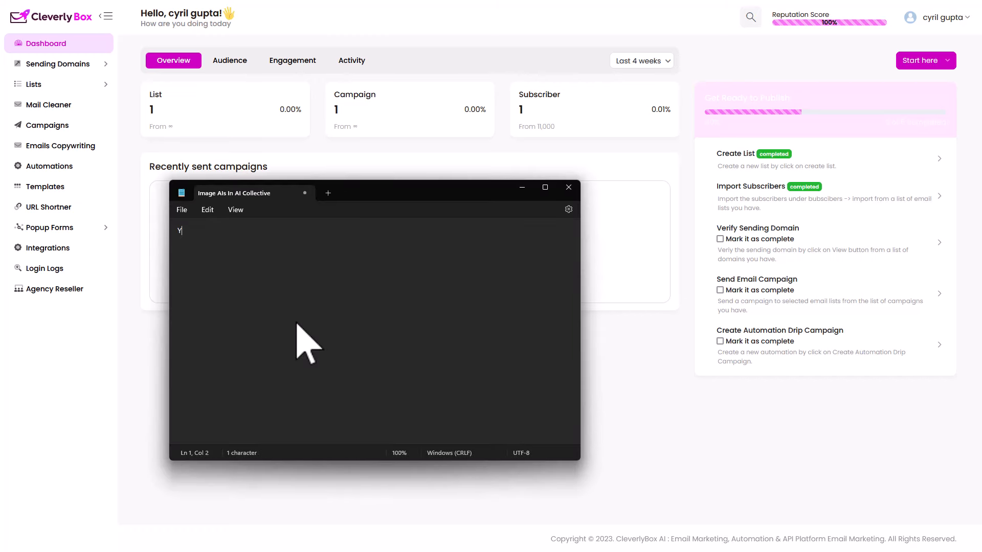
# Type the note 'No need of any smtp' in Notepad.
pyautogui.write('No eed')
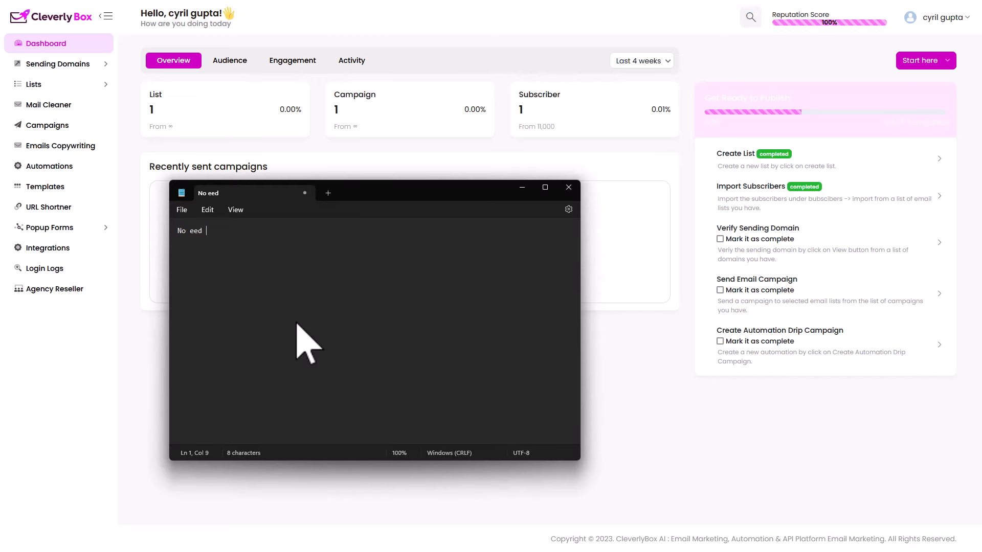
pyautogui.write('need of any s')
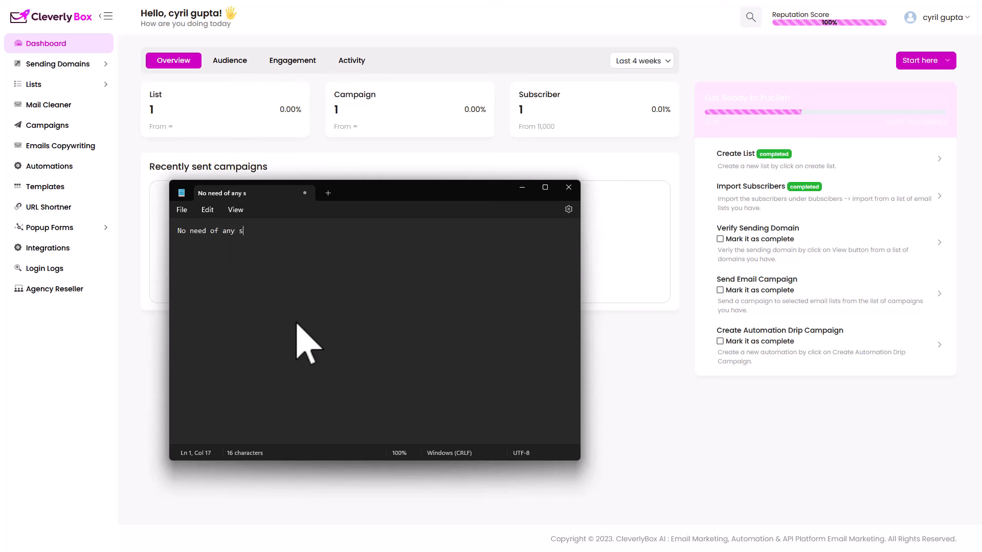
pyautogui.write('mtp')
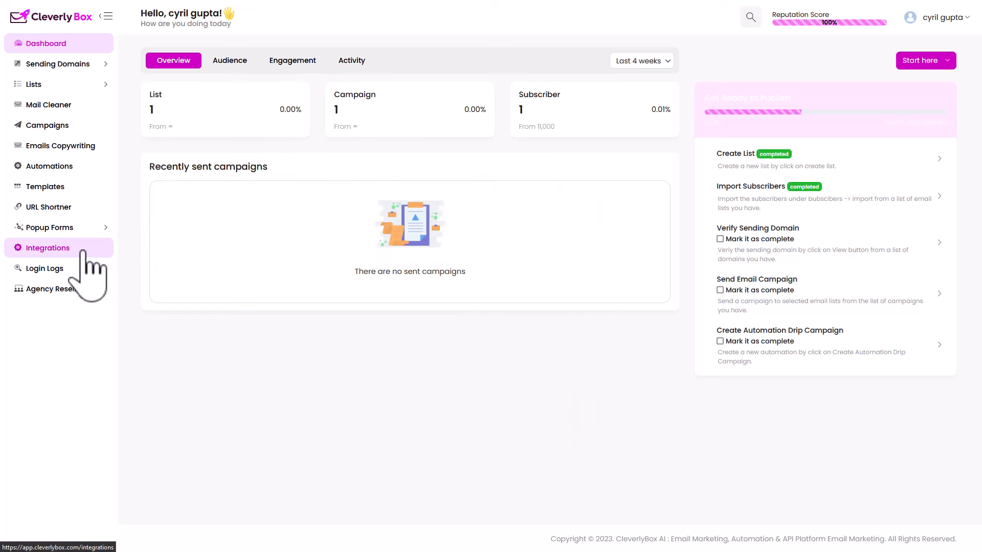
# Open the sending domains list and the action menus for royalstock.cloud and blogisites.in.
pyautogui.click(57, 64)
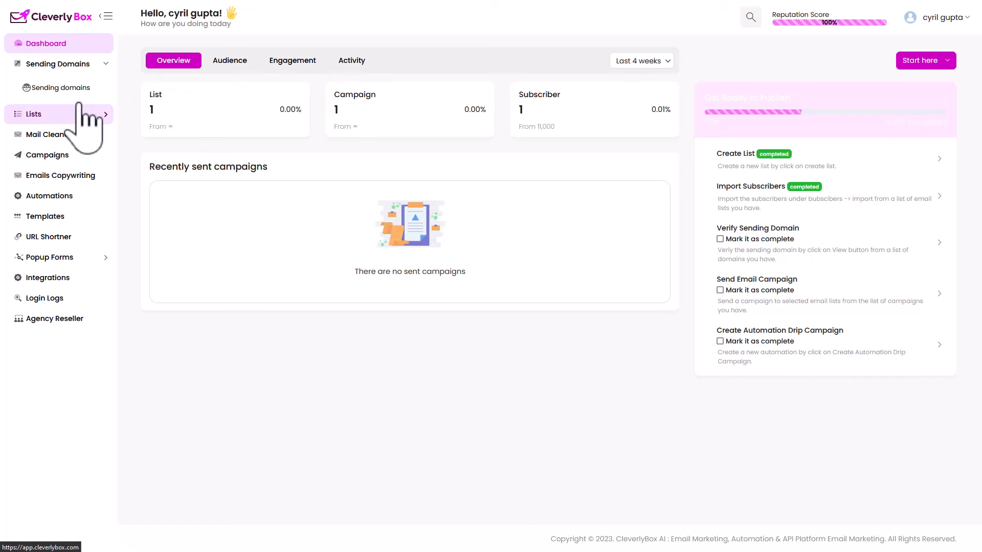
pyautogui.click(62, 87)
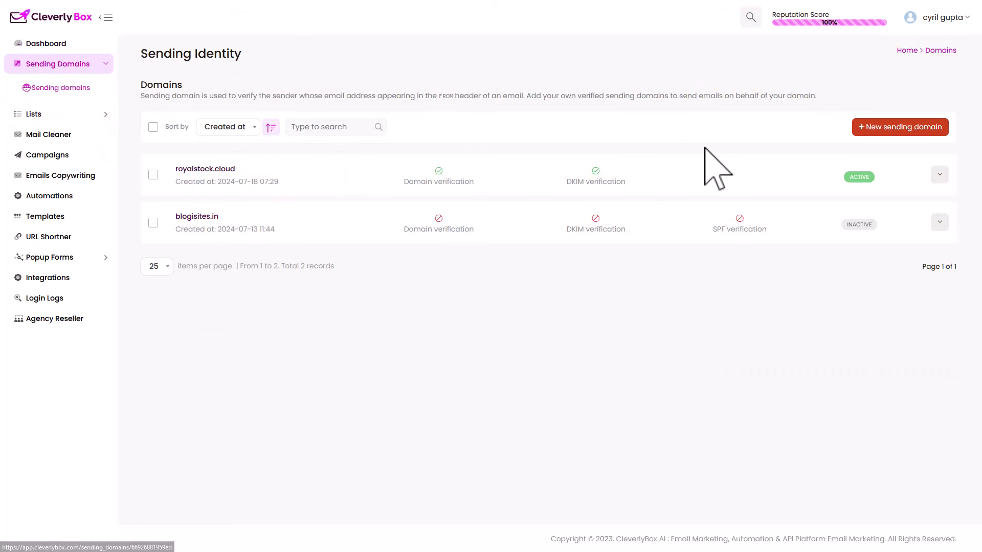
pyautogui.click(939, 174)
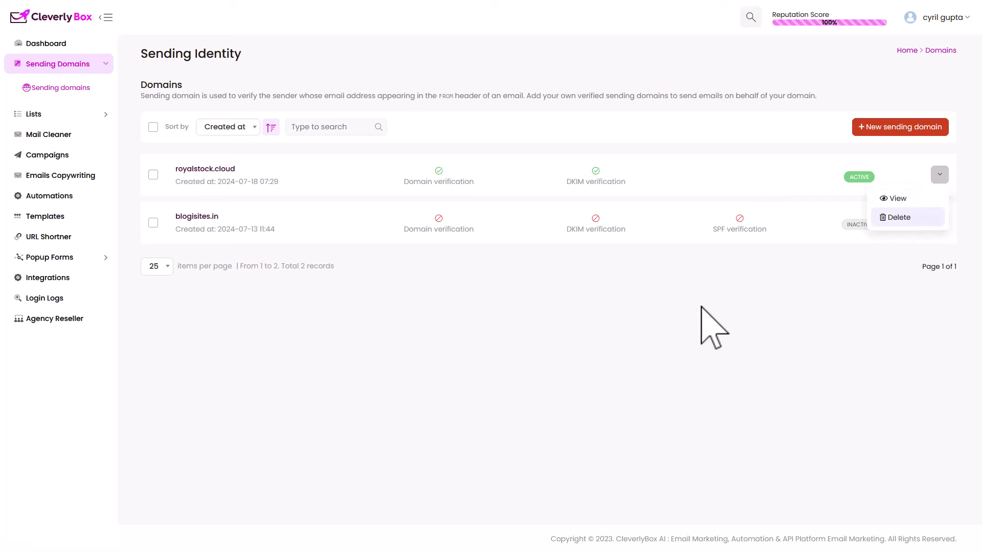
pyautogui.click(939, 223)
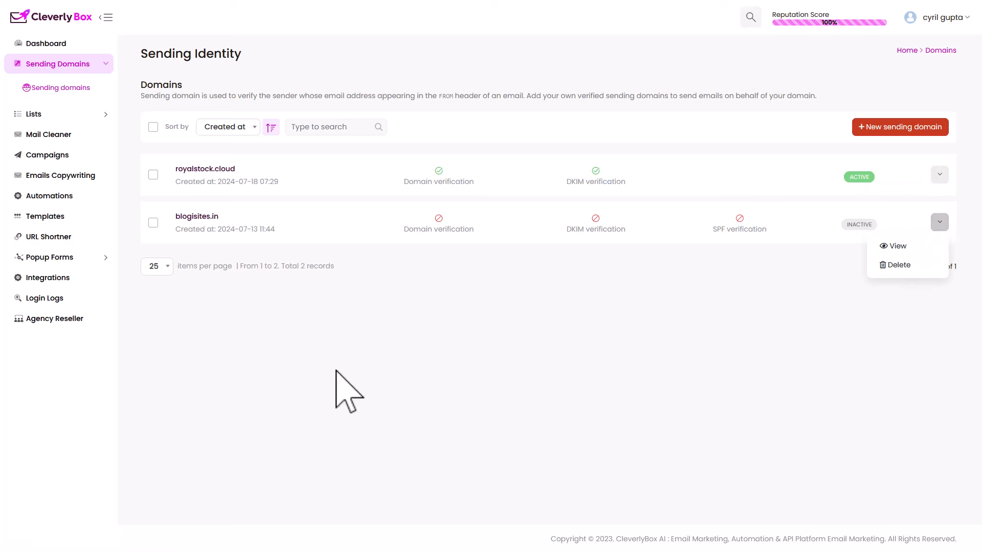
# Review blogisites.in's pending DNS records, then move on to the Mail Cleaner page.
pyautogui.click(465, 329)
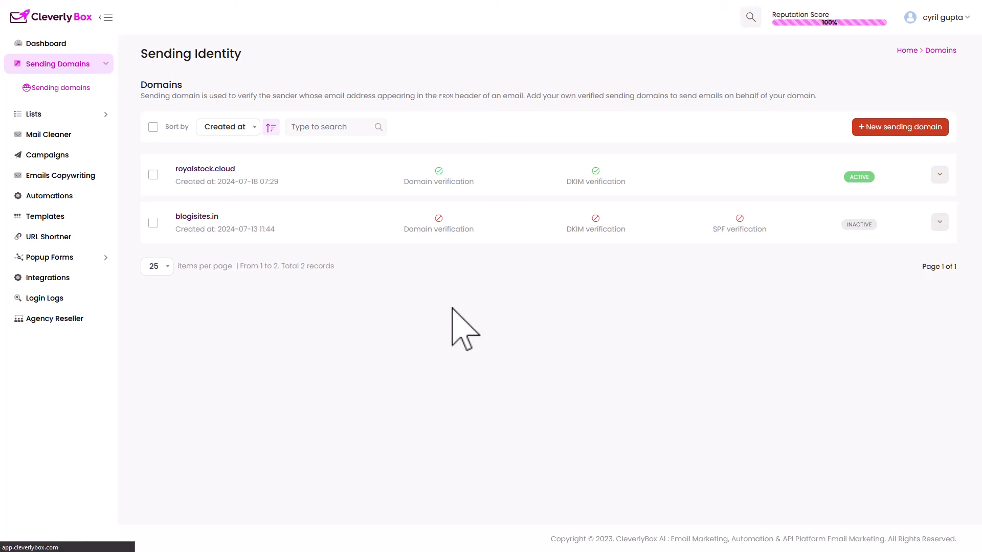
pyautogui.click(197, 216)
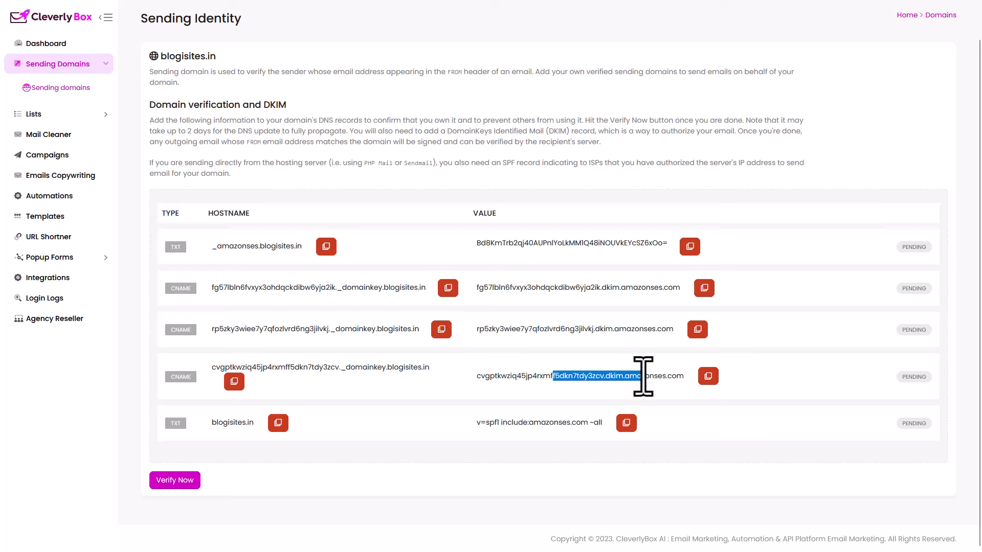
pyautogui.moveTo(535, 436)
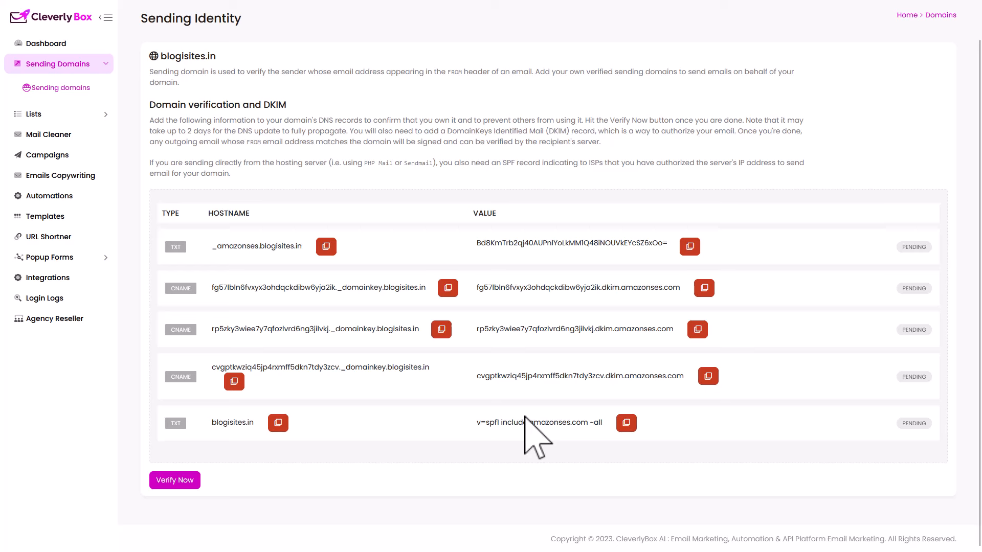
pyautogui.doubleClick(548, 422)
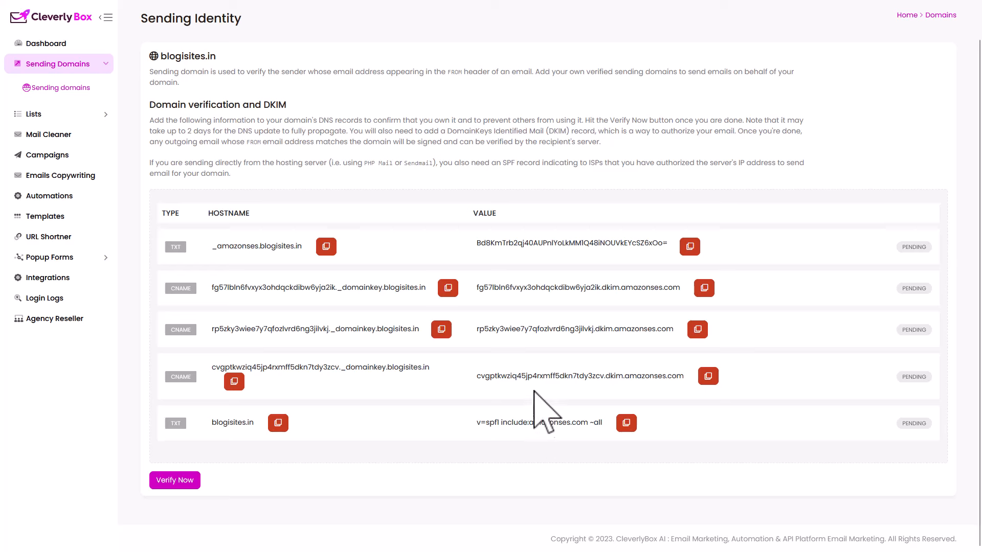
pyautogui.moveTo(482, 470)
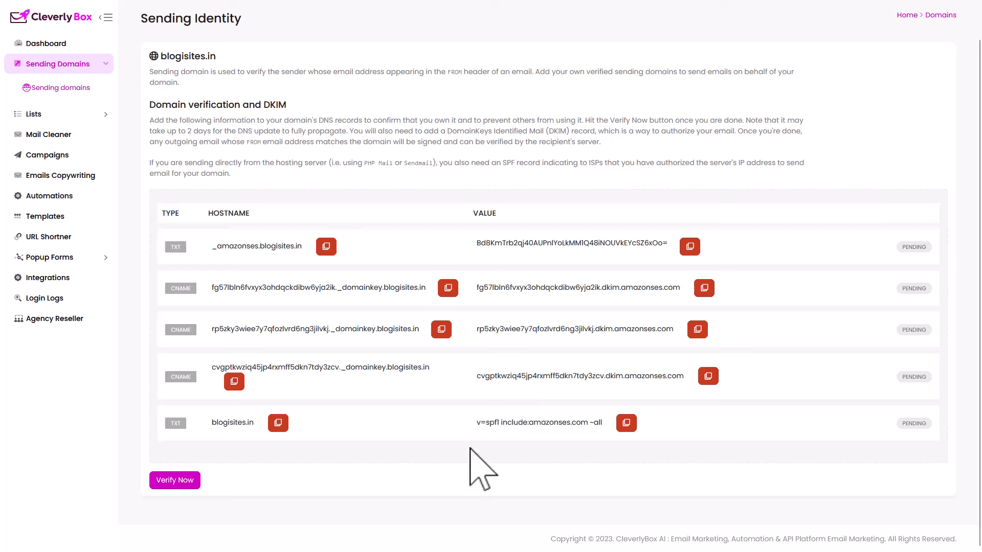
pyautogui.moveTo(60, 175)
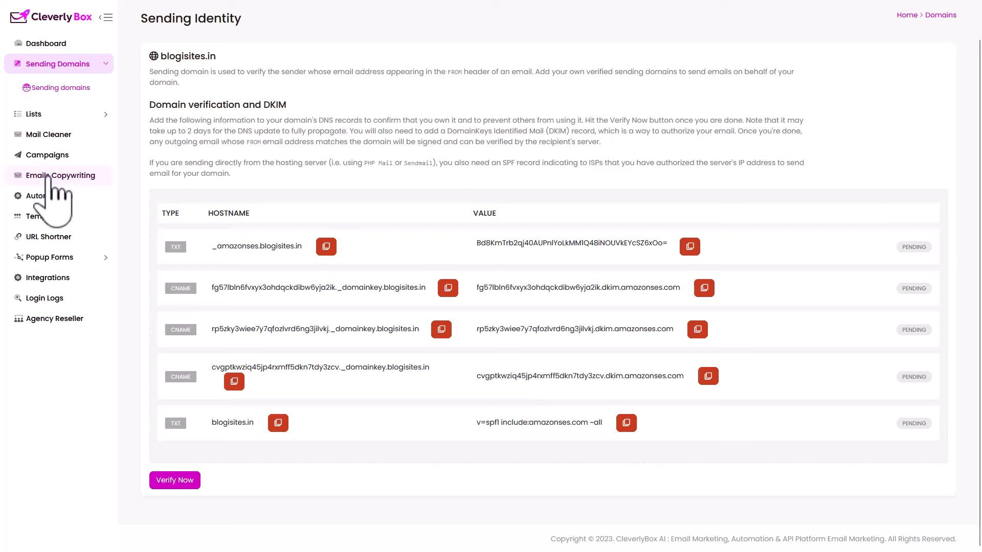
pyautogui.moveTo(142, 295)
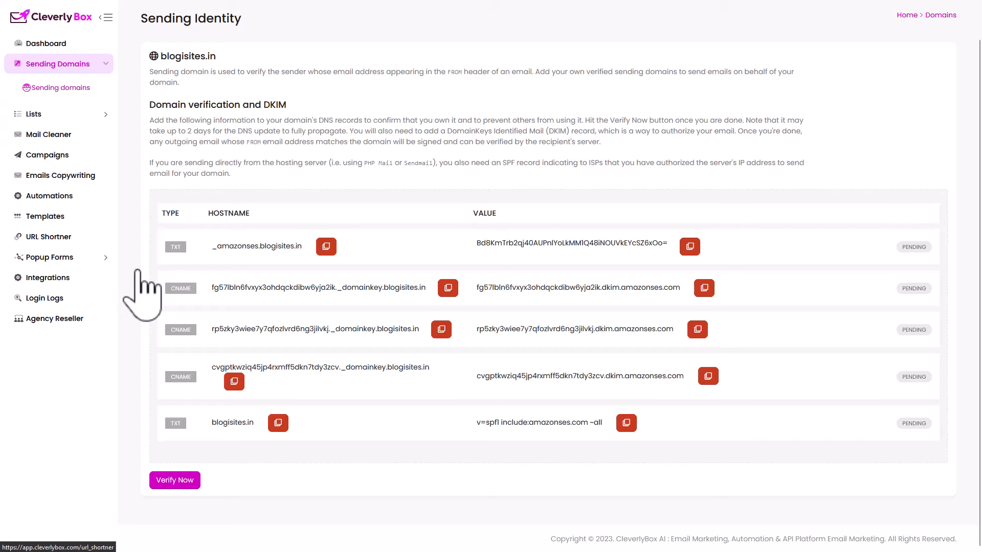
pyautogui.click(48, 134)
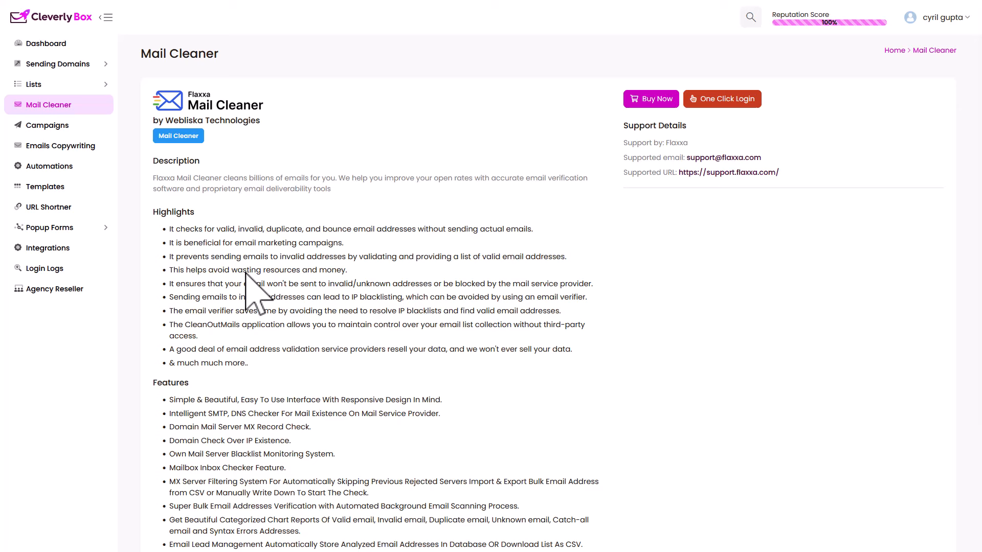
pyautogui.moveTo(242, 243)
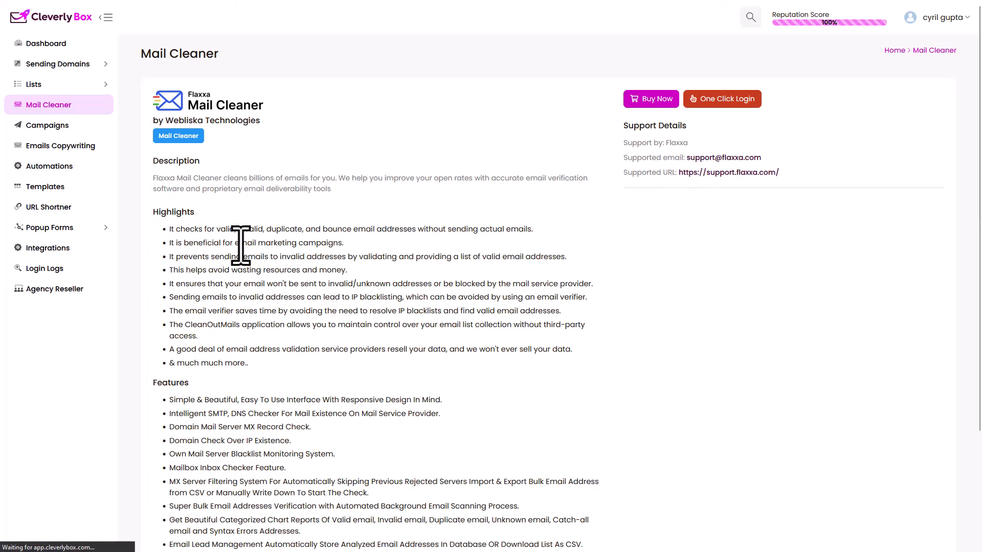
# Switch from Mail Cleaner to the Dashboard, revisit Mail Cleaner, and return to the Dashboard.
pyautogui.click(45, 43)
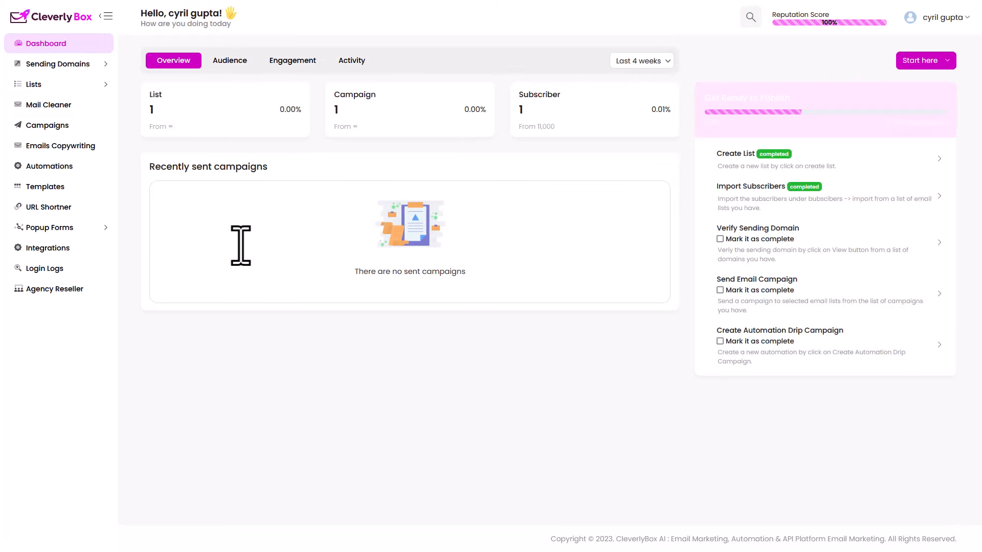
pyautogui.moveTo(47, 125)
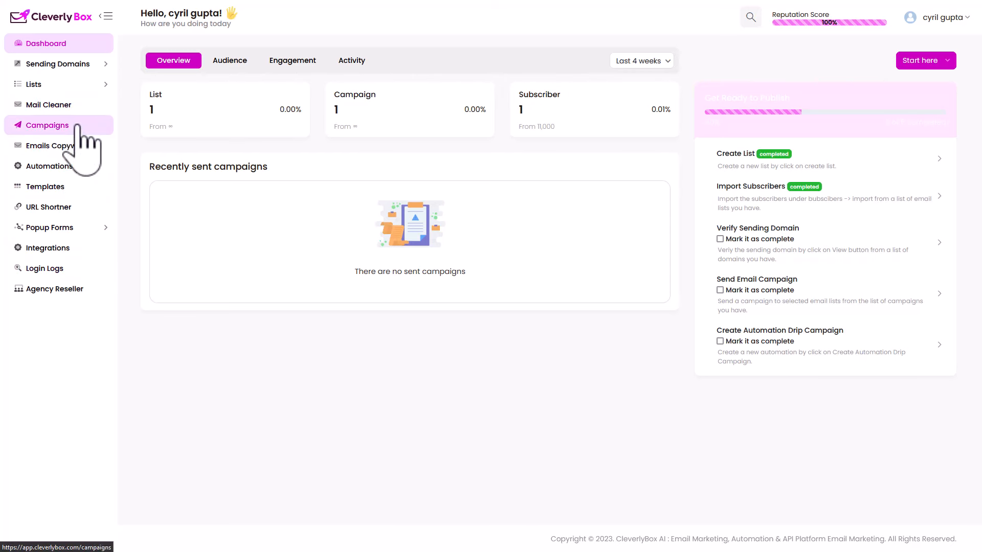
pyautogui.click(48, 104)
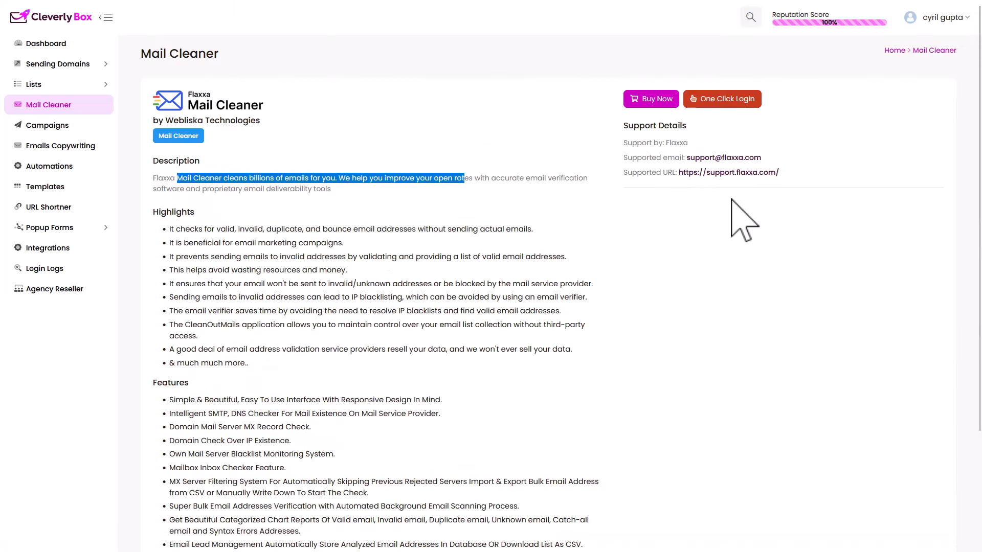
pyautogui.moveTo(633, 157)
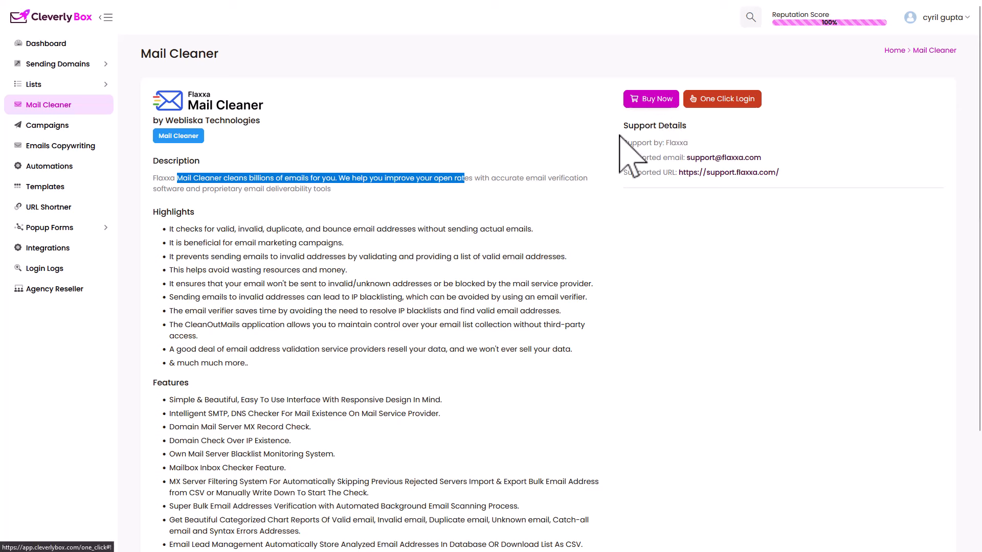
pyautogui.moveTo(188, 363)
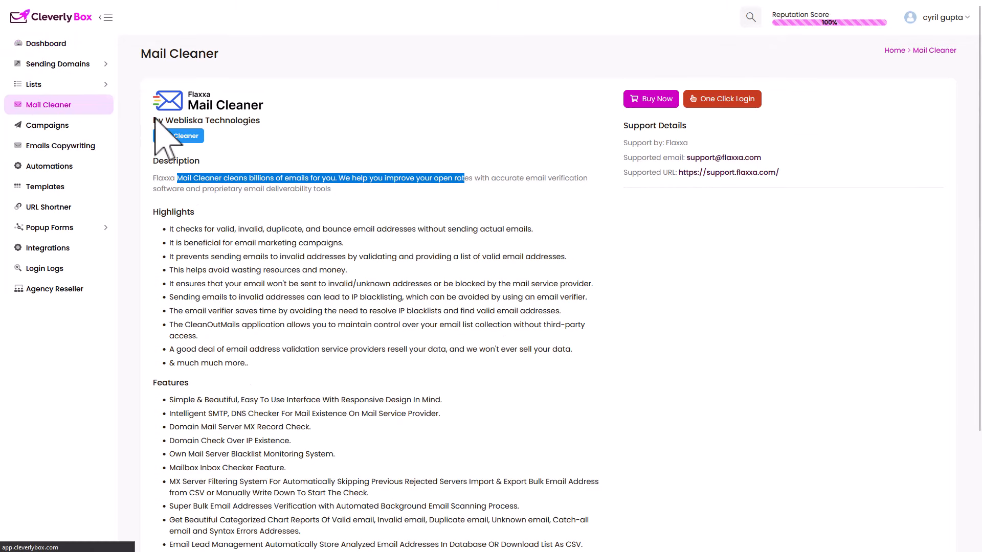
pyautogui.click(45, 43)
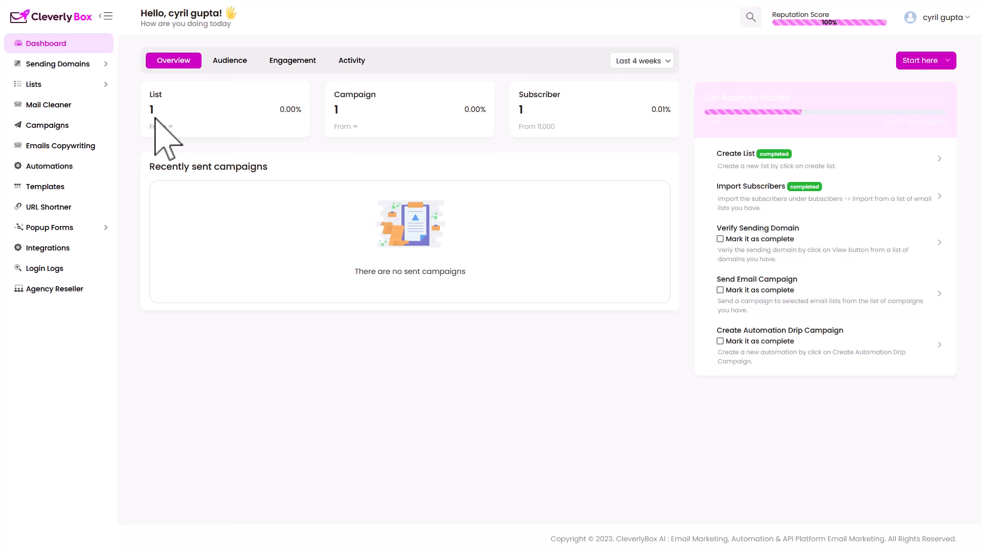
pyautogui.moveTo(128, 109)
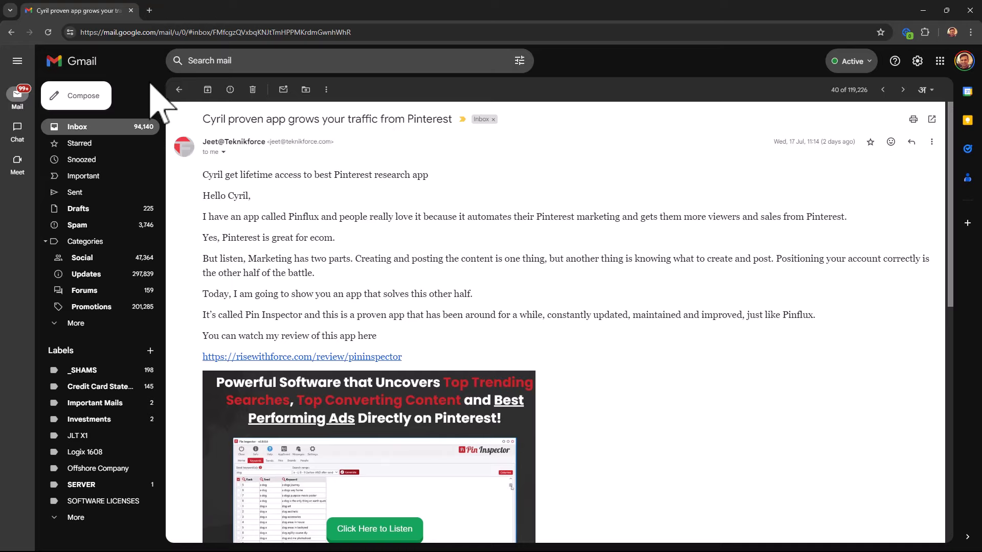
# Open the Teknikforce $7 million secret email and show its mailed-by and signed-by details.
pyautogui.click(179, 90)
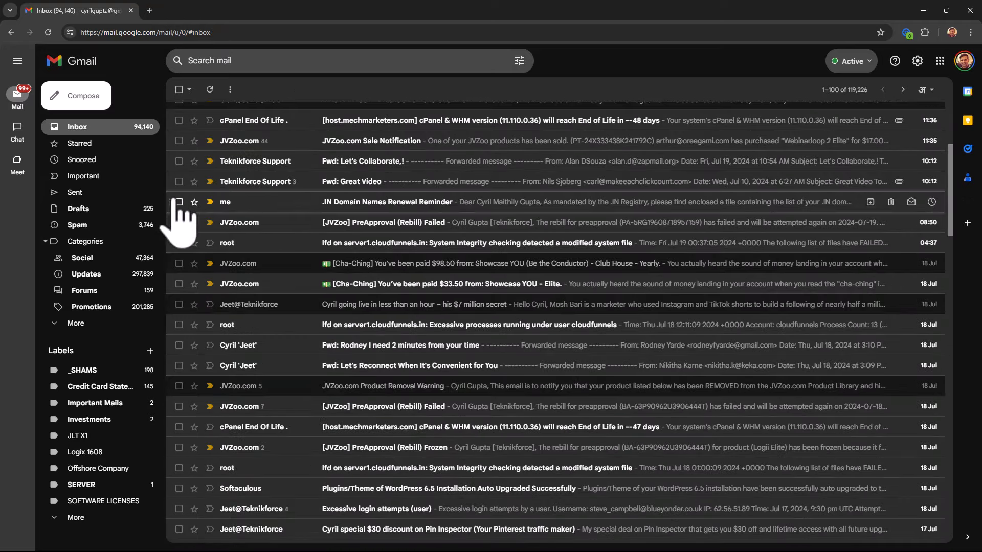
pyautogui.scroll(-3)
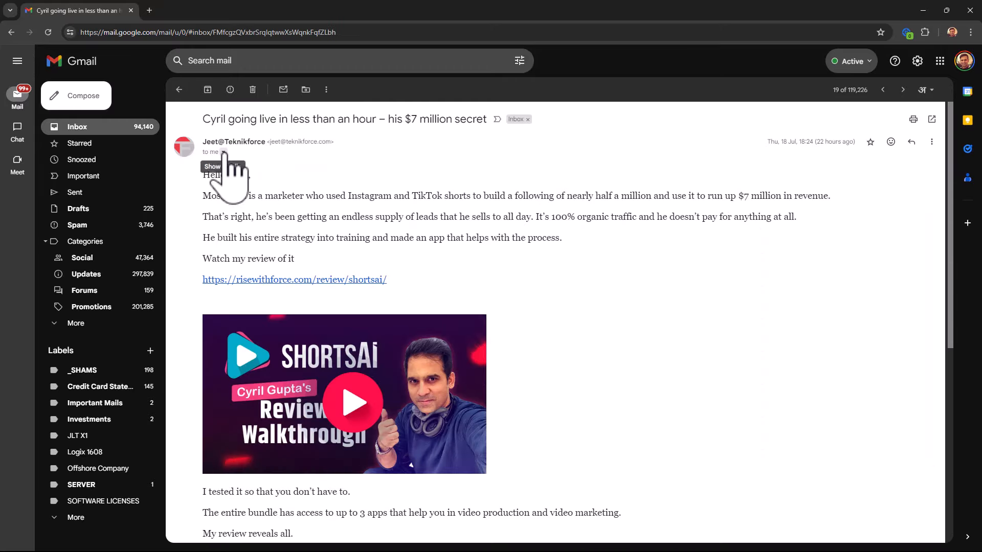
pyautogui.click(223, 152)
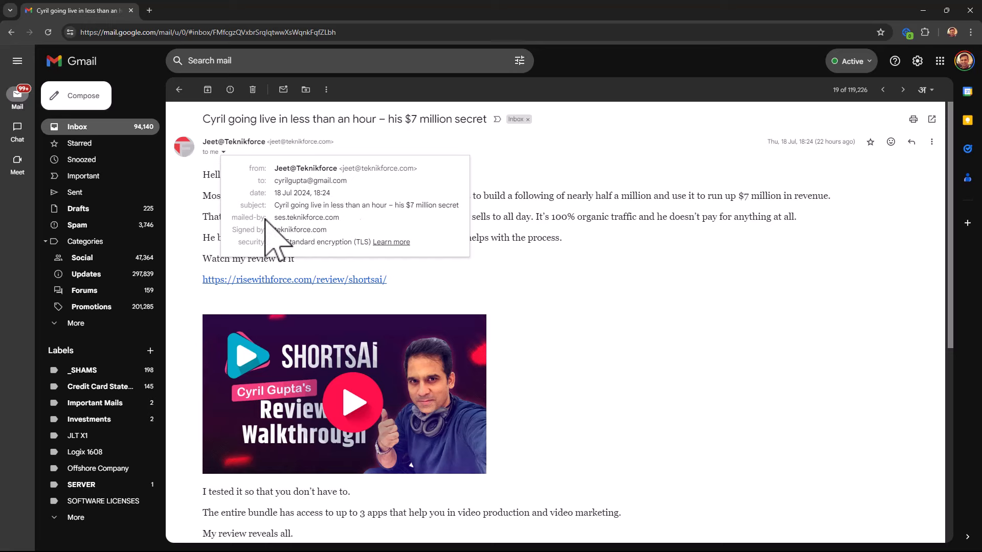
pyautogui.moveTo(708, 201)
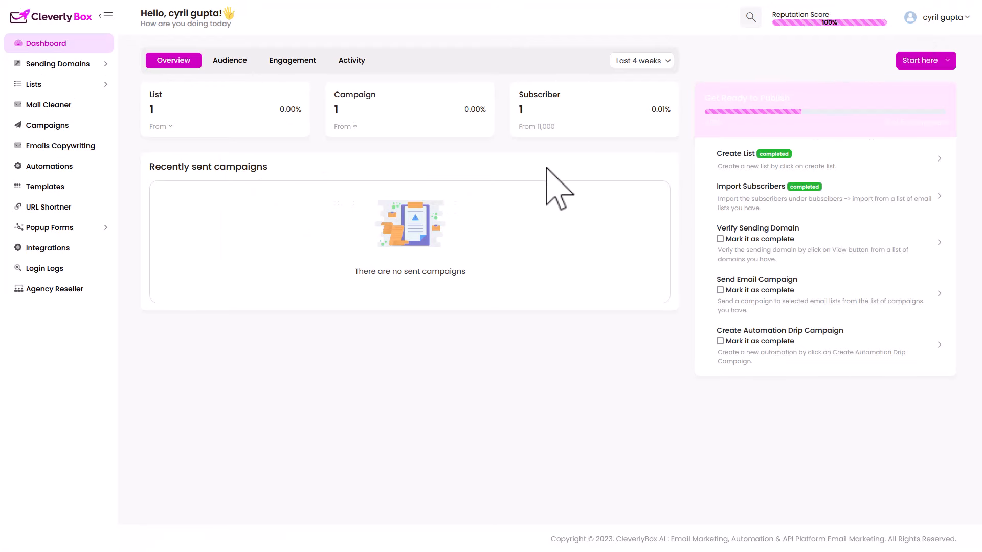
pyautogui.moveTo(553, 188)
pyautogui.write('No need of any smtp')
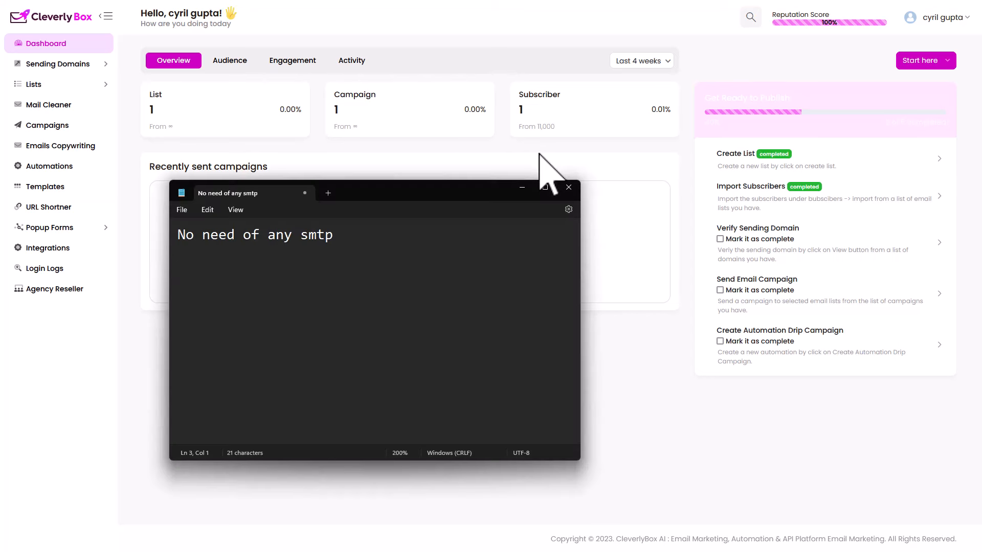
# Add the figures 10,000 and 25,000 to the note and minimize Notepad.
pyautogui.write('10,000')
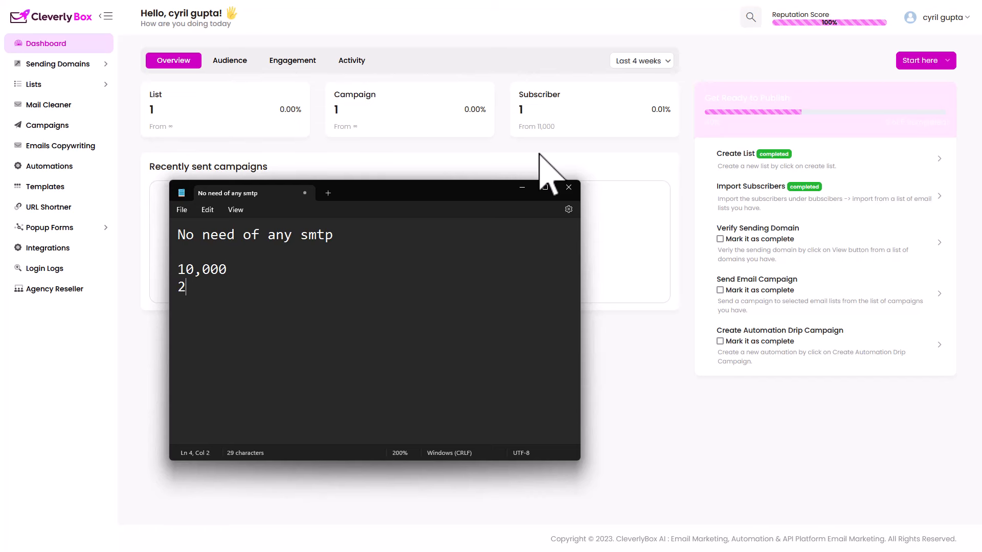
pyautogui.write('5,000')
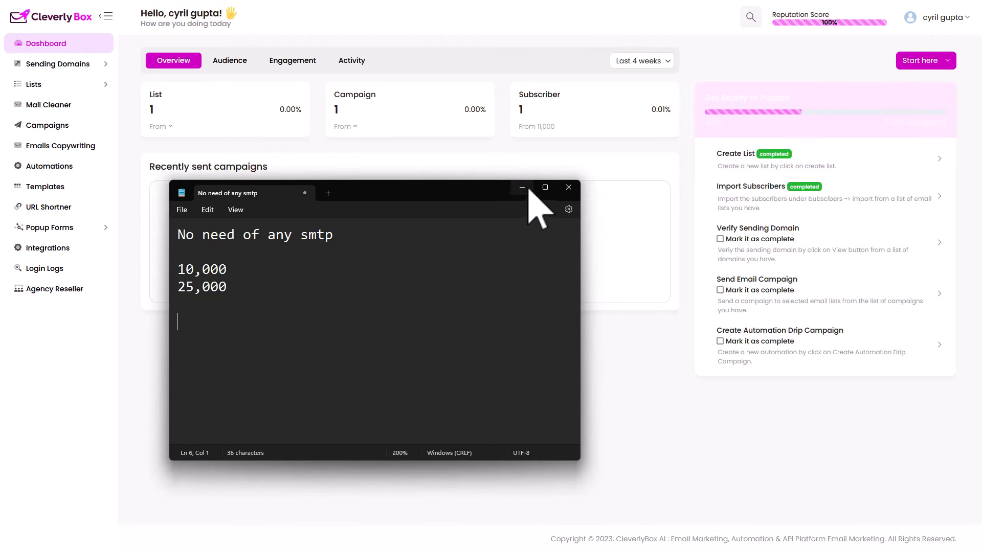
pyautogui.click(568, 187)
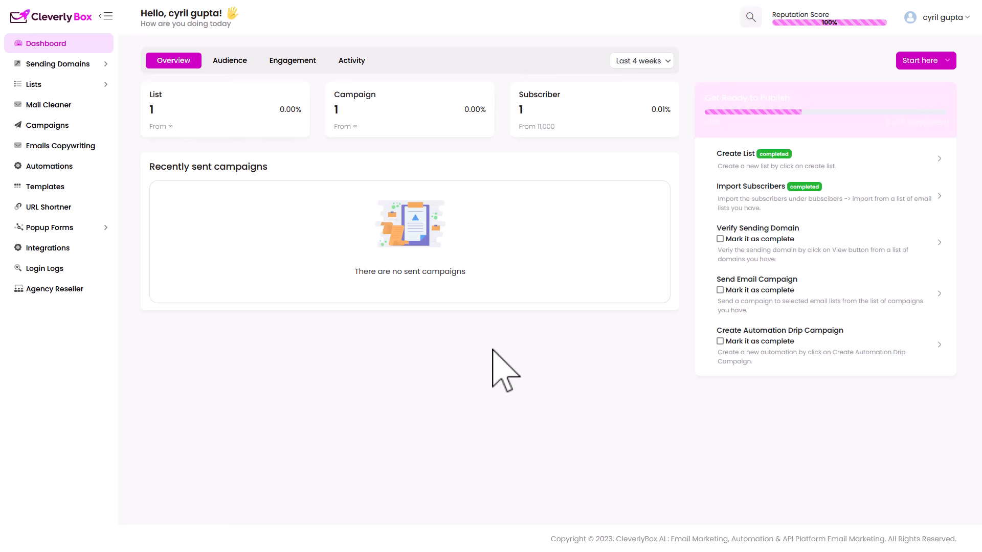
pyautogui.moveTo(182, 316)
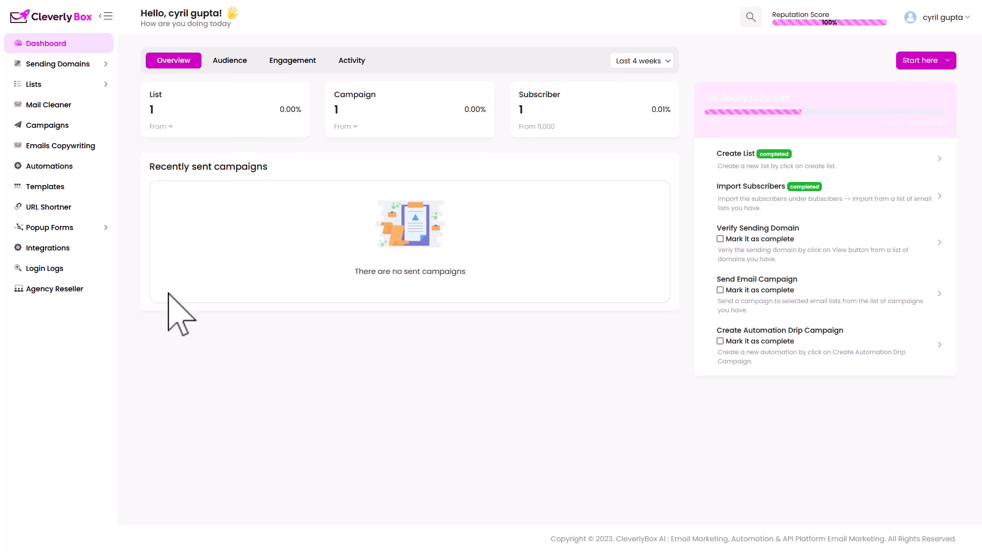
pyautogui.moveTo(42, 245)
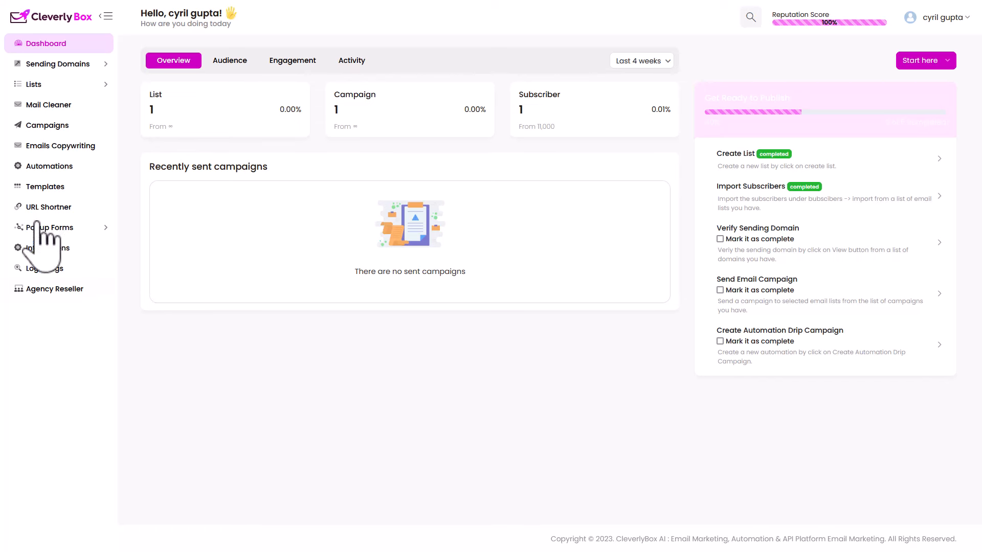
# Open the Sending domains list and start an empty new sending domain form.
pyautogui.click(59, 63)
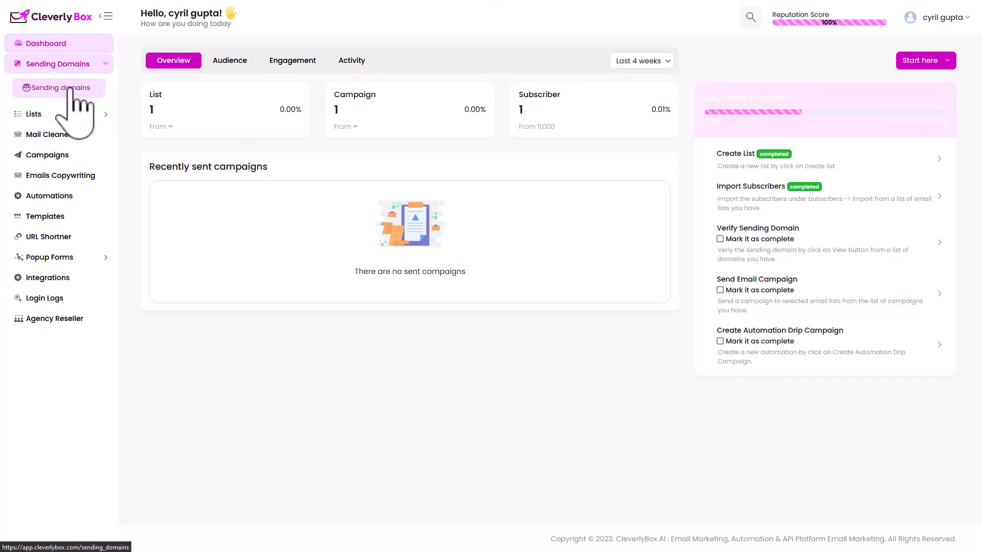
pyautogui.click(61, 88)
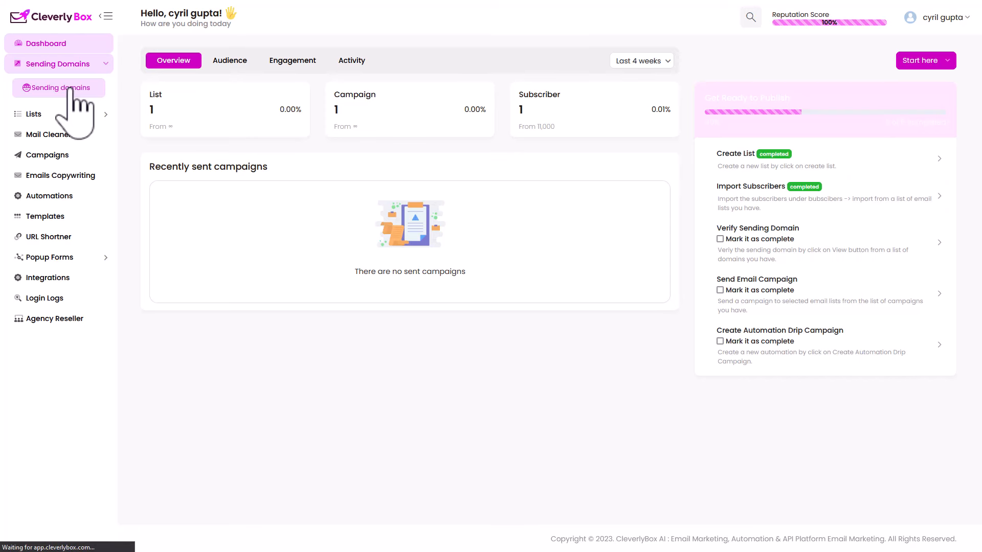
pyautogui.click(61, 88)
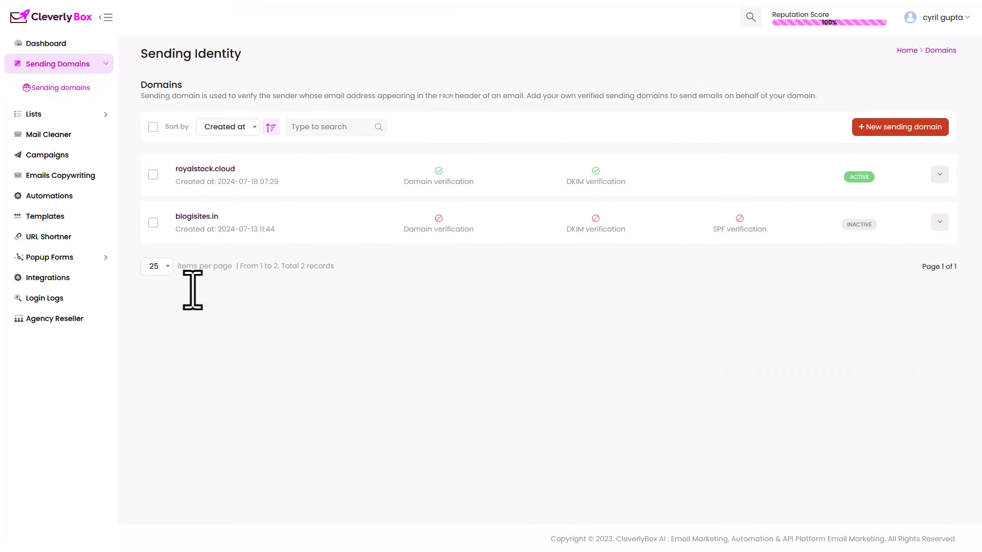
pyautogui.moveTo(870, 160)
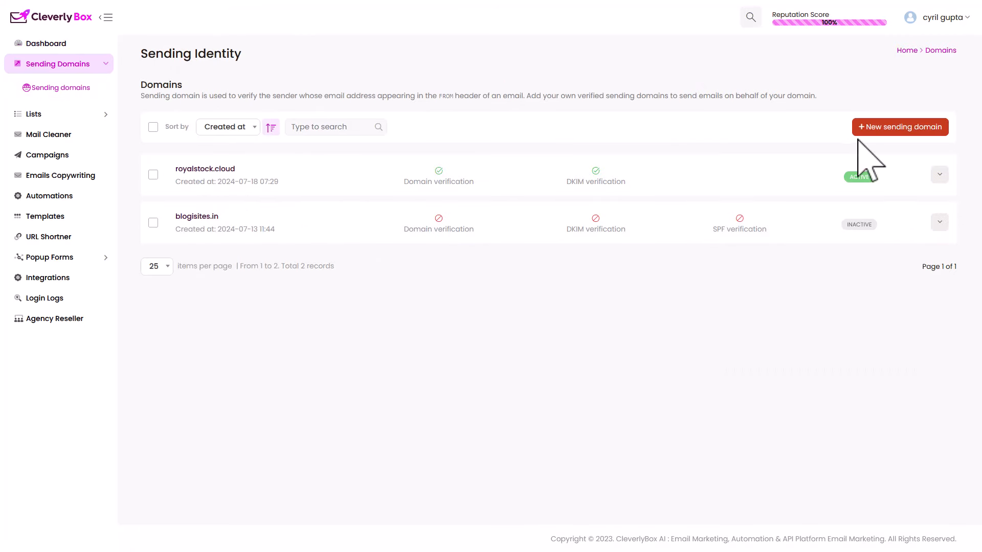
pyautogui.moveTo(346, 316)
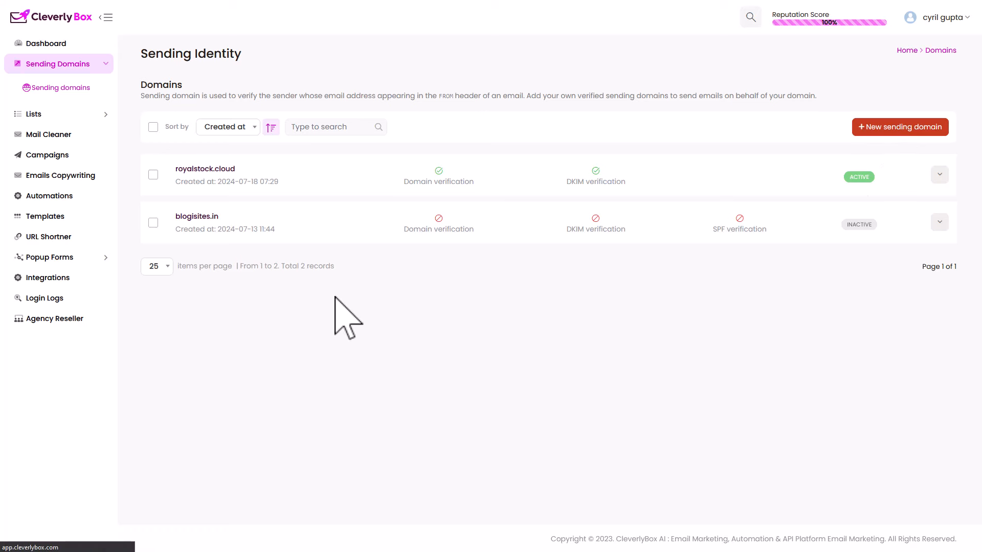
pyautogui.click(899, 126)
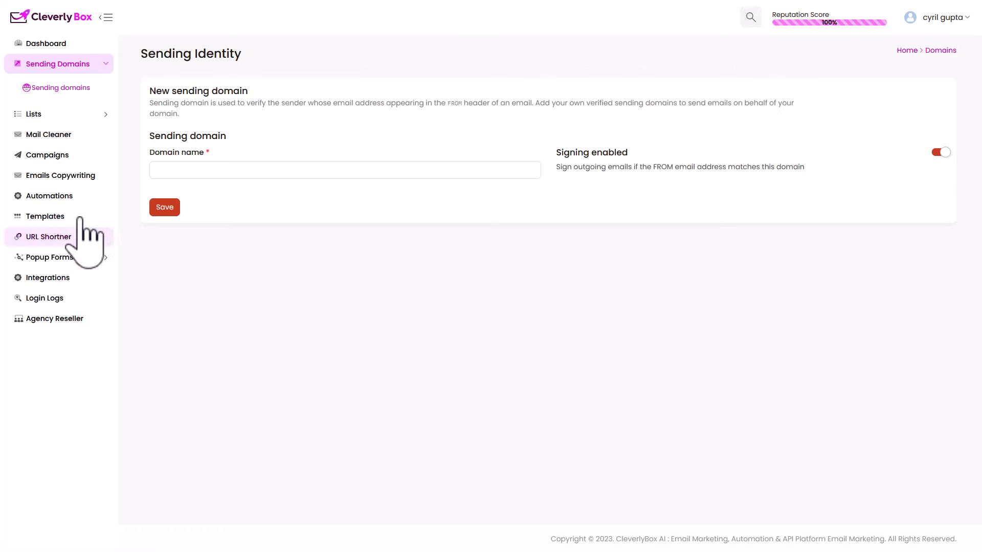
# Return to the sending domains list and view royalstock.cloud's verified DNS records.
pyautogui.click(60, 87)
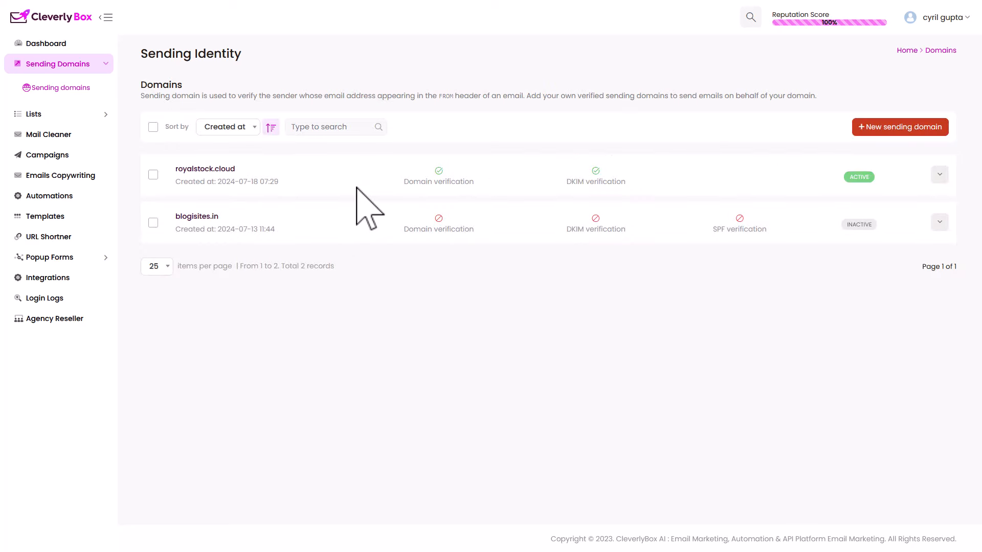
pyautogui.click(939, 174)
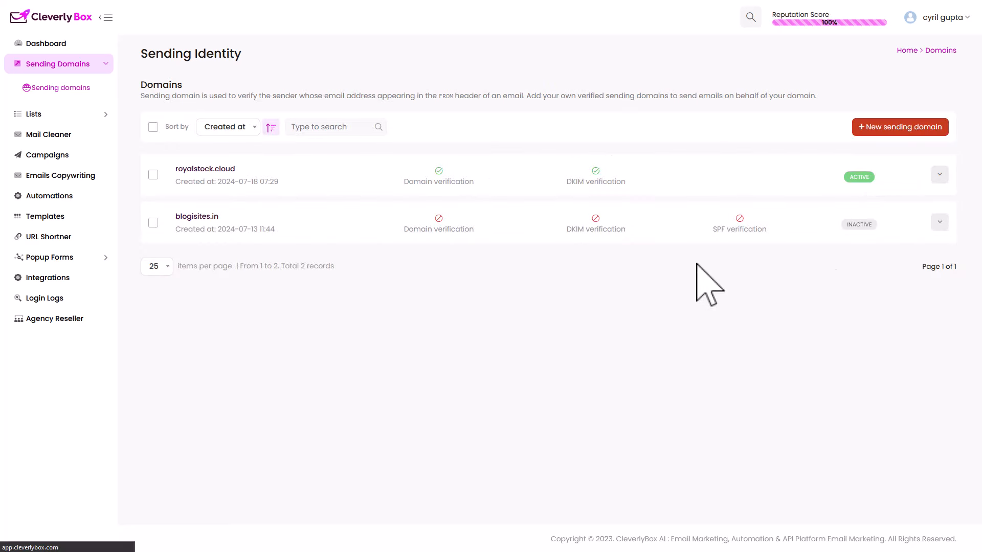
pyautogui.click(205, 168)
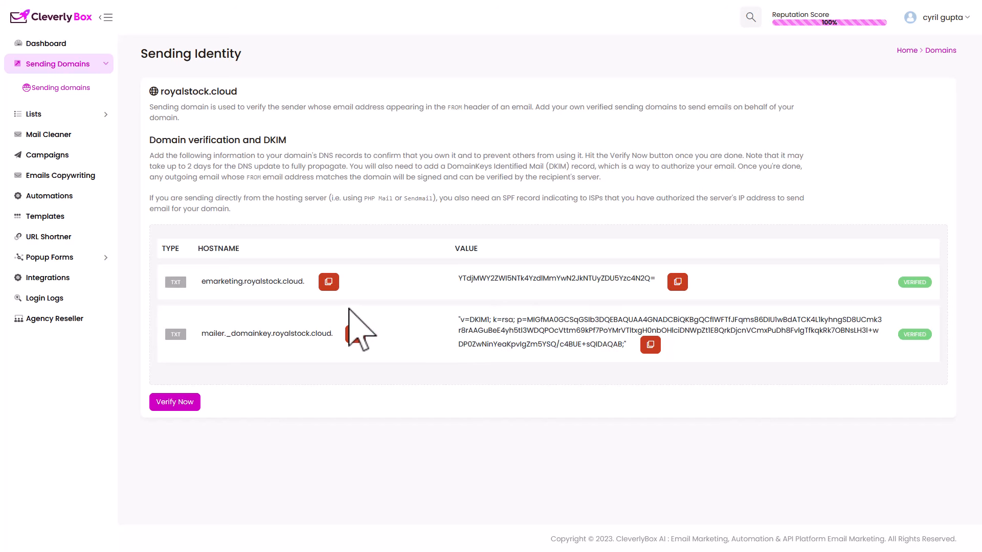
# Expand Lists in the sidebar and open My lists showing Test List.
pyautogui.click(34, 114)
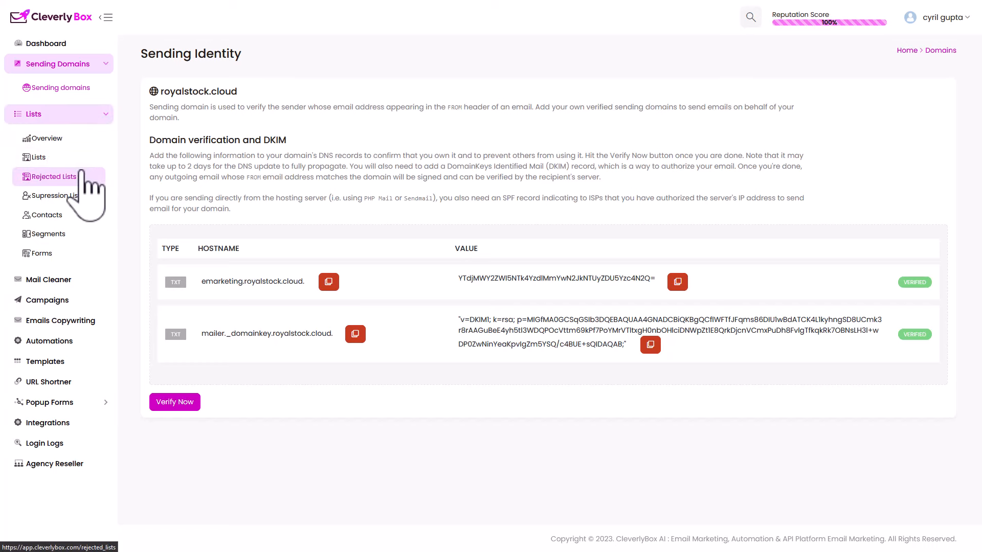
pyautogui.click(36, 127)
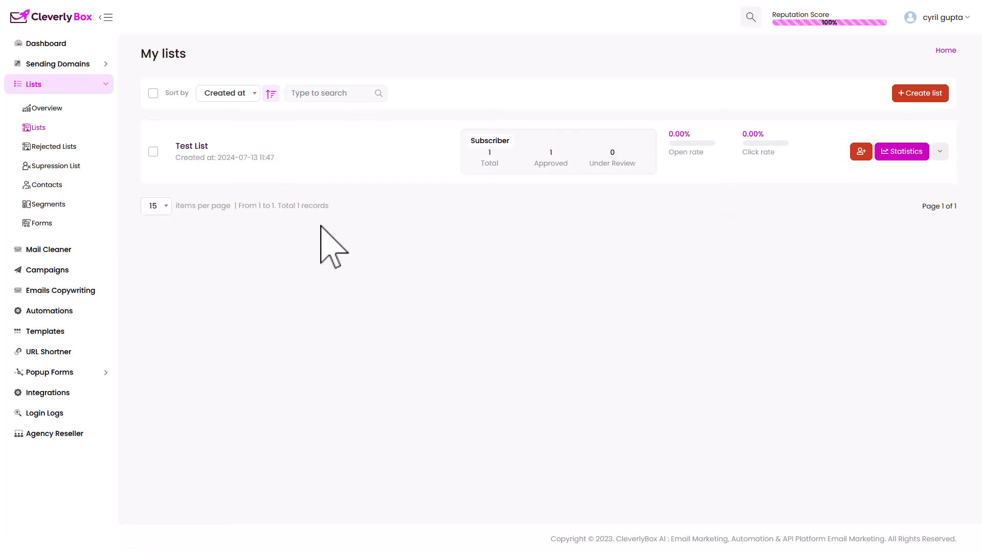
pyautogui.moveTo(323, 260)
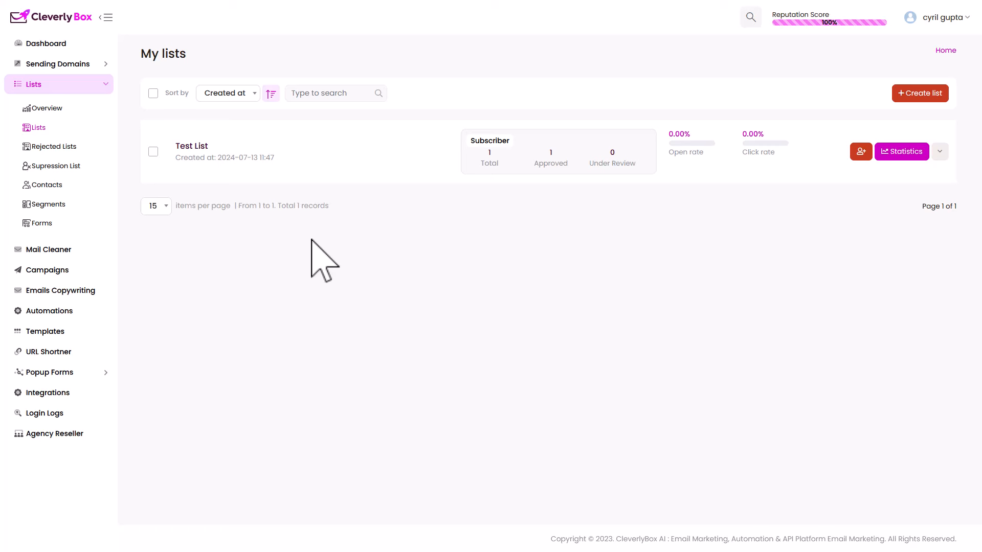
pyautogui.moveTo(62, 176)
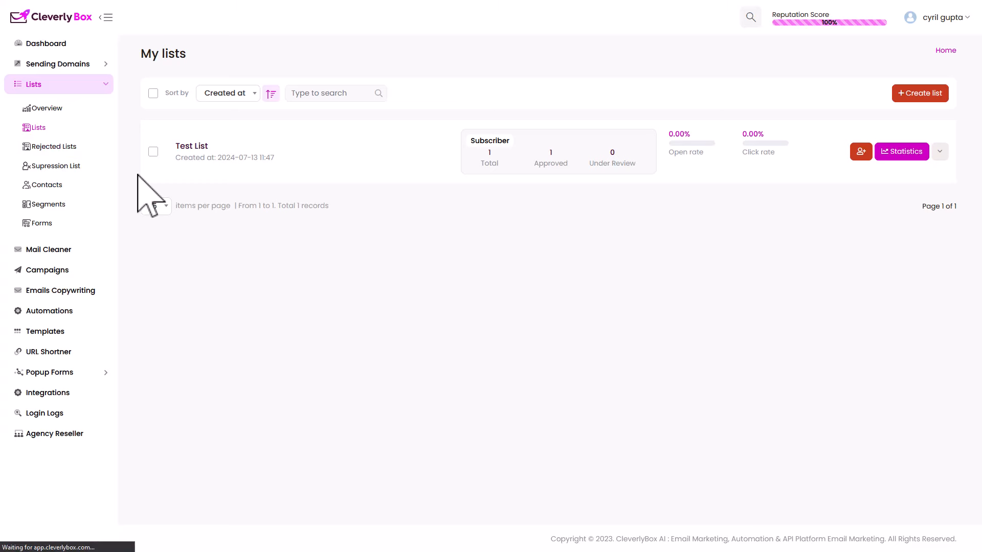
# View the empty Rejected Lists page, then Test List's contacts and its empty Segments tab.
pyautogui.click(54, 146)
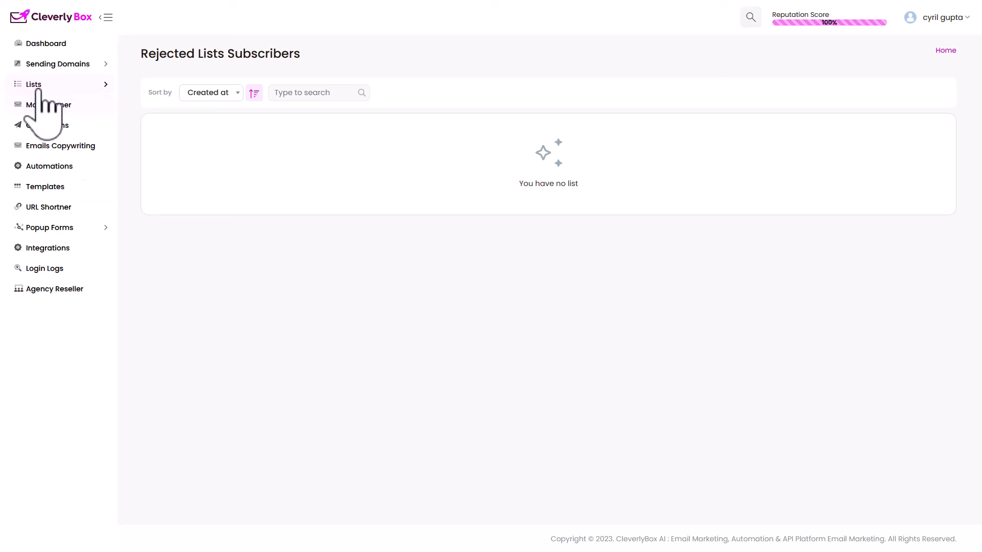
pyautogui.click(33, 83)
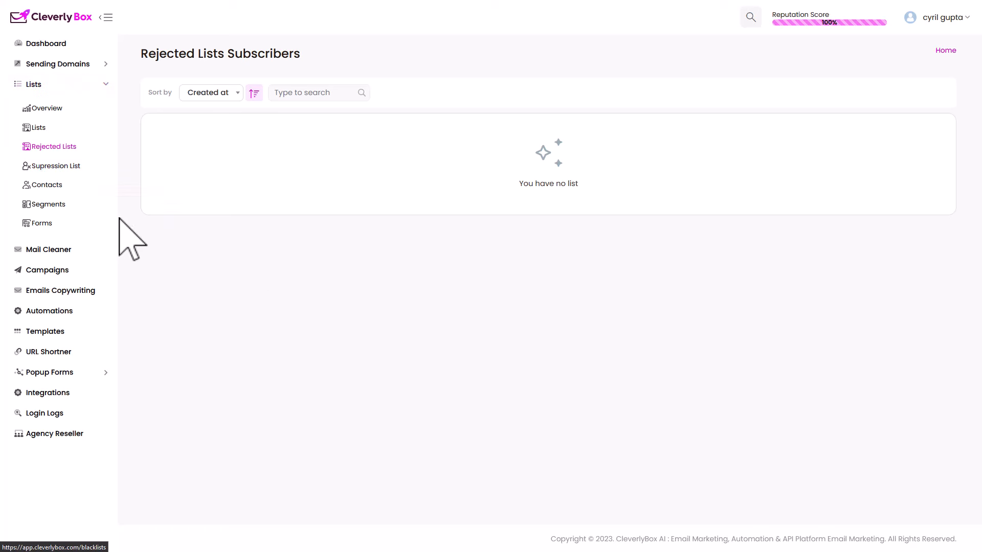
pyautogui.moveTo(332, 253)
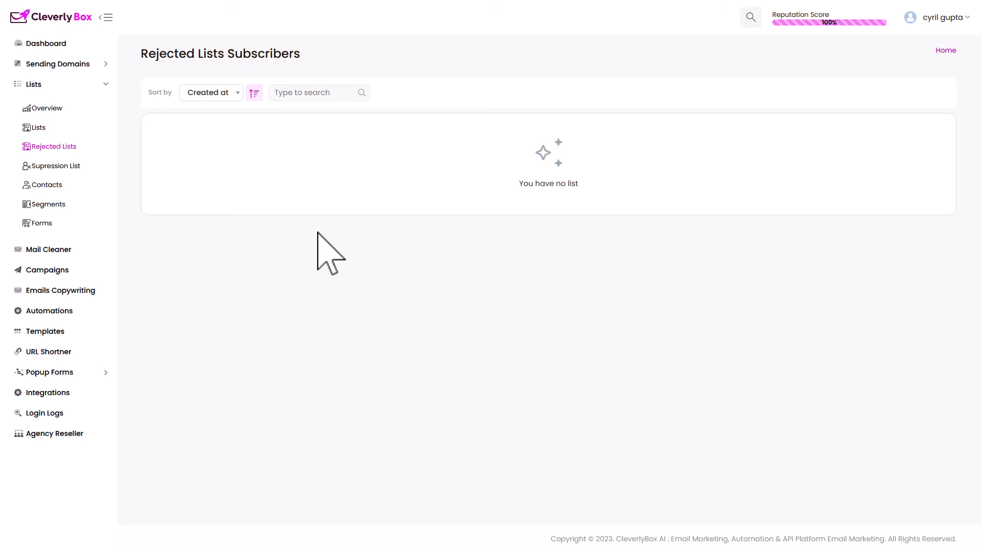
pyautogui.moveTo(308, 275)
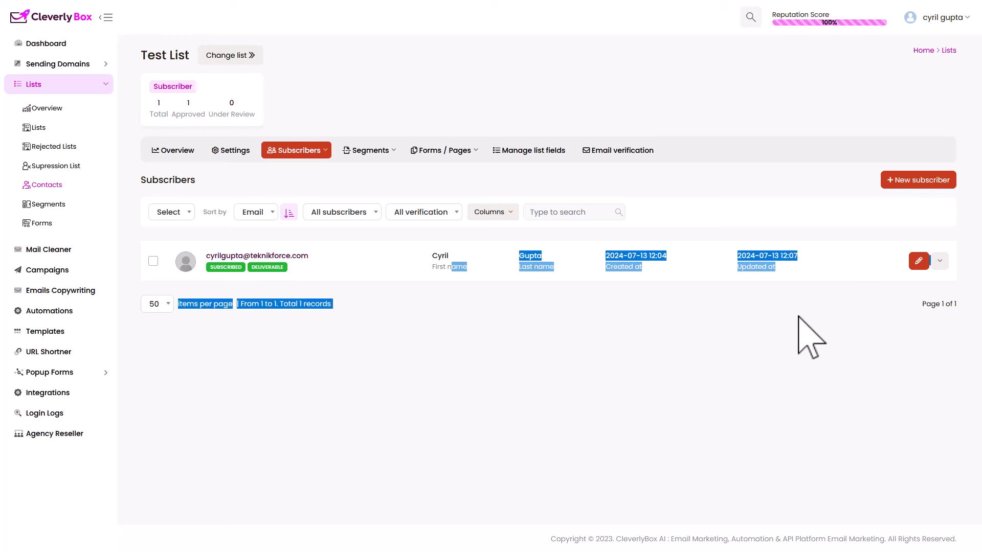
pyautogui.moveTo(279, 452)
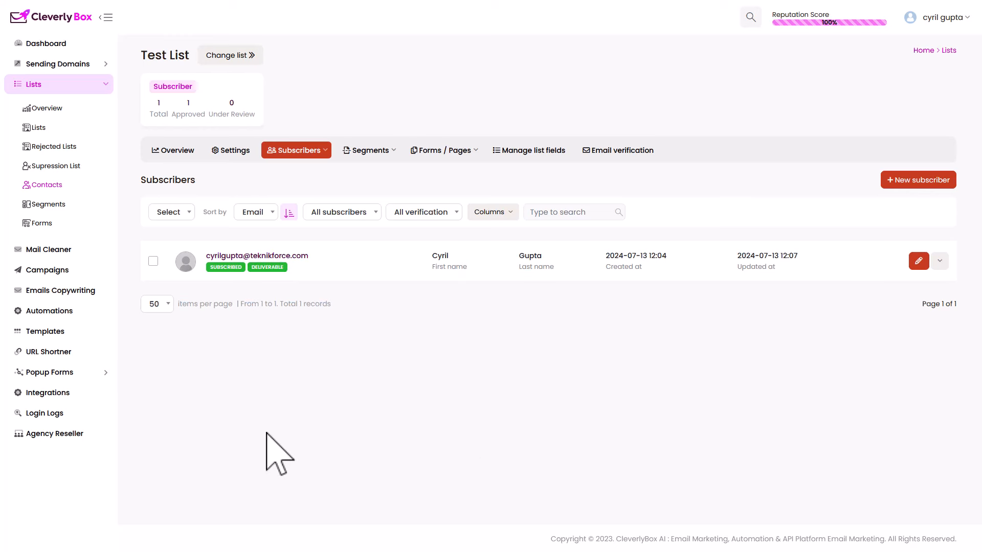
pyautogui.moveTo(209, 404)
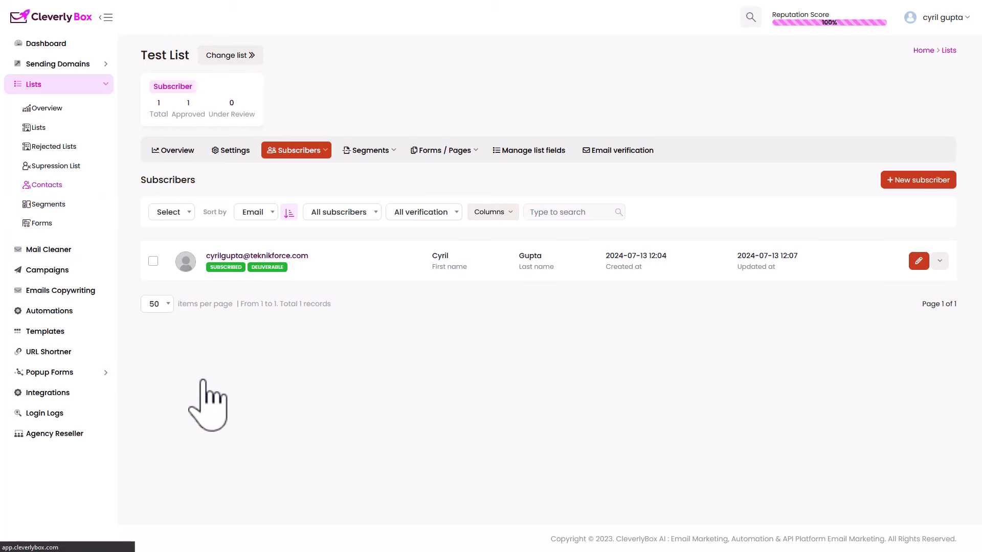
pyautogui.click(368, 150)
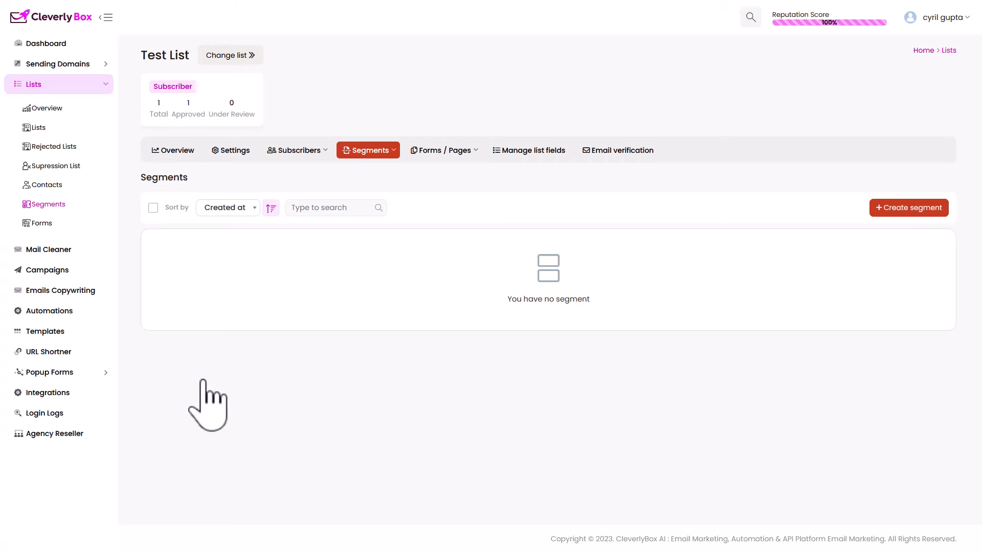
pyautogui.moveTo(48, 249)
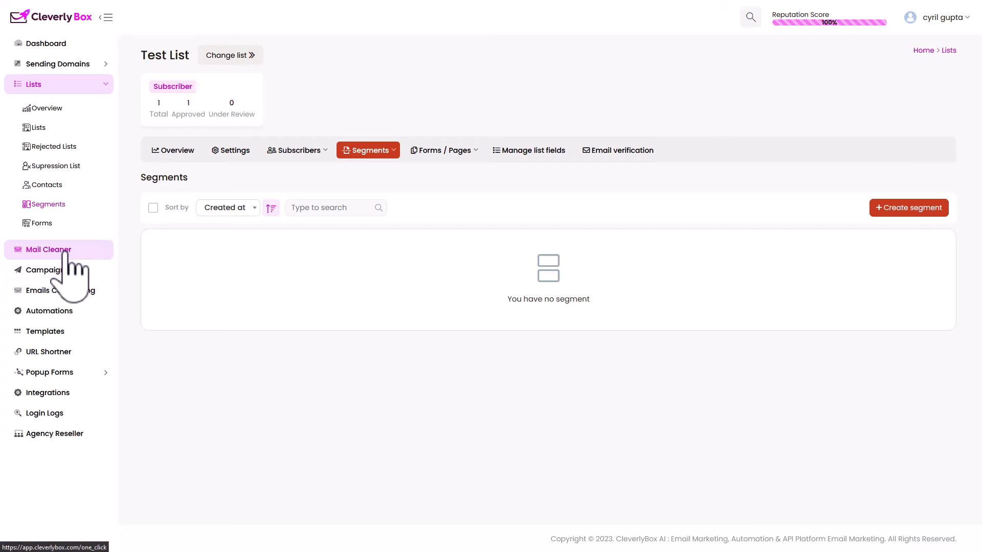
# Scroll through the Mail Cleaner add-on page, then open Campaigns listing the Untitled campaign.
pyautogui.click(48, 249)
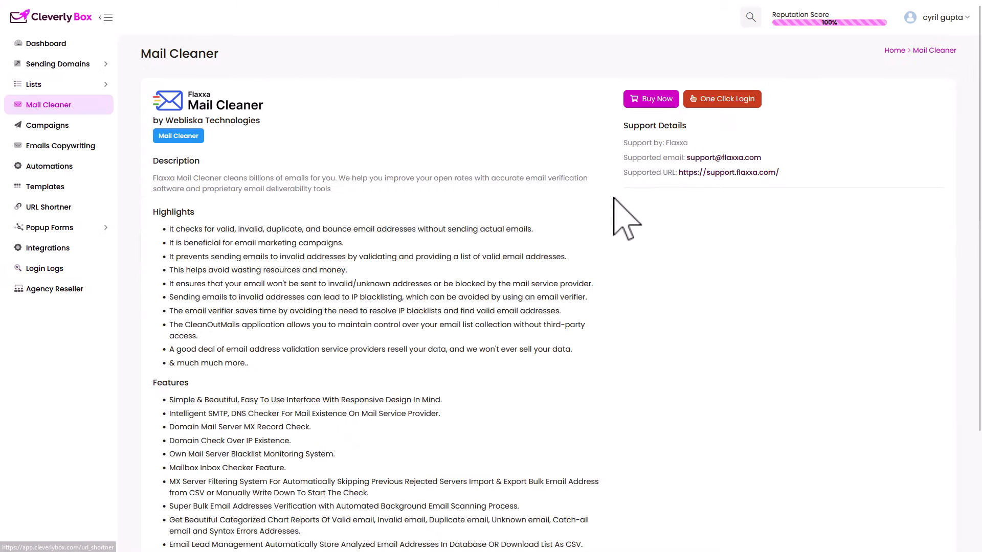
pyautogui.scroll(-3)
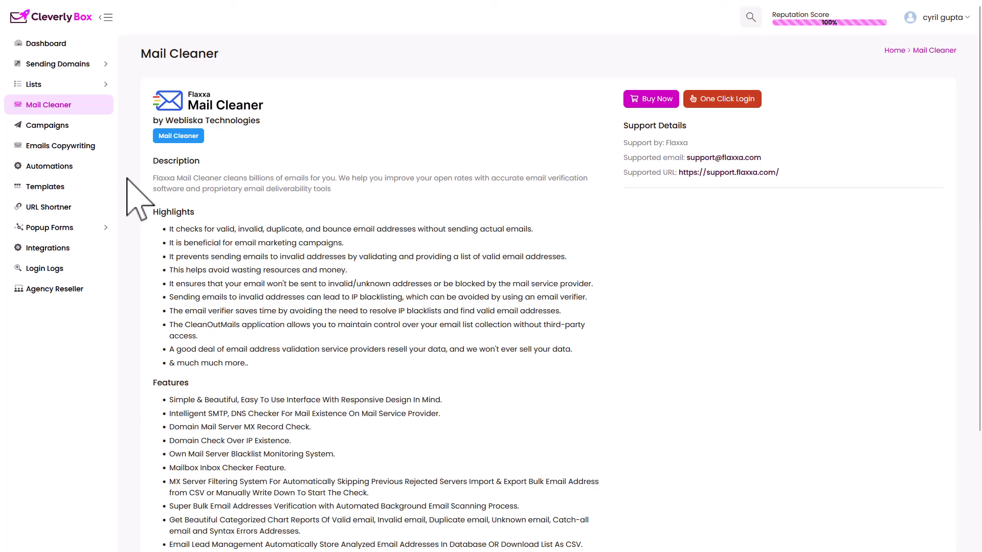
pyautogui.moveTo(47, 125)
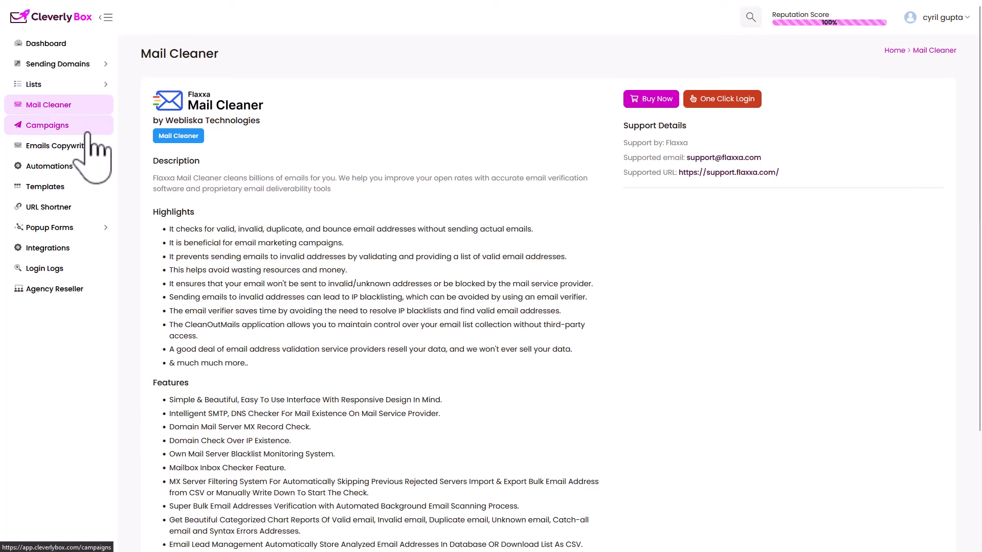
pyautogui.click(47, 125)
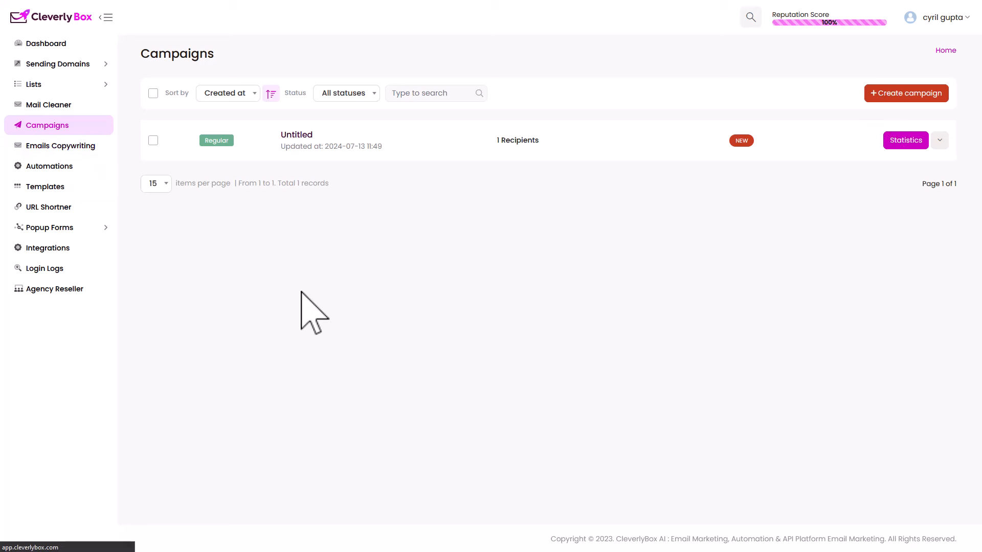
# Start a Regular HTML campaign addressed to Test List (1 subscriber).
pyautogui.click(905, 93)
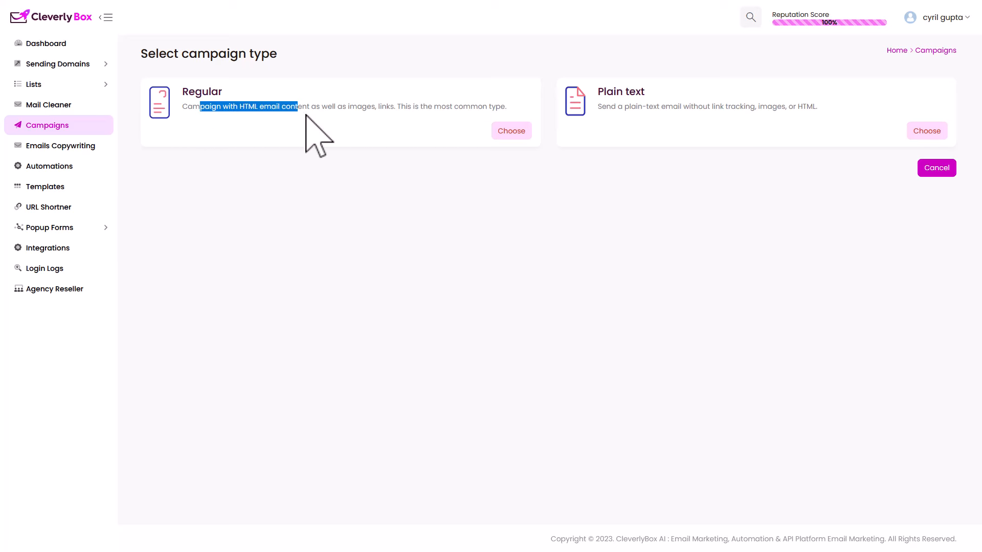
pyautogui.moveTo(651, 132)
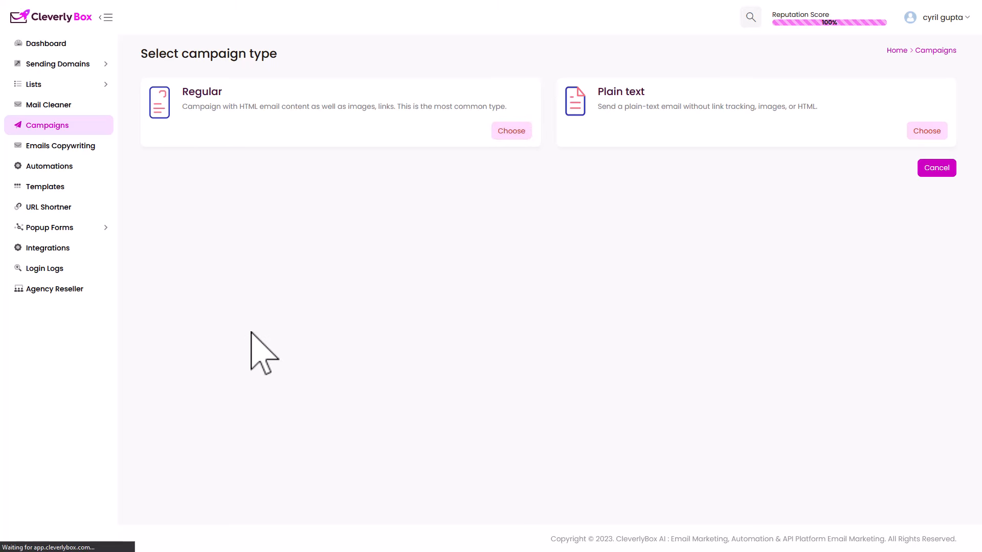
pyautogui.click(511, 131)
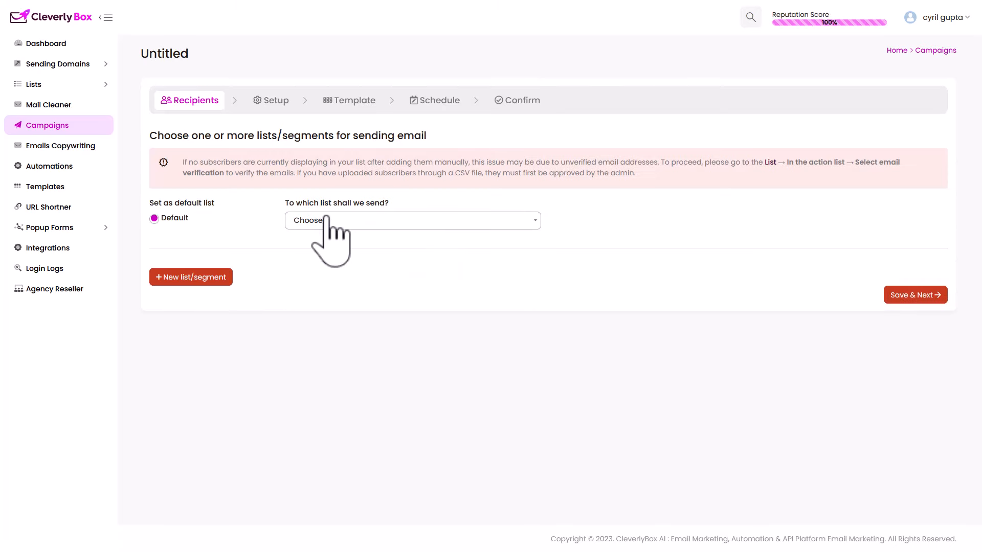
pyautogui.click(412, 220)
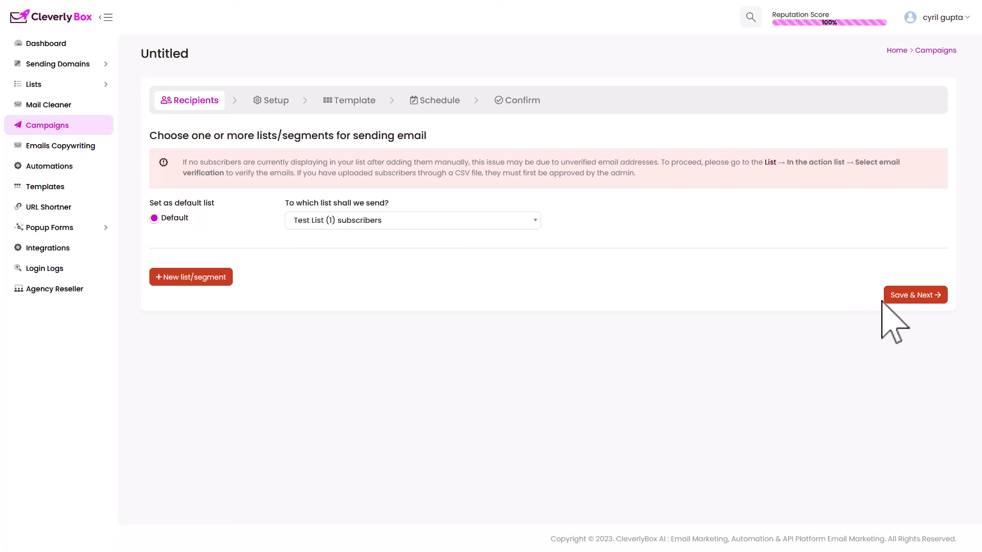
pyautogui.moveTo(599, 429)
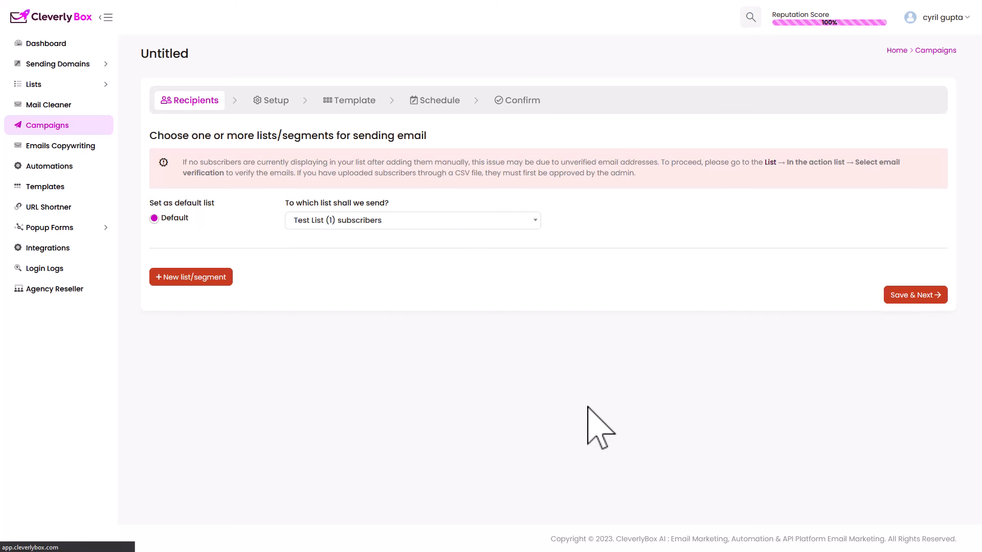
# Name the campaign 'My test Campaign #2' on the setup step.
pyautogui.click(915, 294)
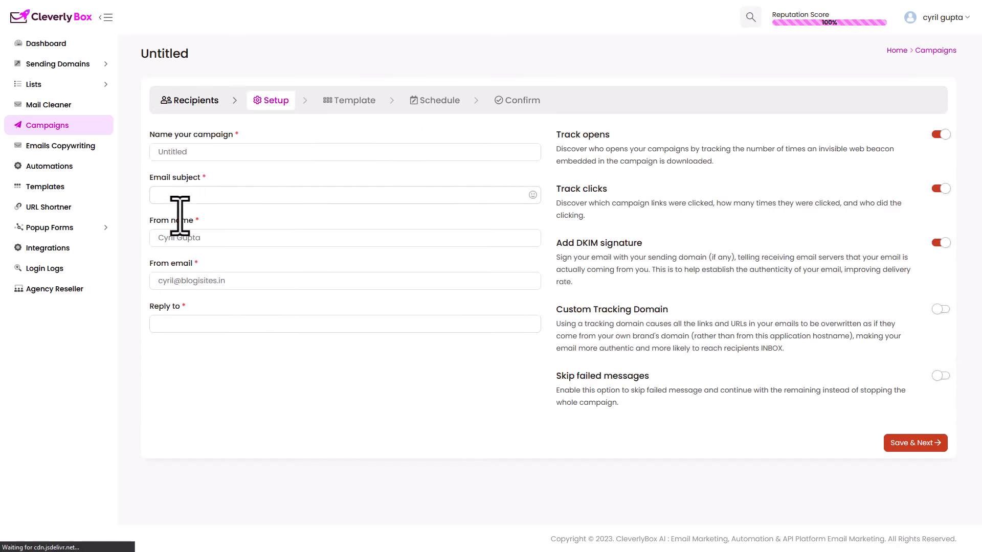
pyautogui.click(344, 152)
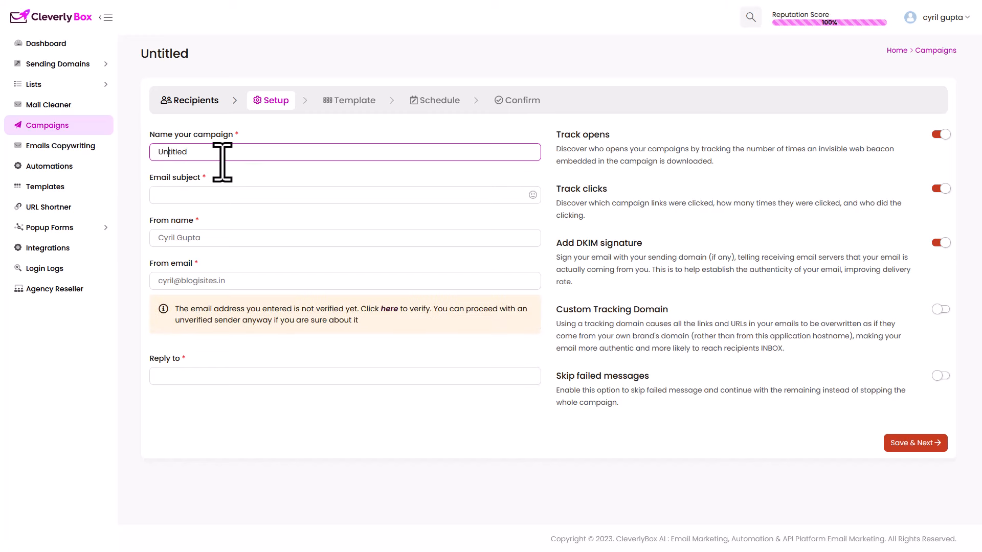
pyautogui.write('My test Campaign #2')
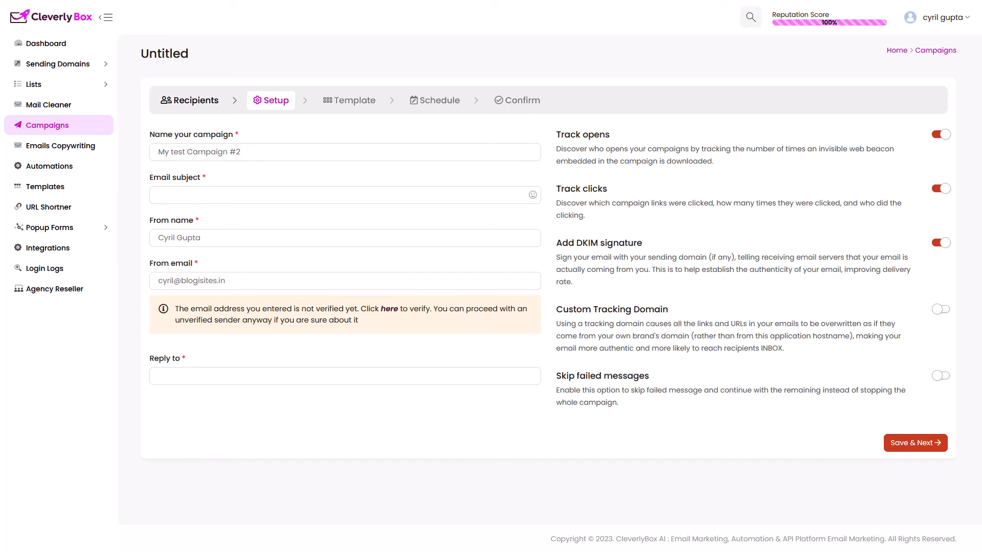
pyautogui.write('H')
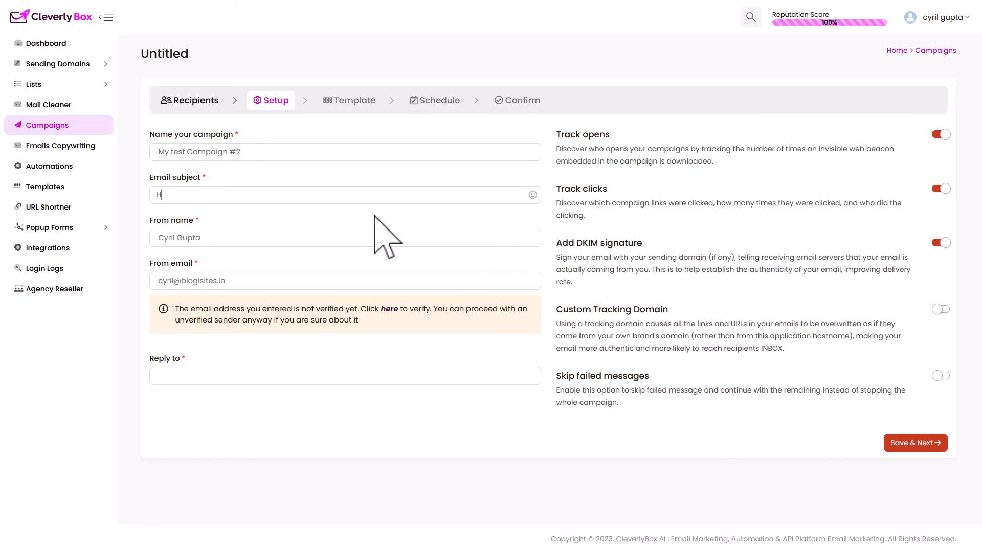
pyautogui.write('i! Did you see t')
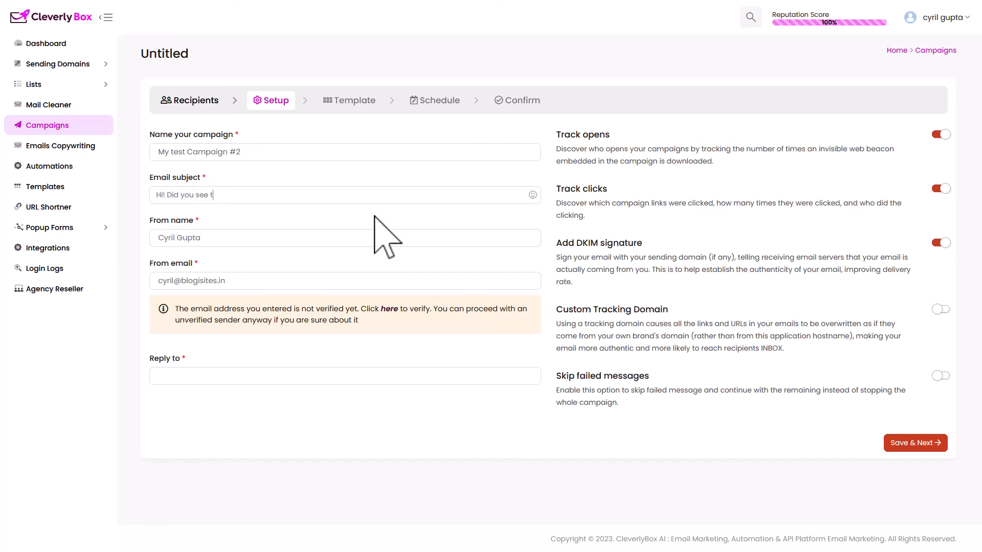
pyautogui.write('his fantastic e')
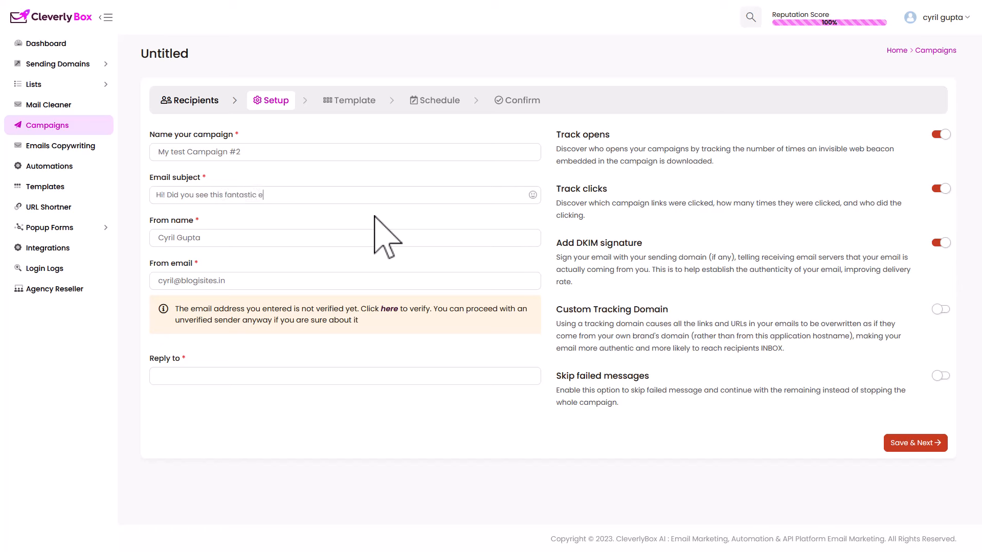
pyautogui.write('mail tool')
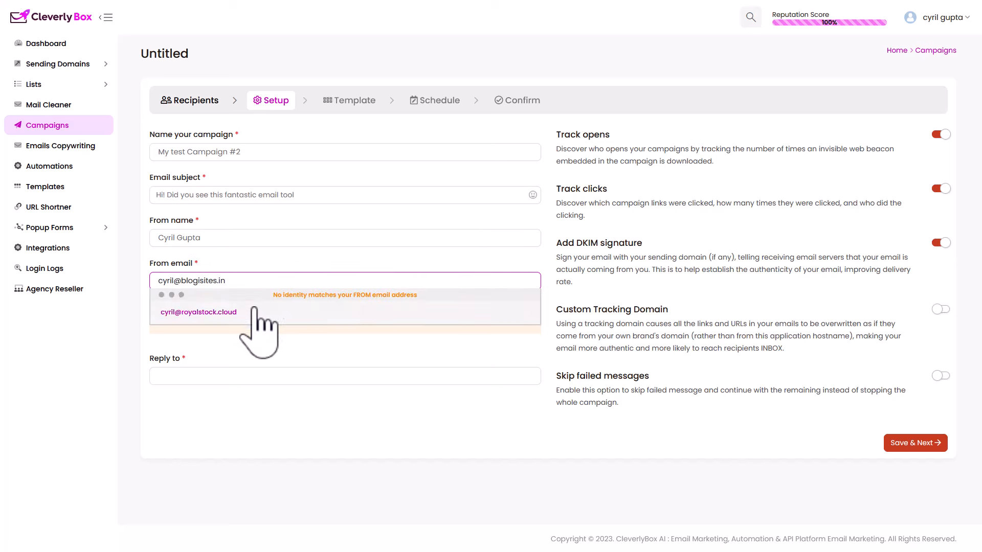
pyautogui.click(199, 312)
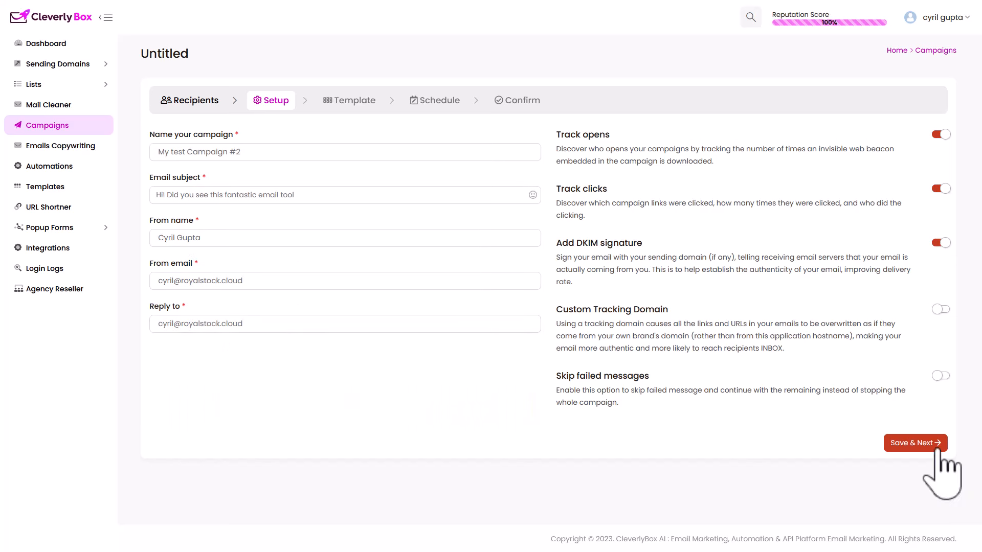
pyautogui.moveTo(509, 432)
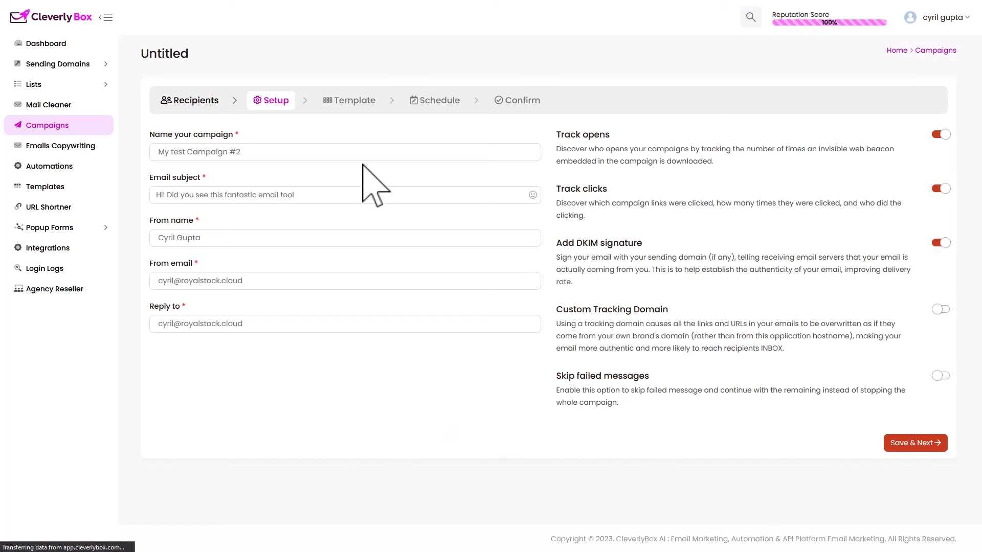
# Save the campaign setup to reach the Template step.
pyautogui.click(915, 443)
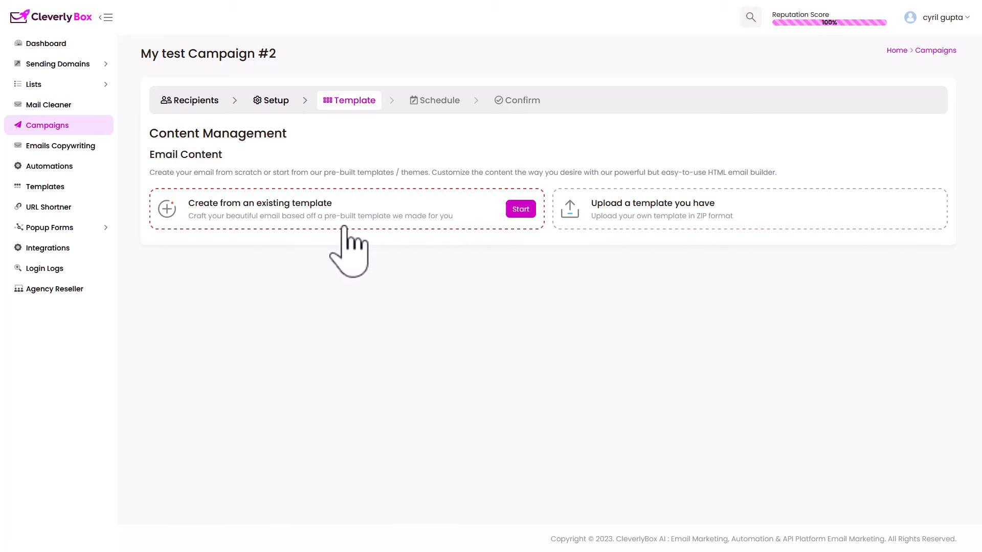
pyautogui.moveTo(366, 253)
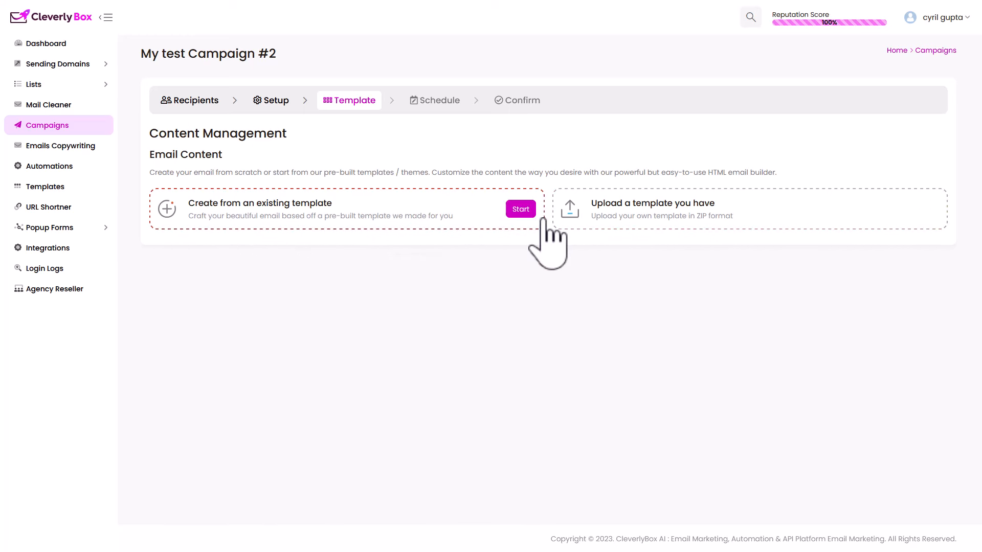
pyautogui.moveTo(457, 235)
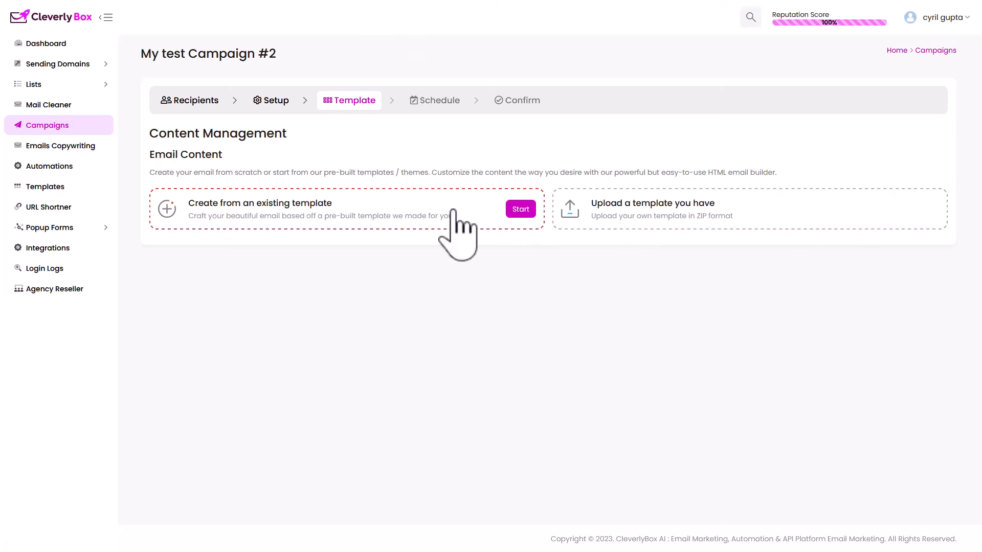
# Browse Themes, WooCommerce and Agency templates, then apply the Basic Blank template.
pyautogui.click(519, 209)
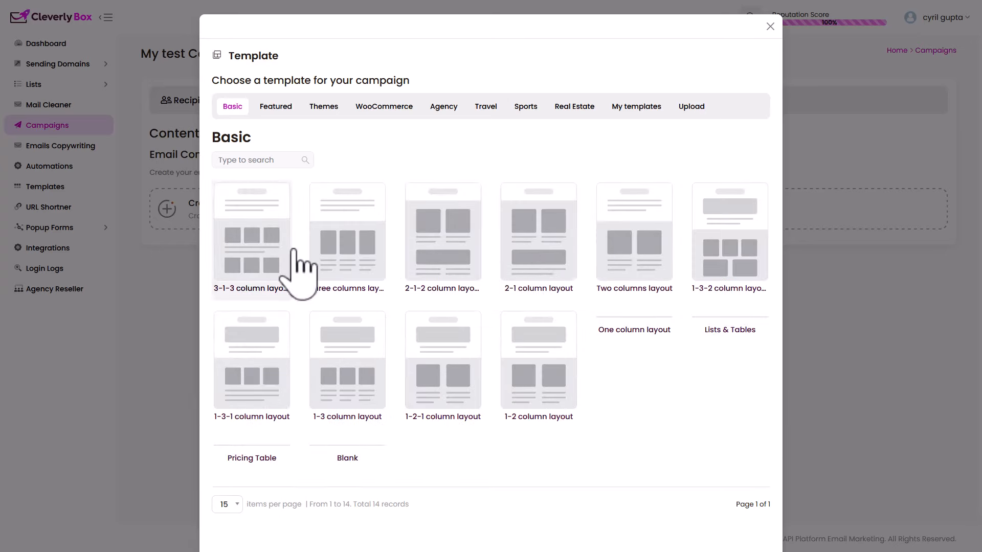
pyautogui.scroll(-3)
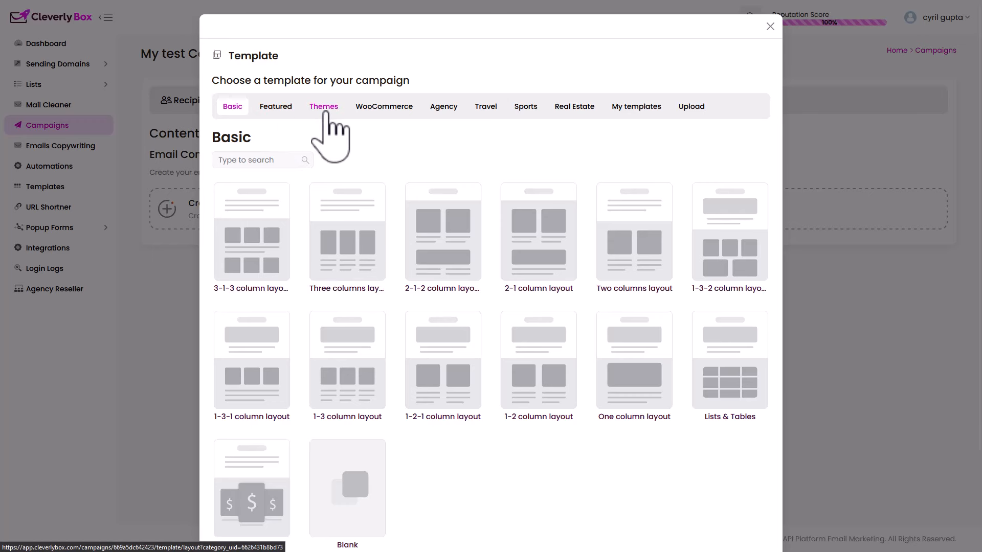
pyautogui.click(323, 106)
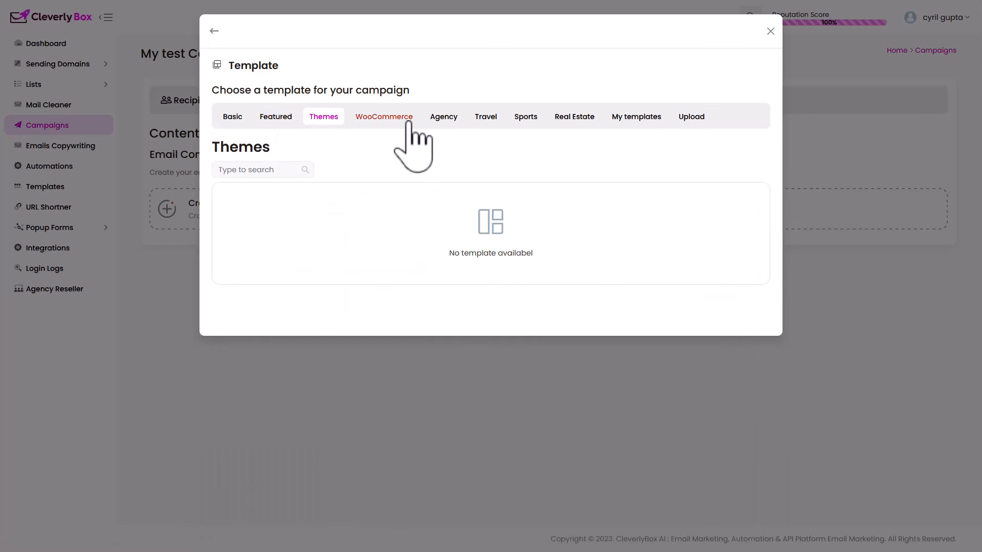
pyautogui.click(384, 117)
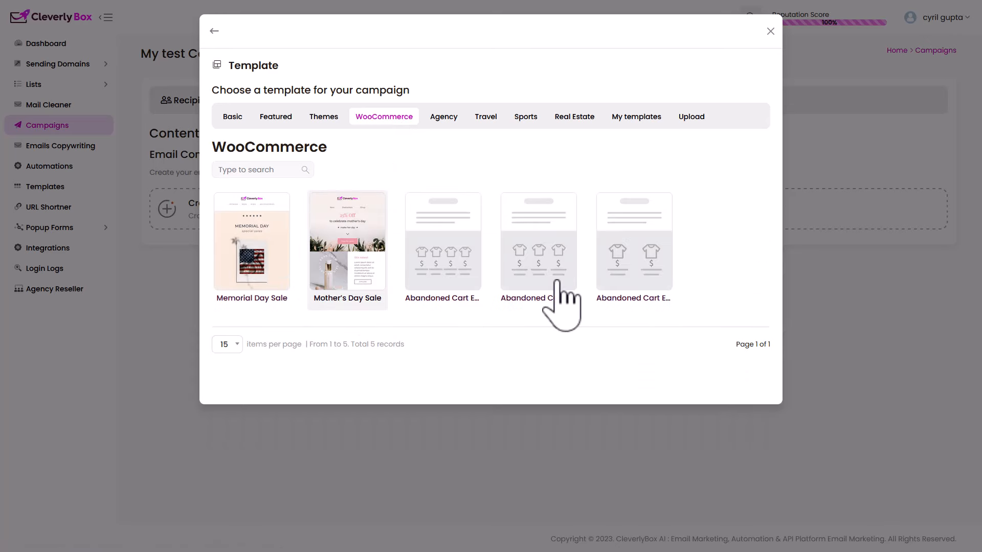
pyautogui.moveTo(319, 316)
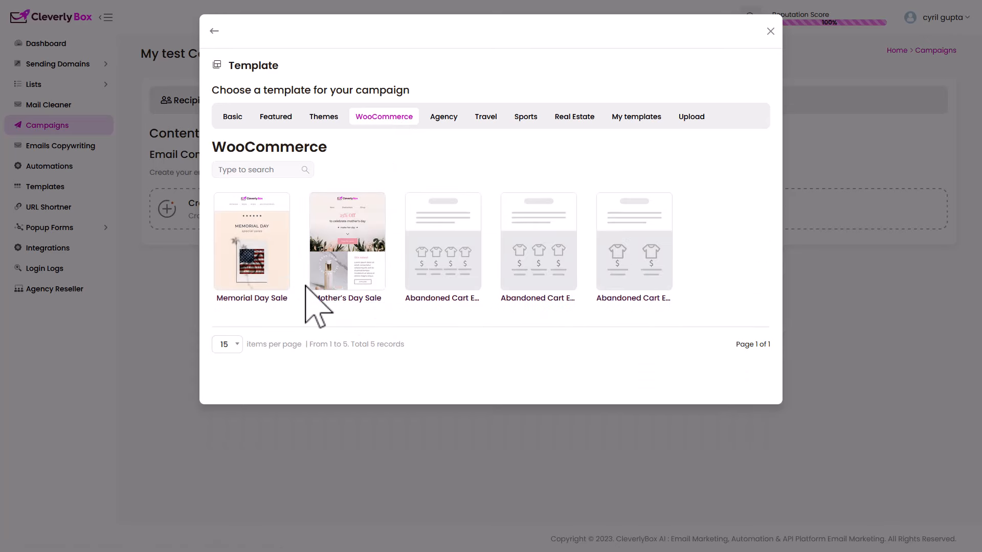
pyautogui.moveTo(479, 154)
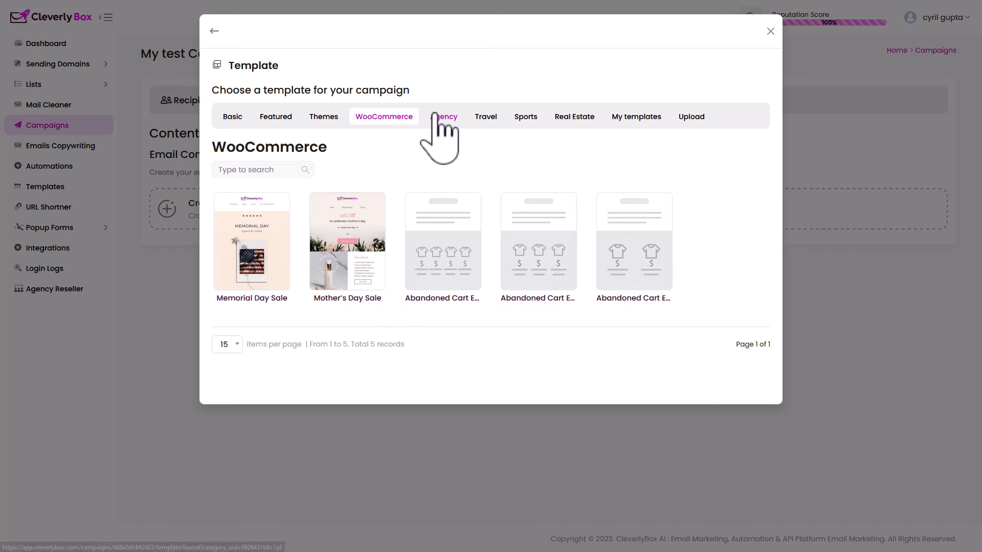
pyautogui.click(444, 116)
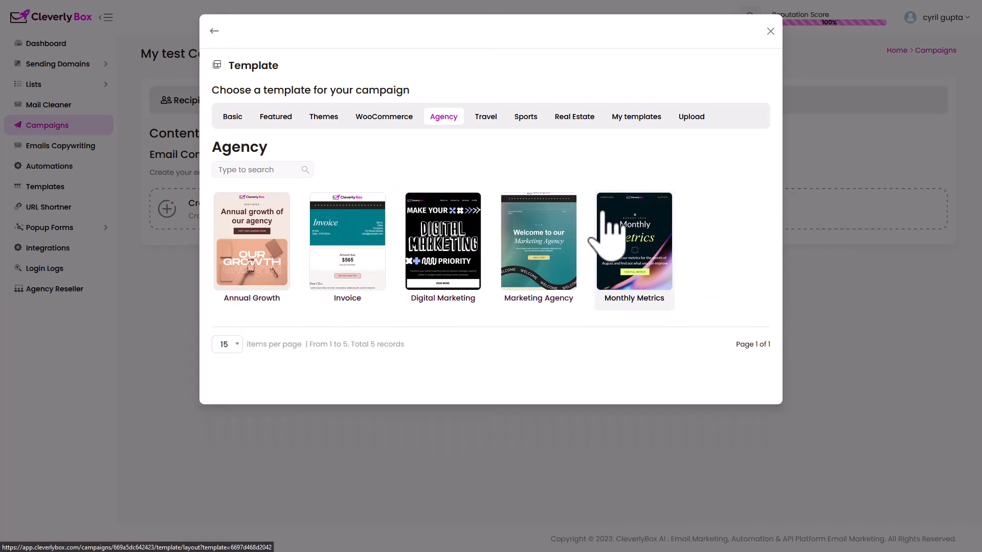
pyautogui.moveTo(351, 153)
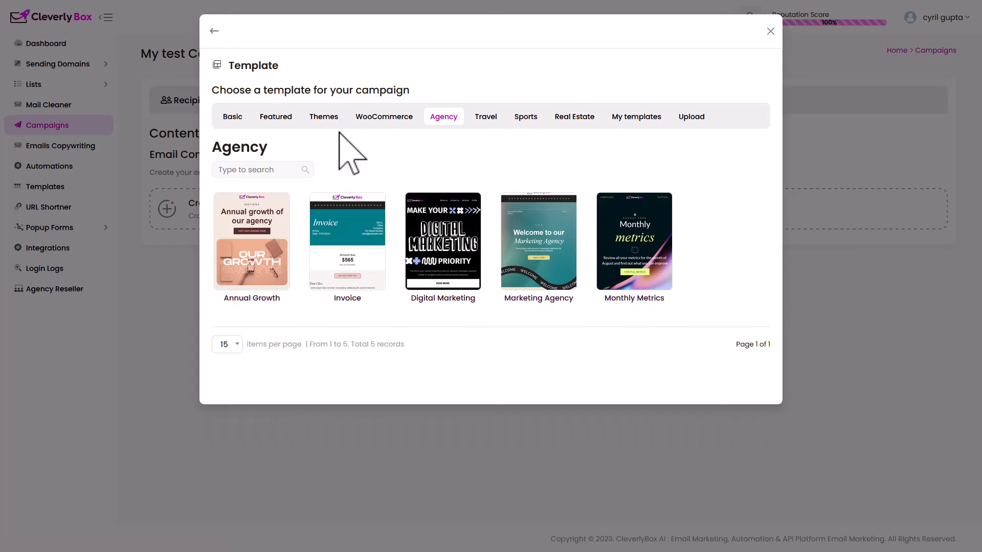
pyautogui.click(231, 116)
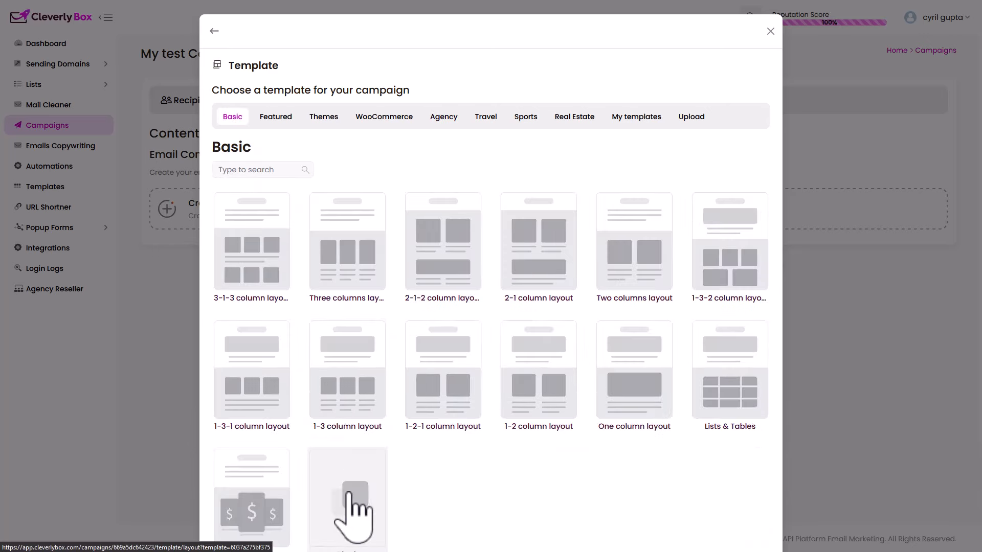
pyautogui.click(347, 497)
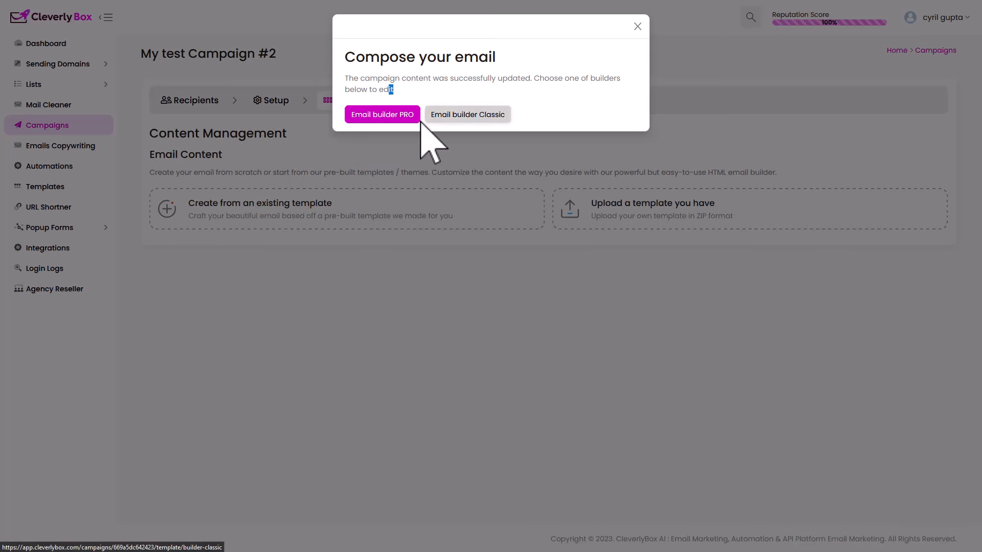
# In the PRO builder, type 'Hey there! I want to tell you about this fun software I saw today.'.
pyautogui.click(467, 114)
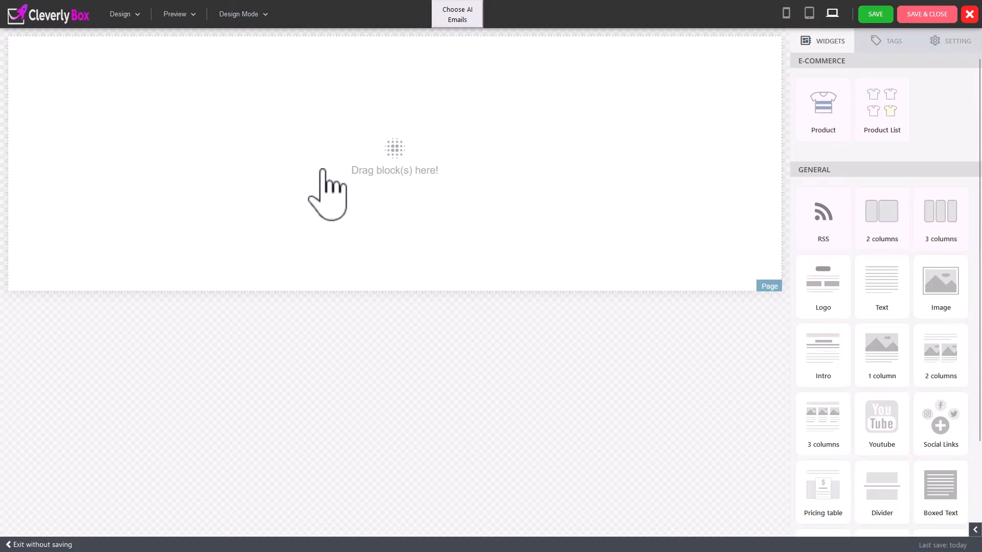
pyautogui.moveTo(813, 338)
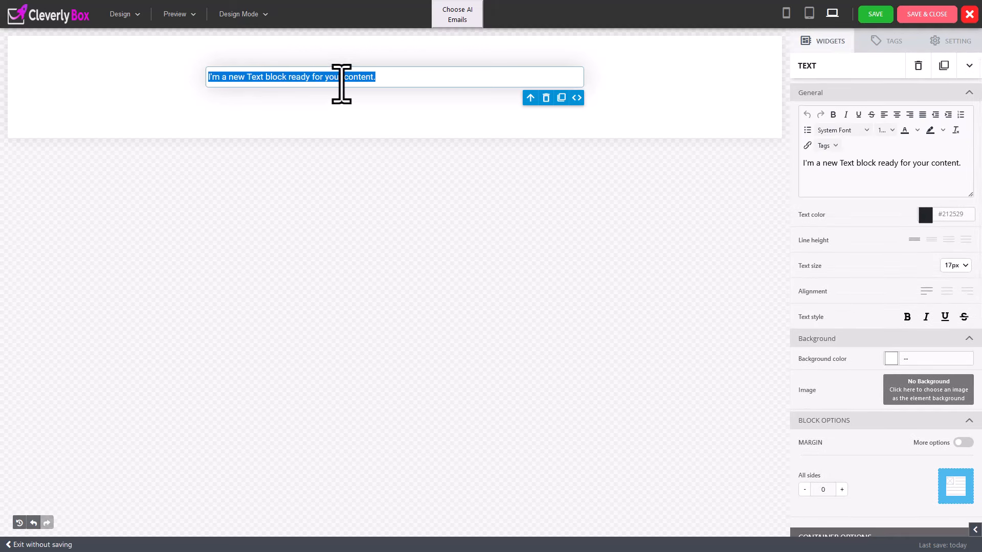
pyautogui.write('Hey t')
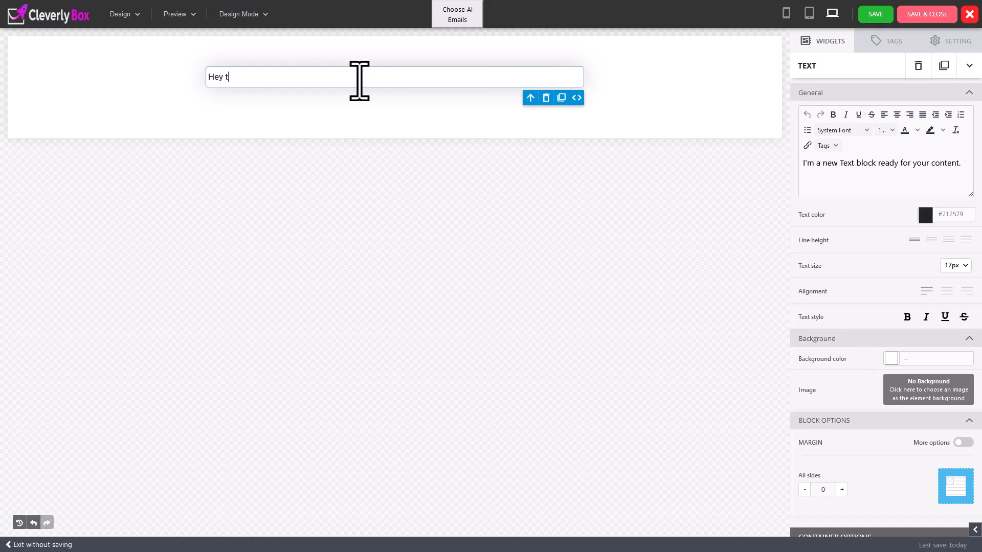
pyautogui.write('here!')
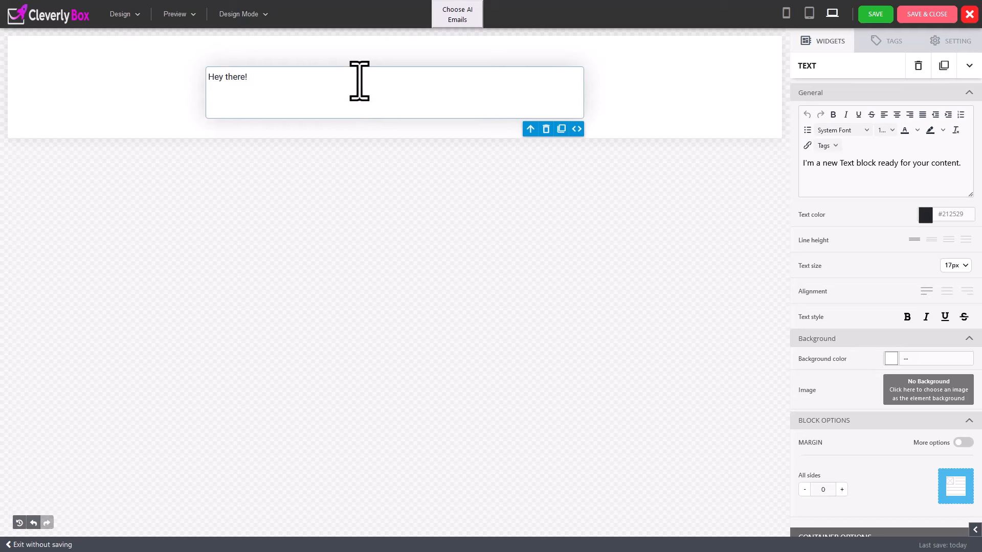
pyautogui.write('I want to tell')
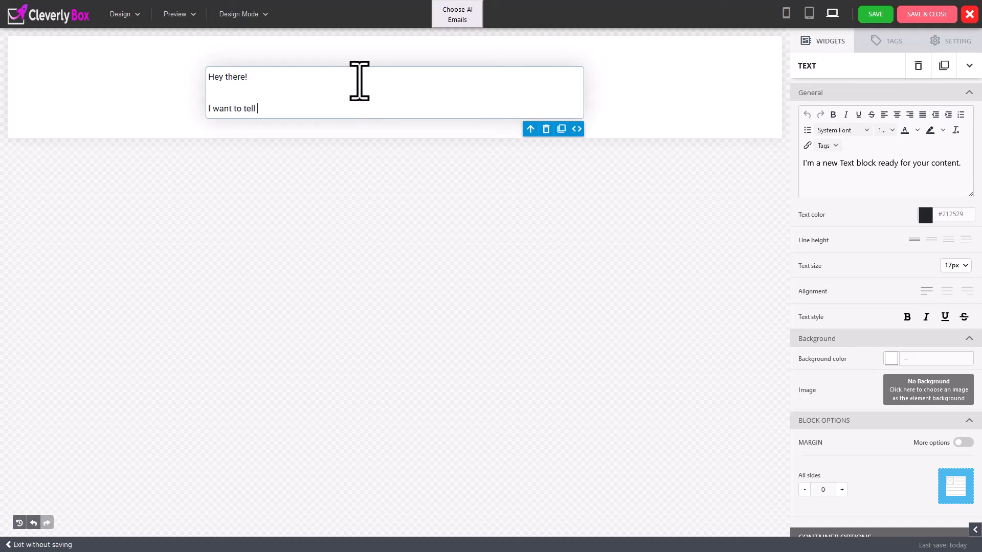
pyautogui.write('you about this fun sfotwar')
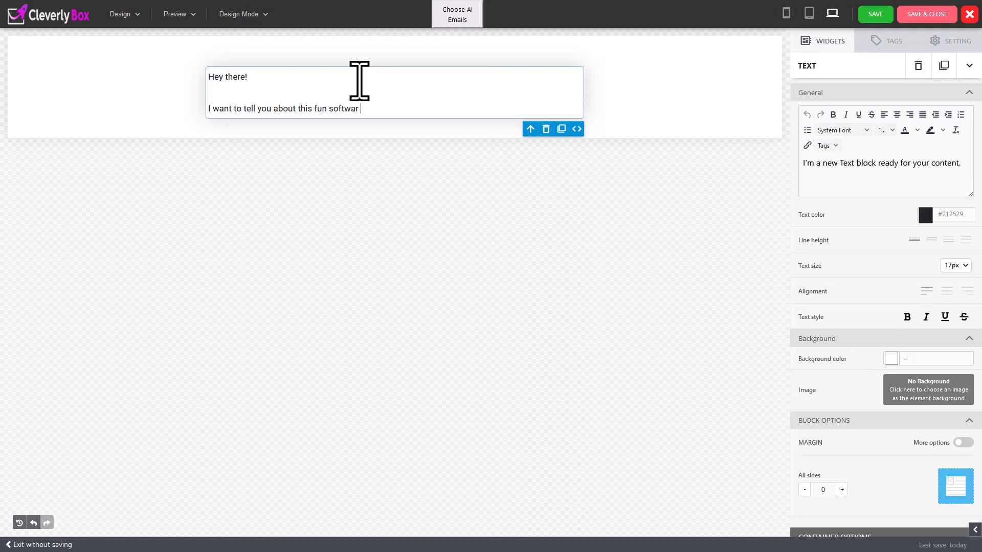
pyautogui.write('that I saw go')
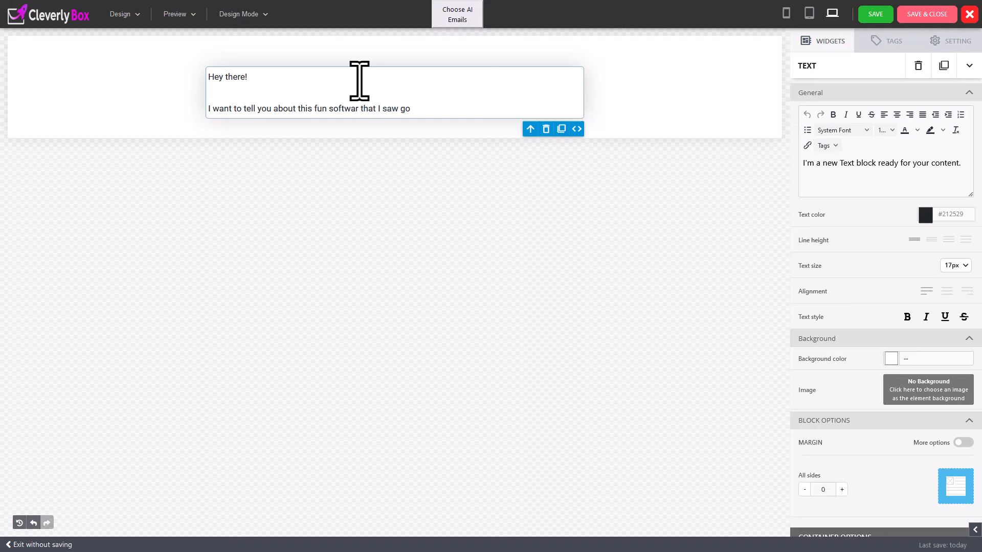
pyautogui.write('today.')
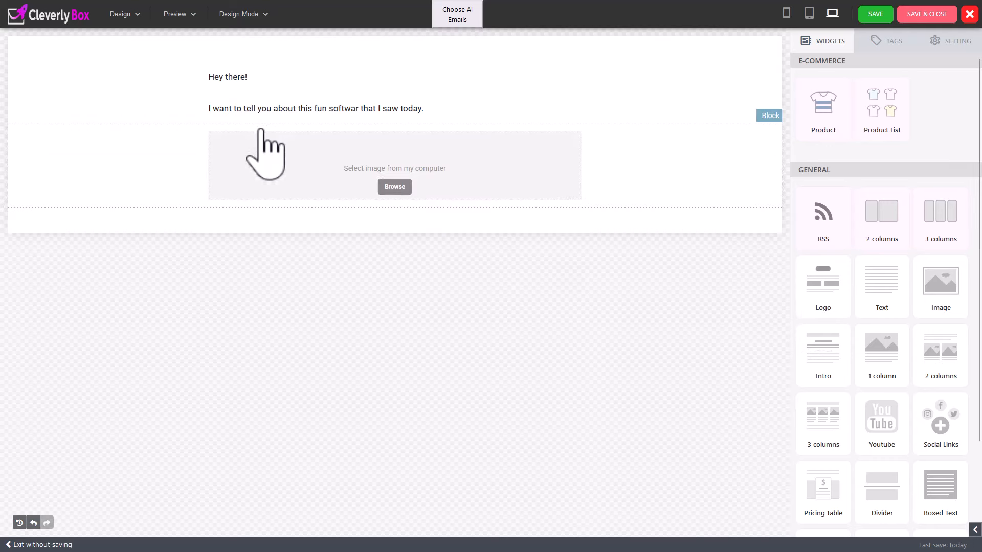
# Open the image upload window, dismiss the missing-file error, and browse Downloads.
pyautogui.click(393, 187)
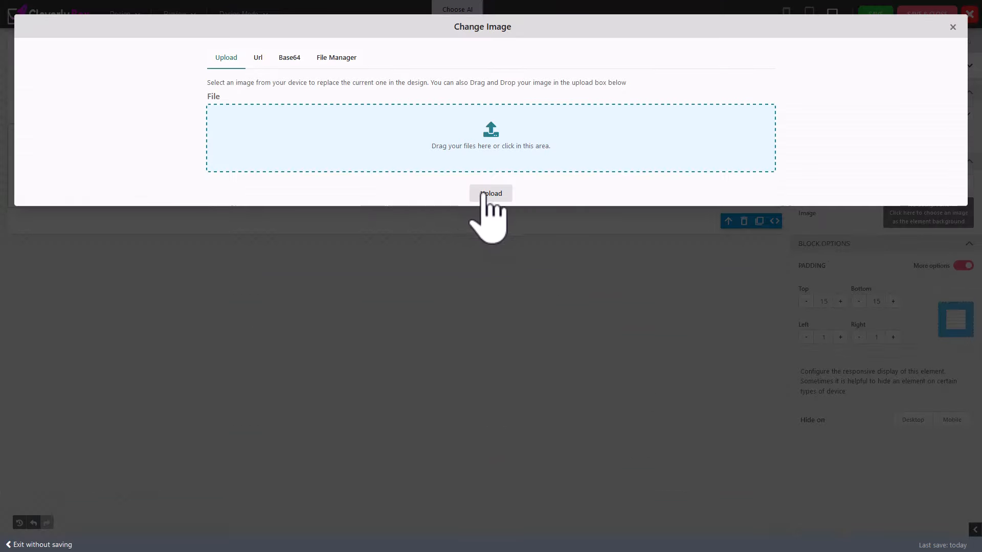
pyautogui.click(490, 193)
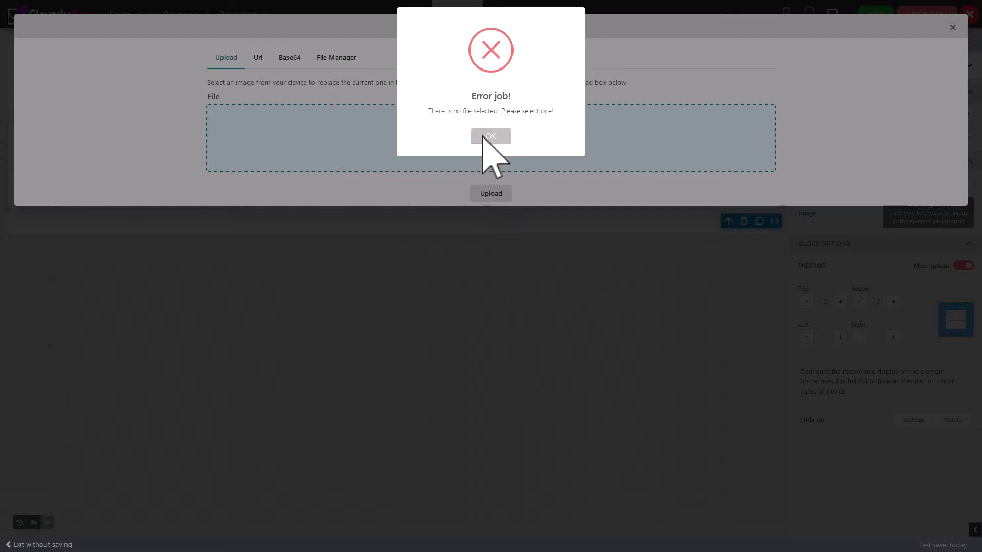
pyautogui.click(490, 136)
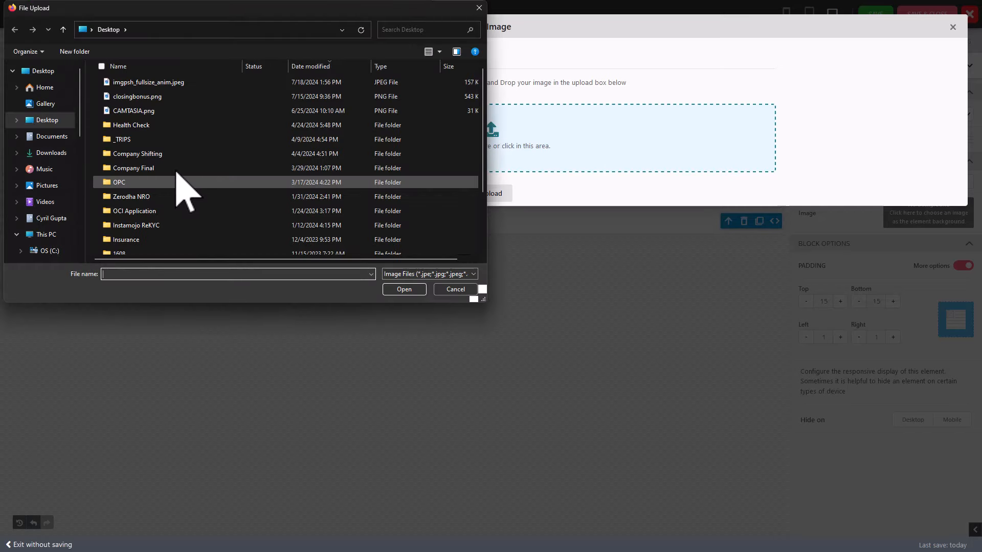
pyautogui.moveTo(54, 156)
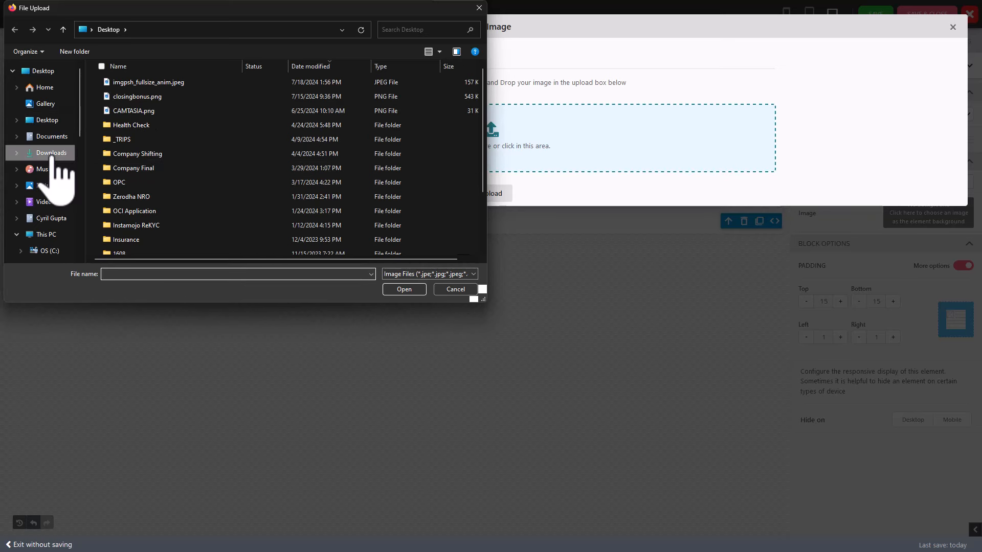
pyautogui.click(51, 153)
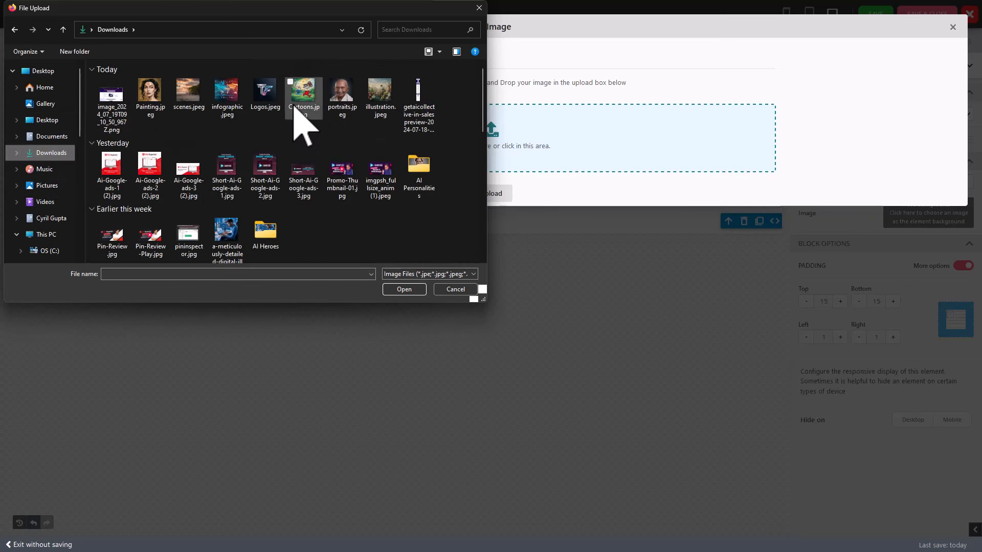
pyautogui.moveTo(226, 175)
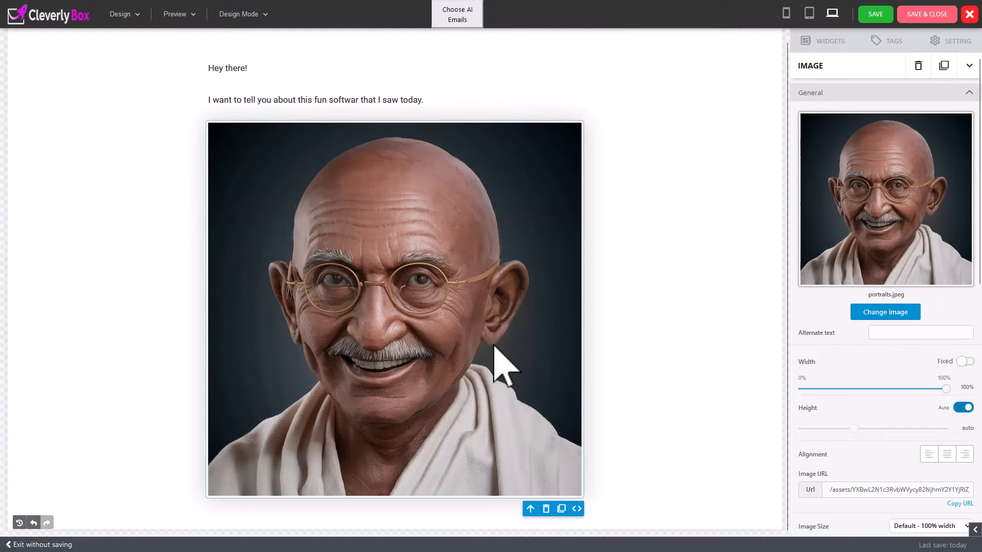
pyautogui.moveTo(695, 288)
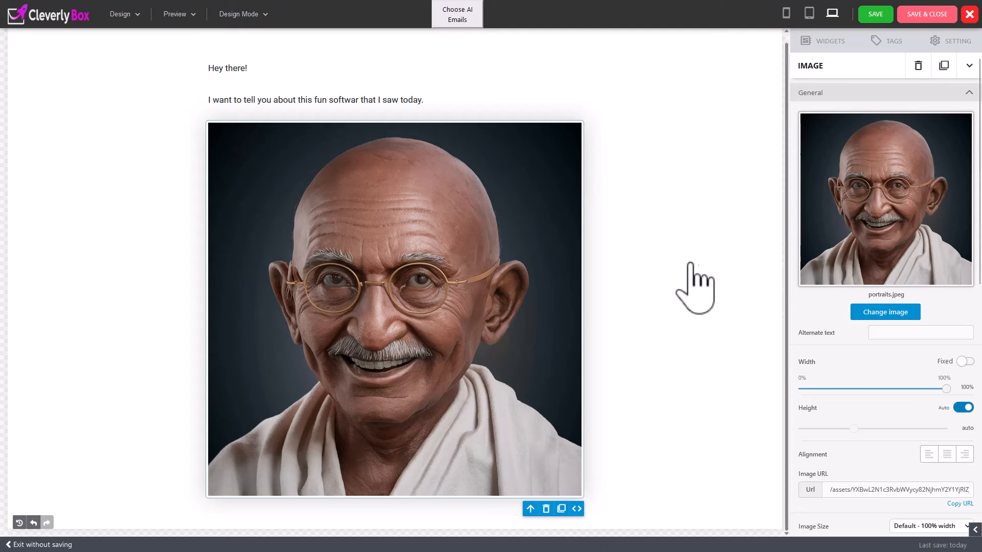
pyautogui.moveTo(842, 81)
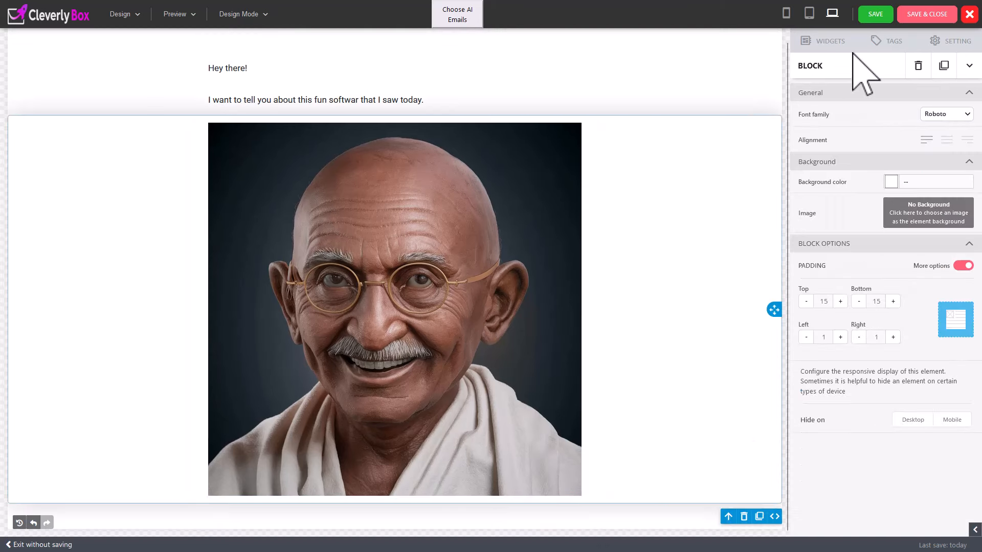
# Save the email design with portraits.jpeg and return to the Template step.
pyautogui.click(831, 41)
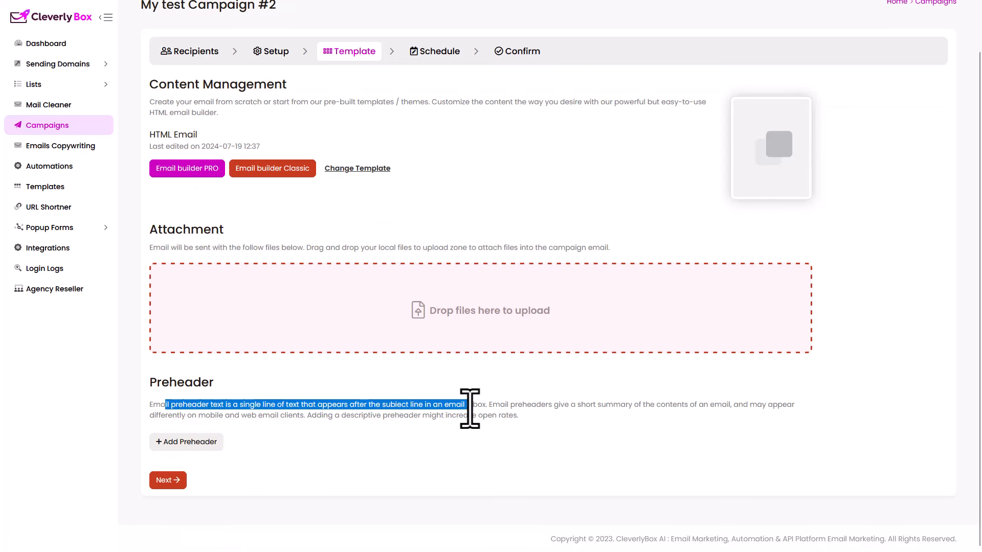
pyautogui.moveTo(181, 410)
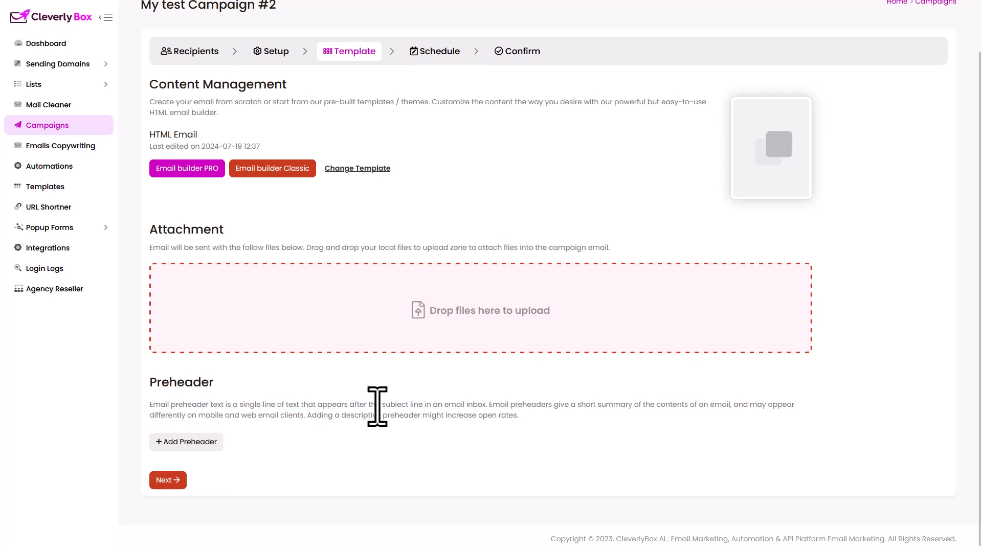
pyautogui.moveTo(468, 418)
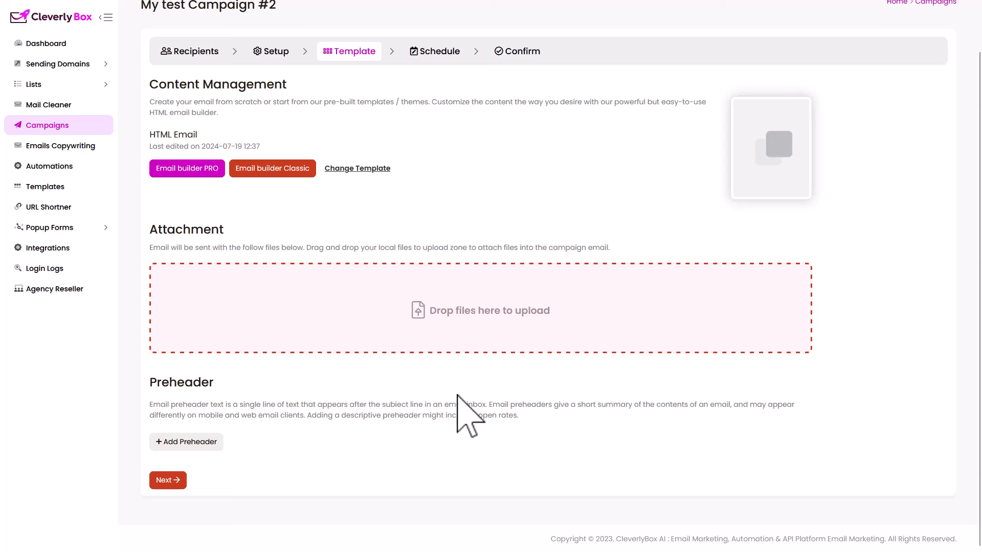
pyautogui.moveTo(268, 404)
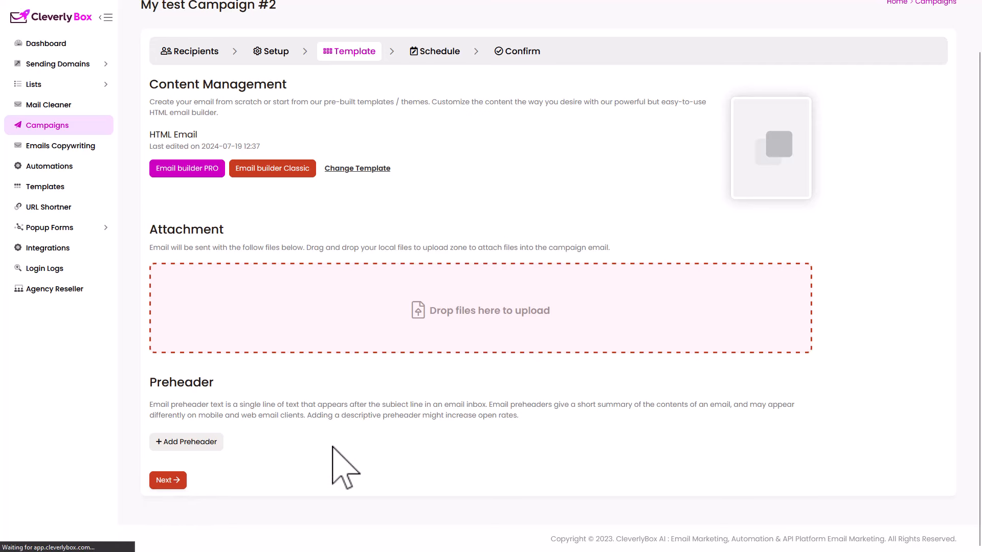
# Schedule the campaign for 2024-07-19 at 12:39 and continue to confirmation.
pyautogui.click(168, 479)
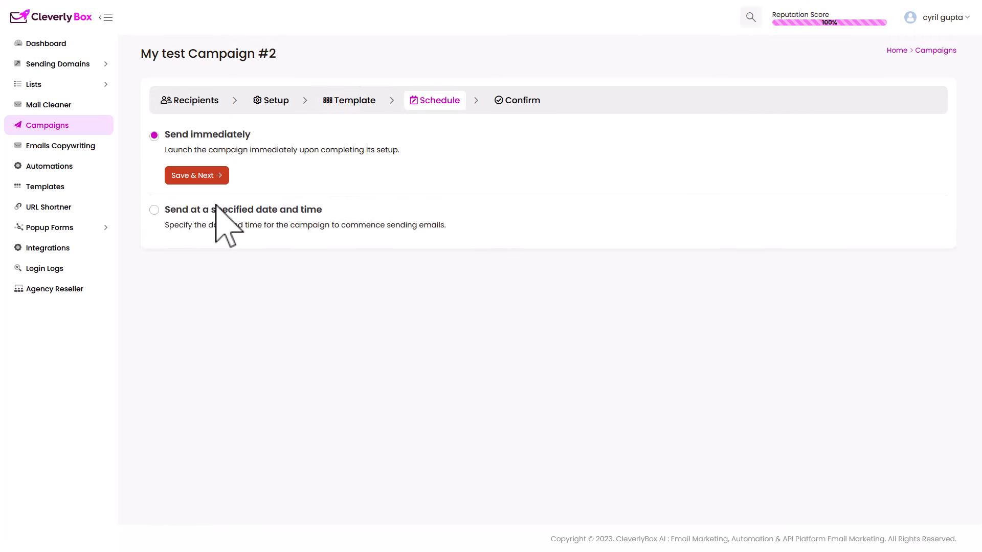
pyautogui.click(154, 209)
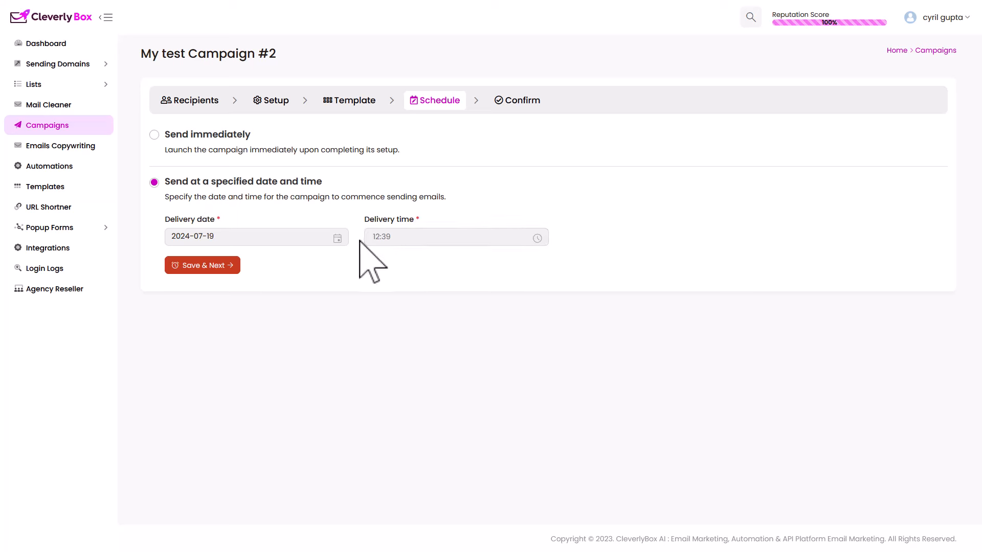
pyautogui.moveTo(241, 206)
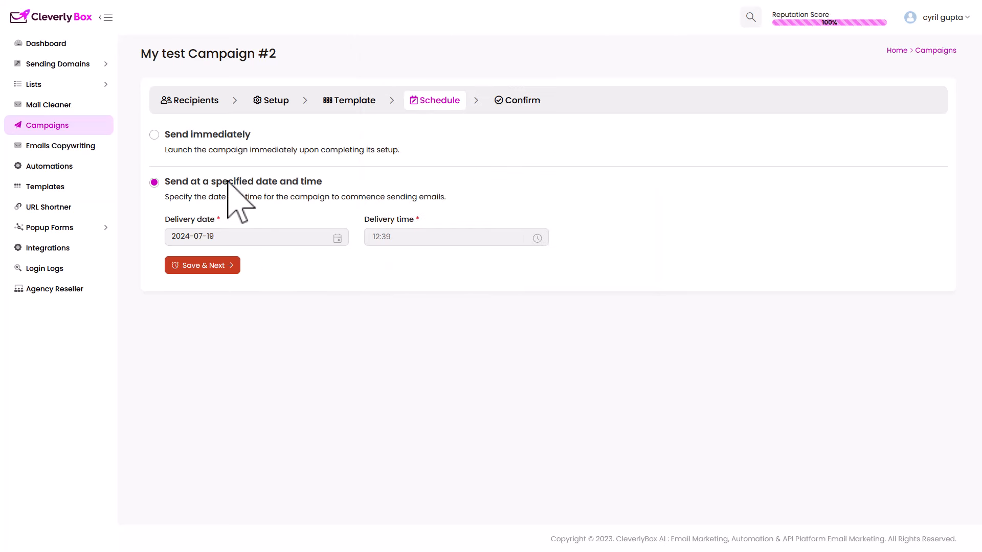
pyautogui.click(154, 134)
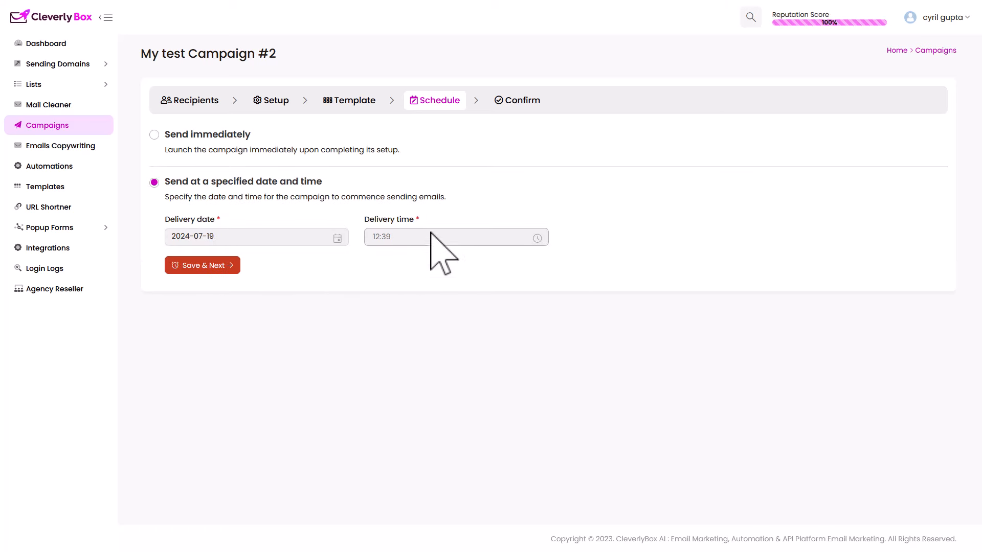
pyautogui.moveTo(583, 299)
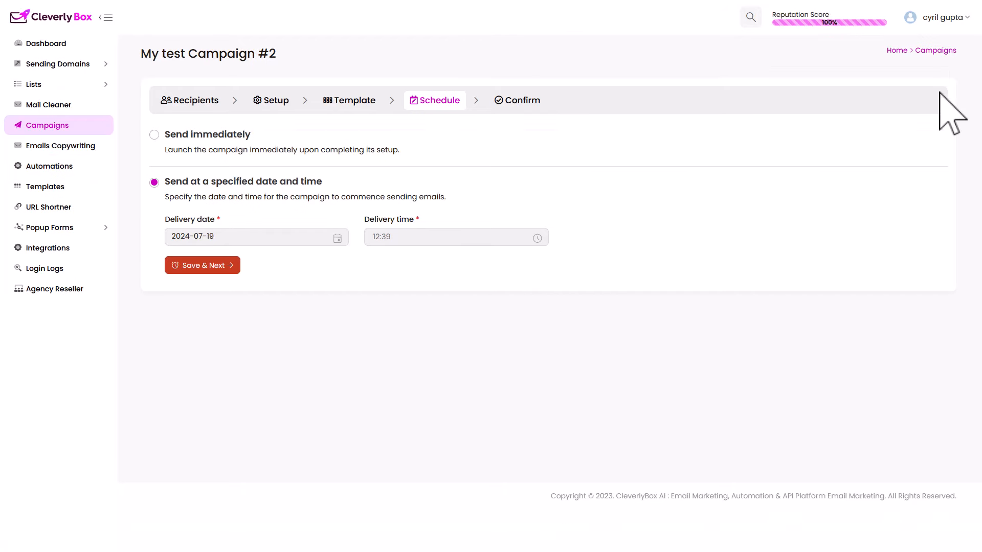
pyautogui.click(937, 17)
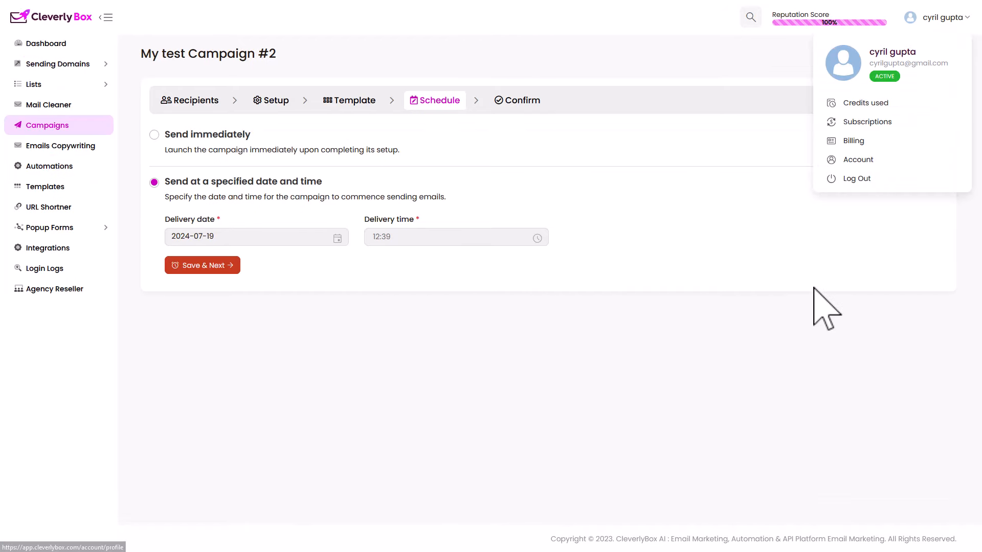
pyautogui.moveTo(620, 483)
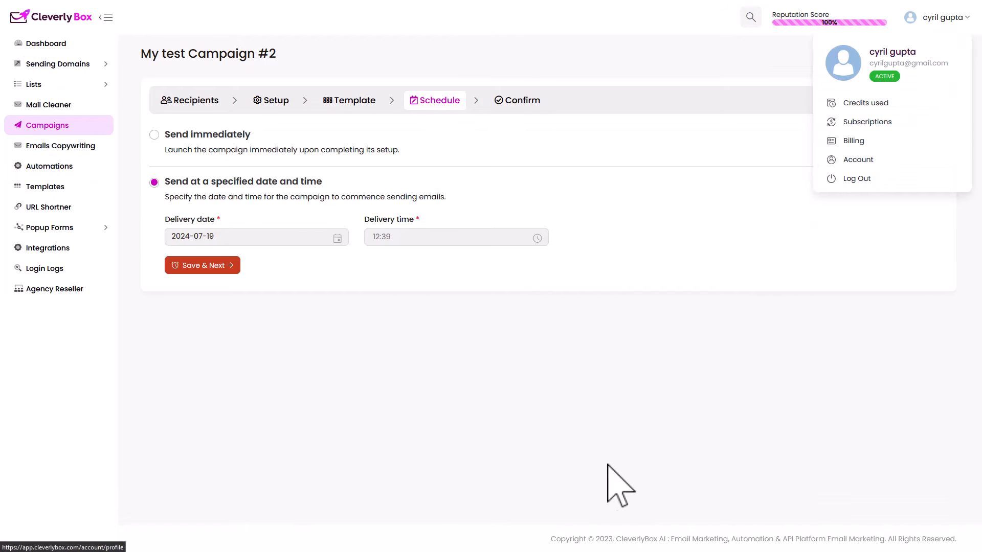
pyautogui.click(470, 376)
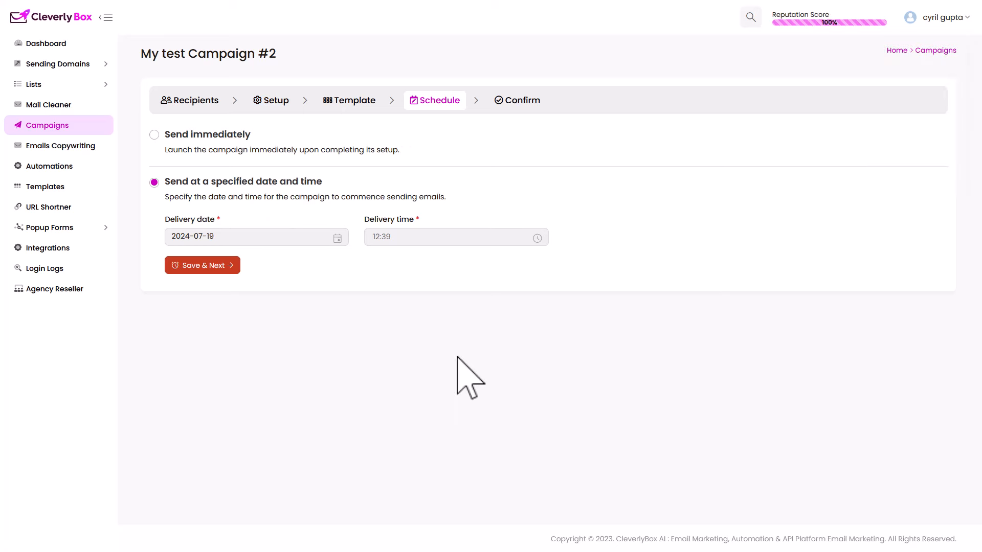
pyautogui.moveTo(282, 282)
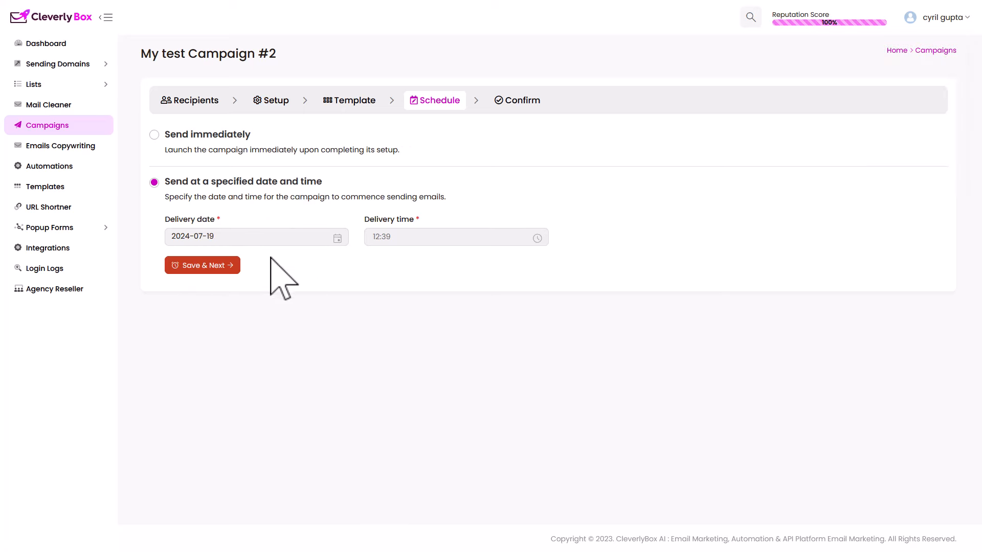
pyautogui.moveTo(368, 270)
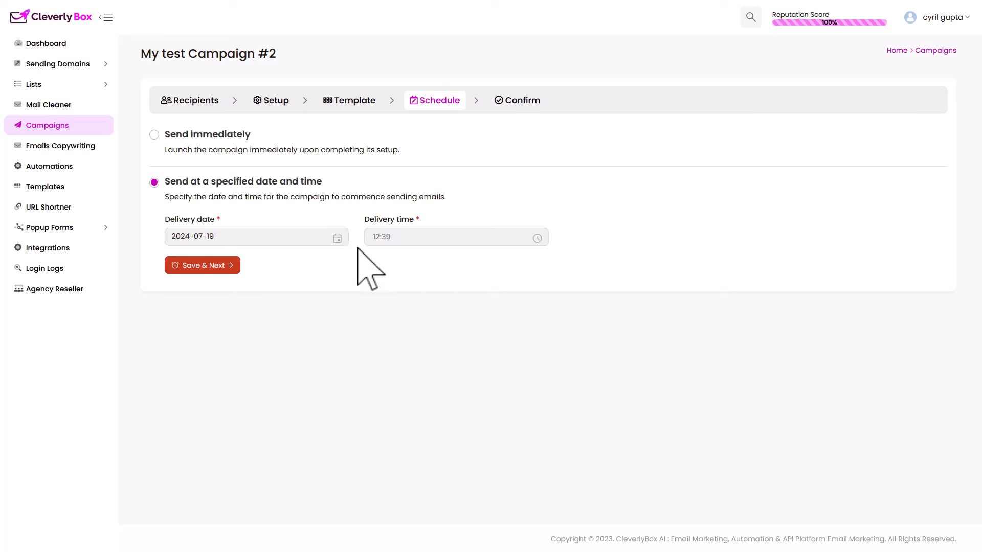
pyautogui.moveTo(316, 392)
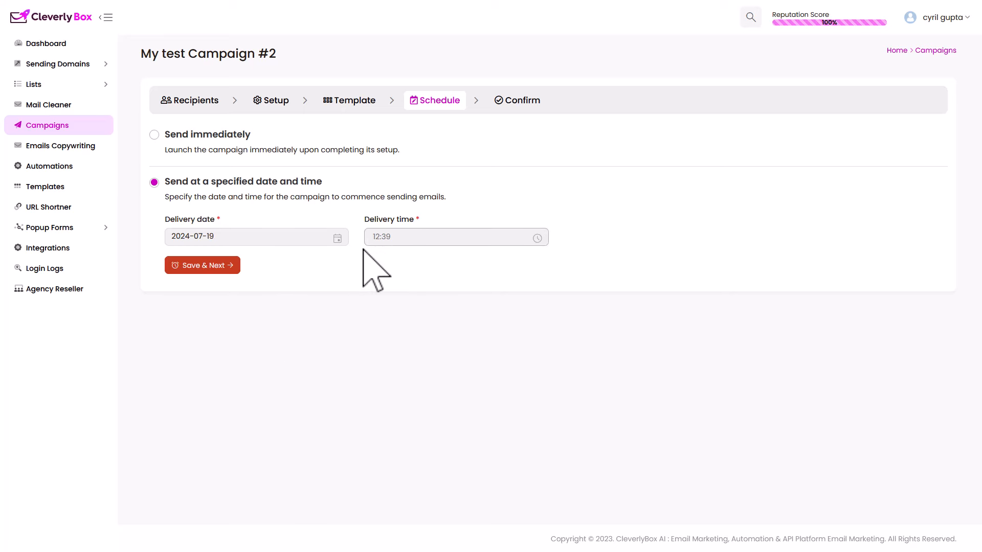
pyautogui.moveTo(245, 360)
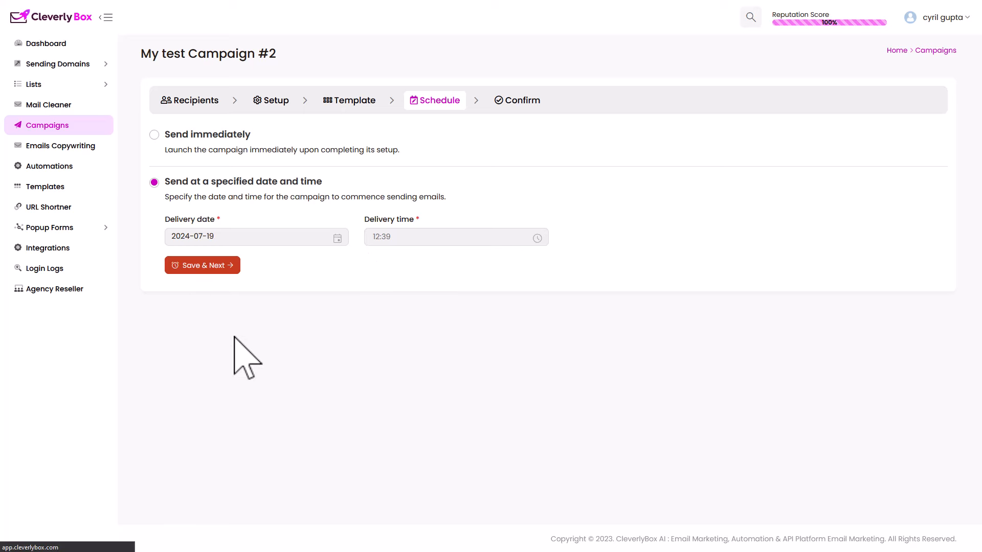
pyautogui.click(202, 265)
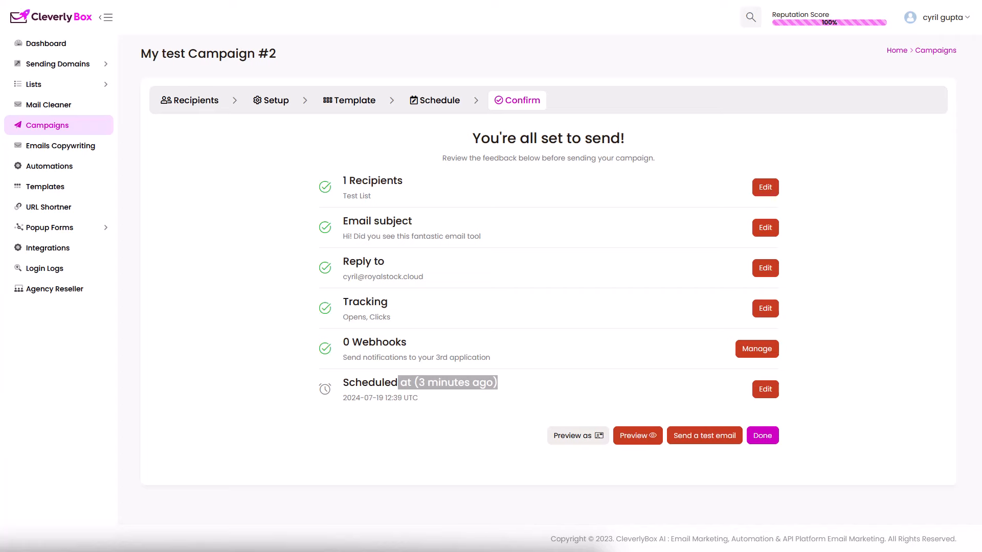
# Preview the finished email, close the preview, and go to Emails CopyWriting.
pyautogui.click(636, 435)
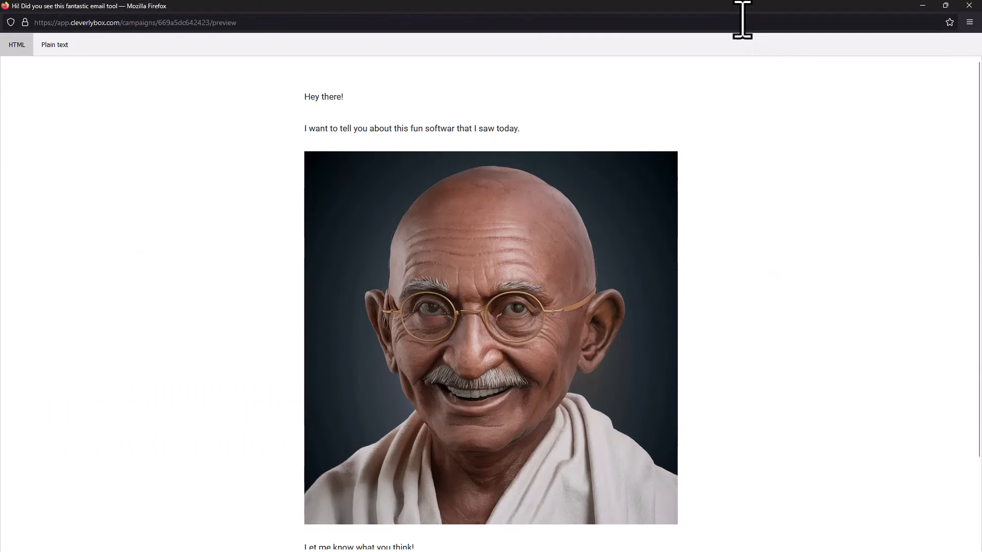
pyautogui.moveTo(965, 81)
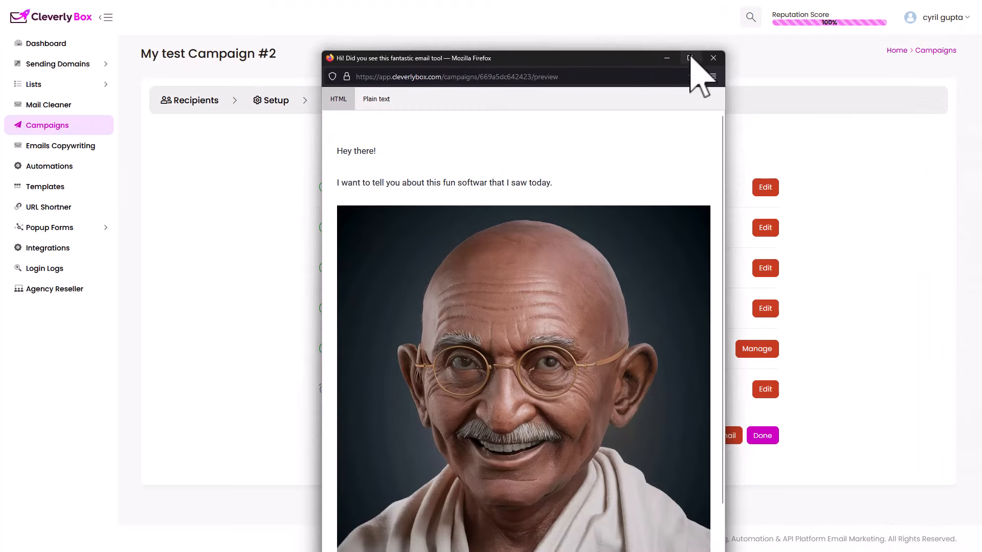
pyautogui.click(712, 57)
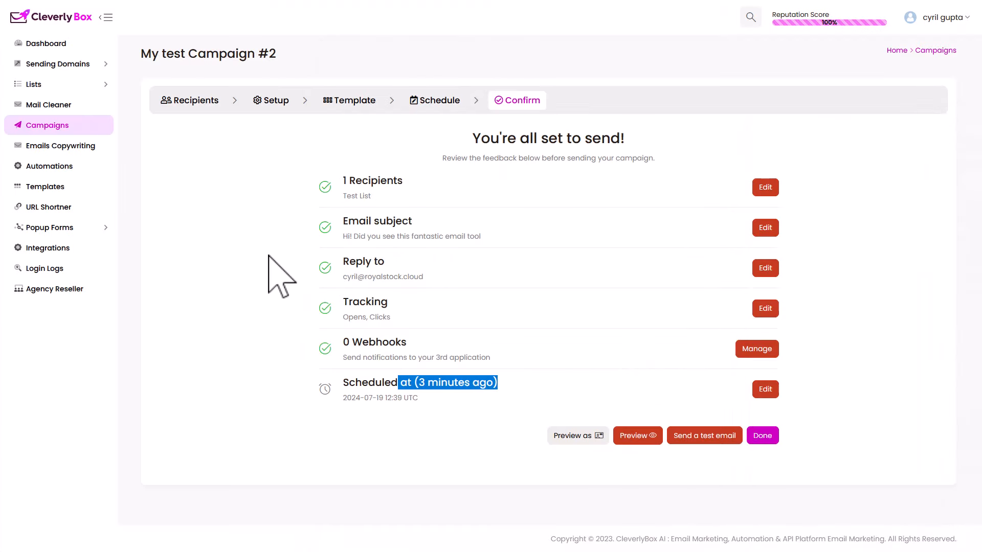
pyautogui.moveTo(145, 241)
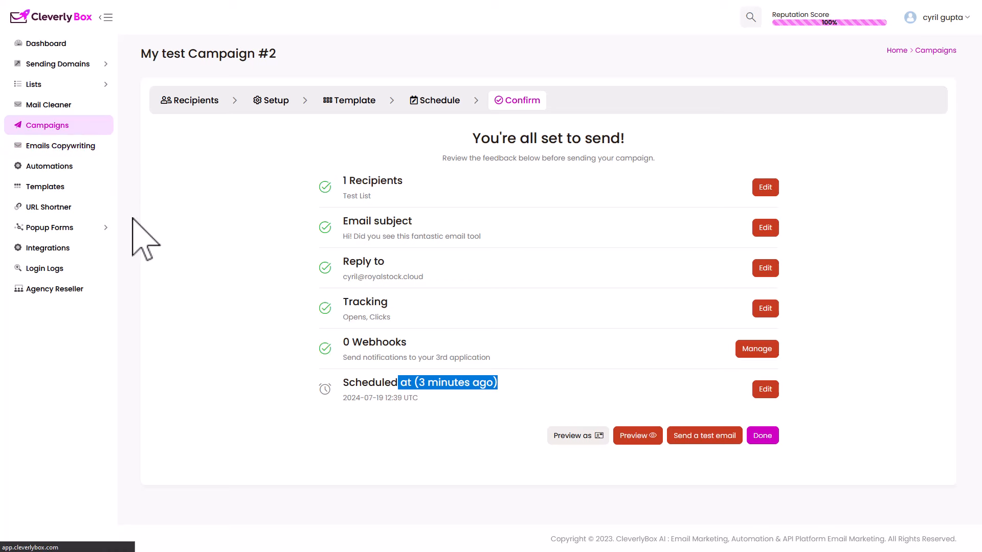
pyautogui.click(61, 145)
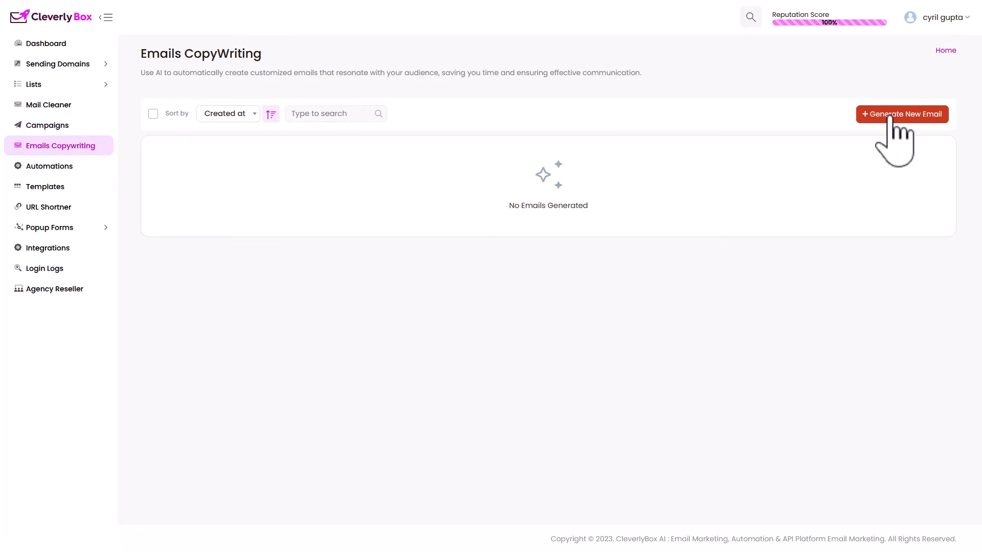
# Enter a friendly, funny soil-additive tomato email prompt and enable Emojify.
pyautogui.click(901, 114)
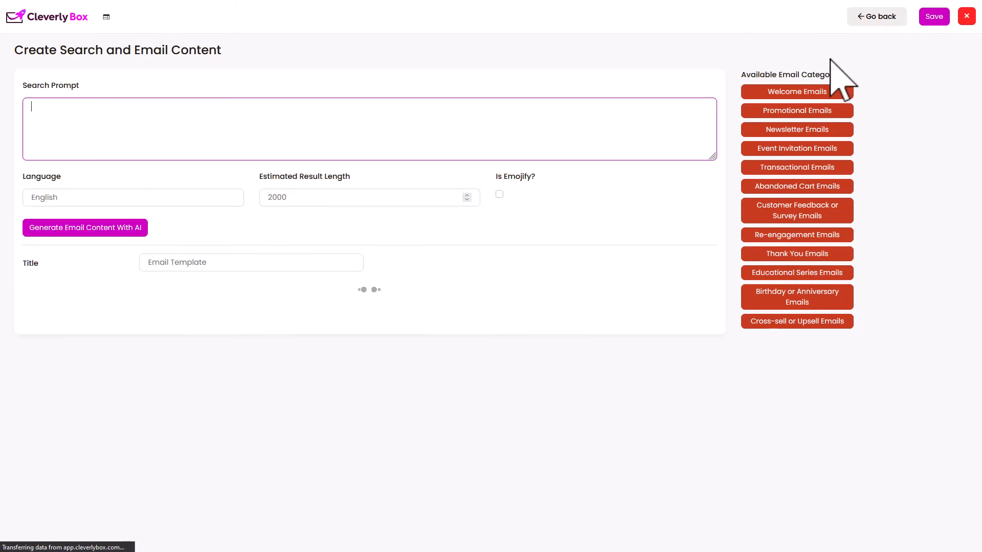
pyautogui.write('W')
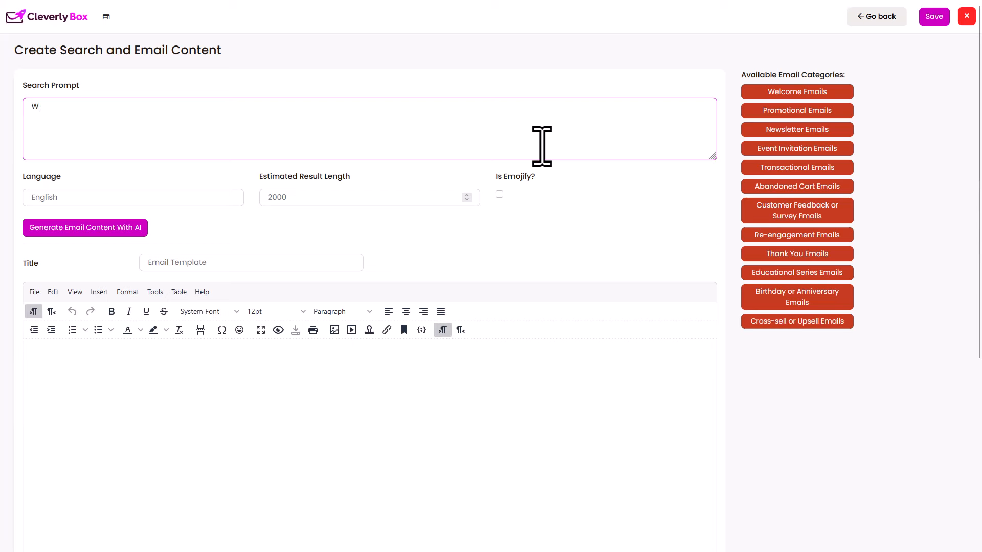
pyautogui.write('rite a friendly and fu')
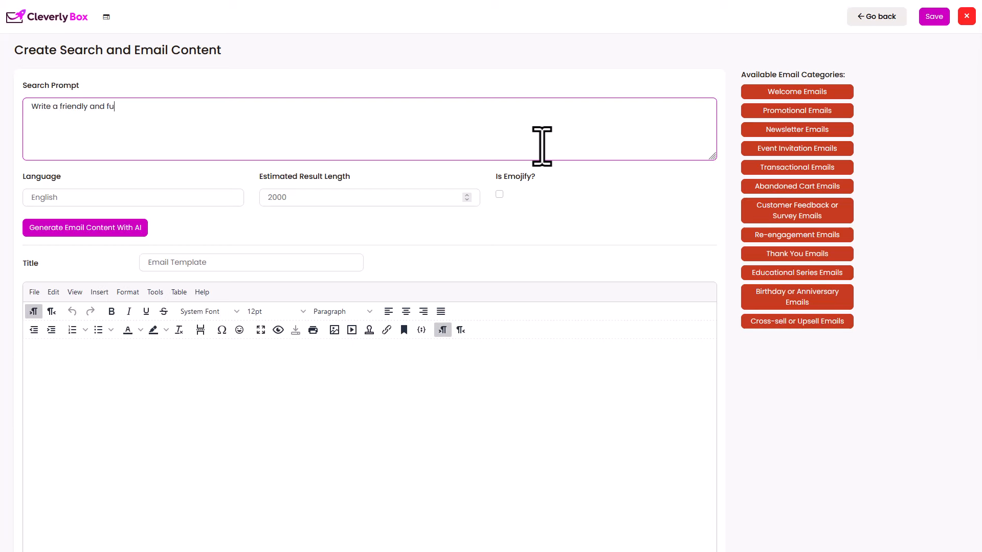
pyautogui.write('nny mail')
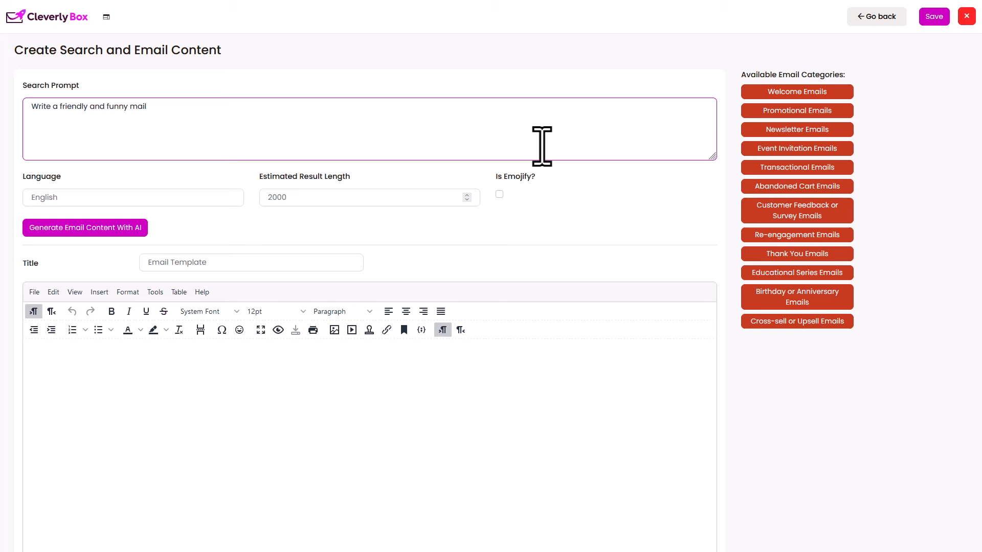
pyautogui.write('off')
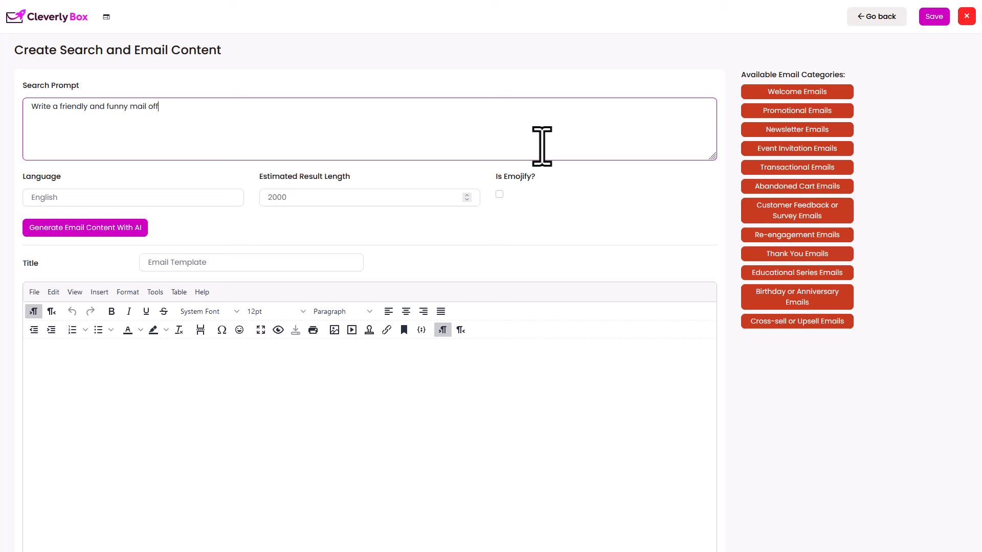
pyautogui.write('ering people a spec')
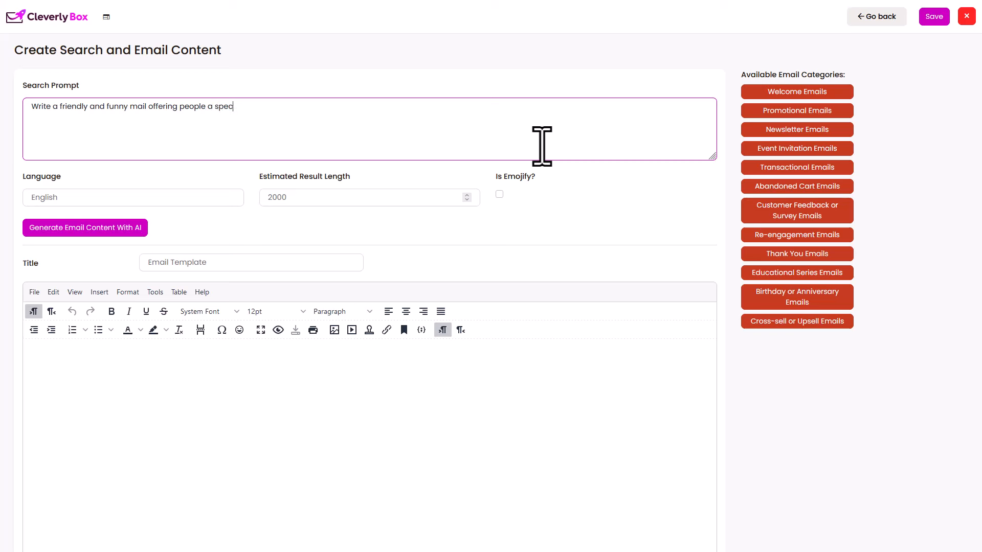
pyautogui.write('ial soil d')
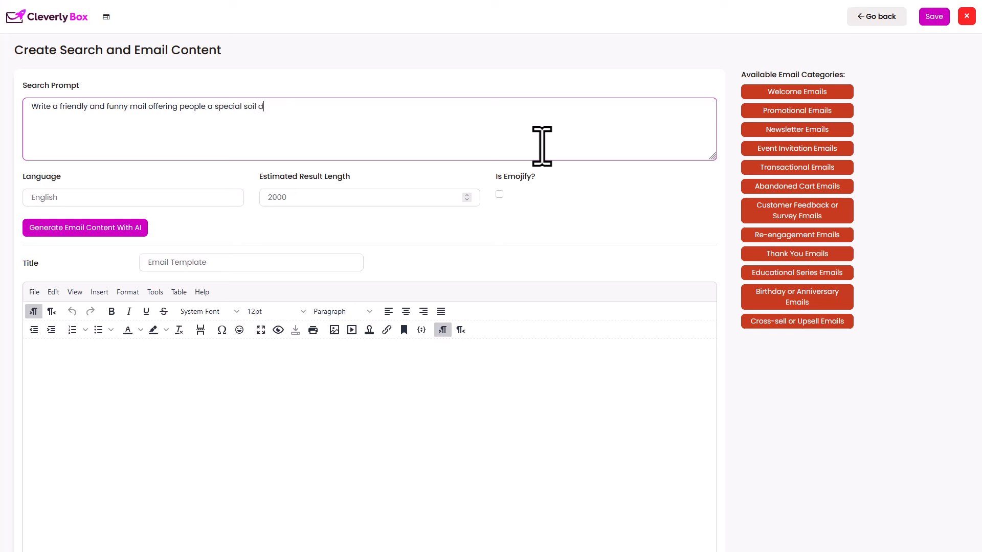
pyautogui.write('additivei')
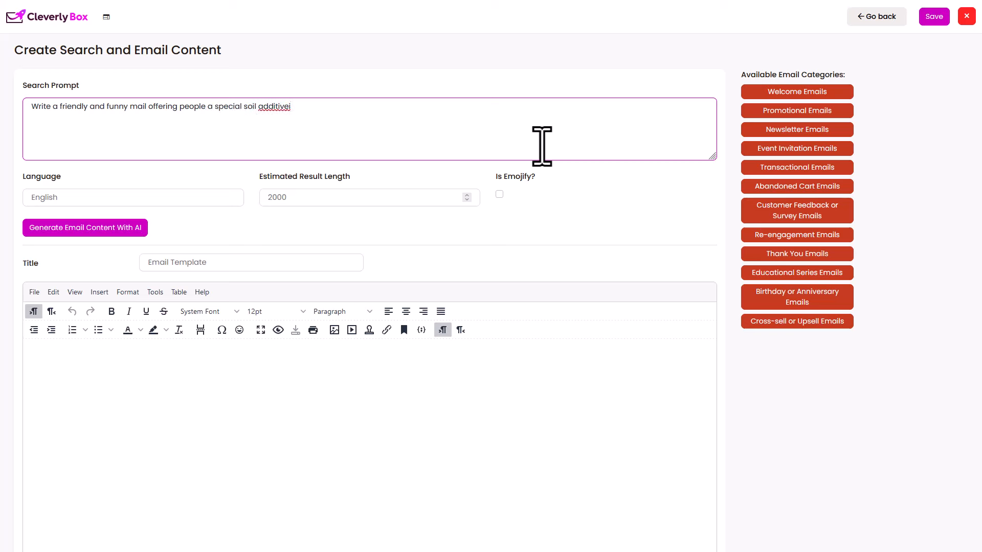
pyautogui.write('to help them grow')
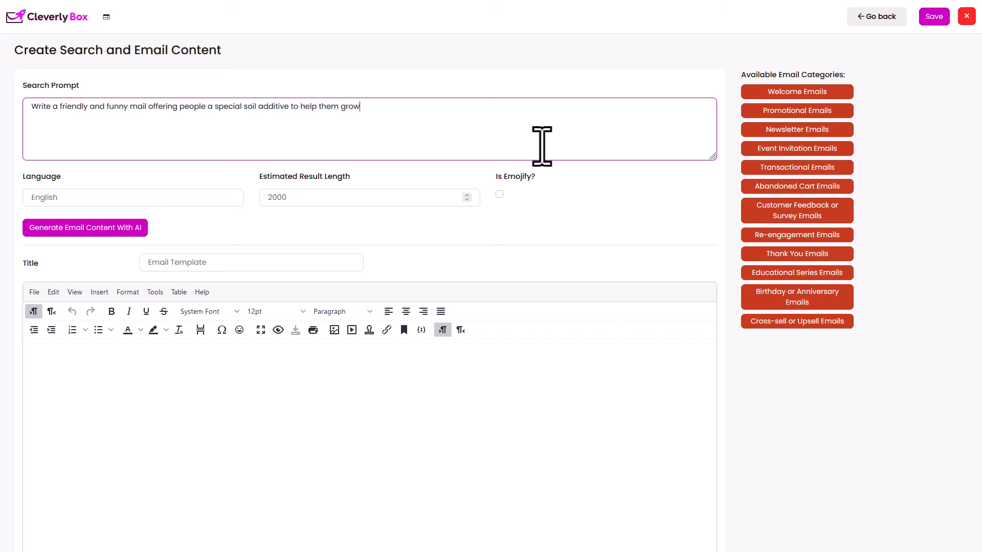
pyautogui.write('better tomaro')
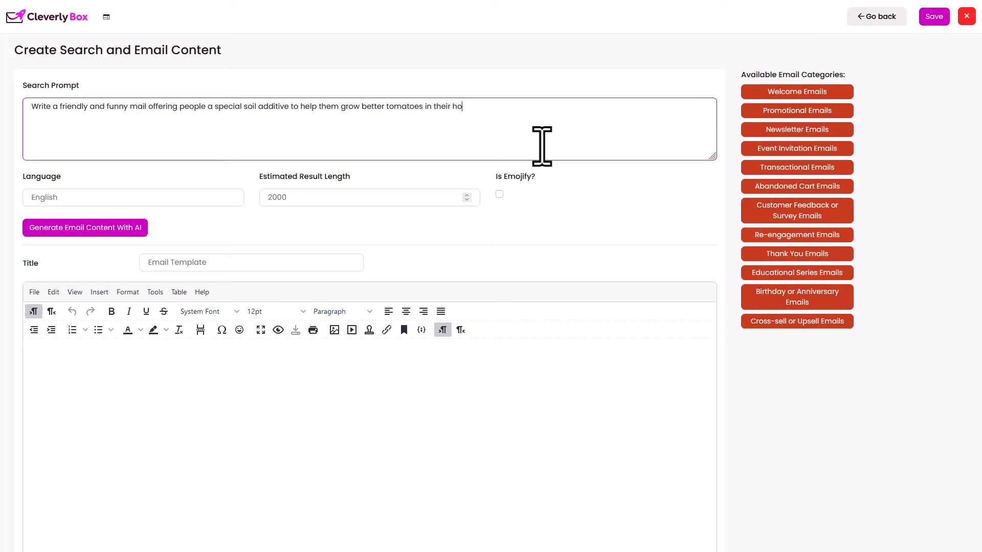
pyautogui.write('me gardens')
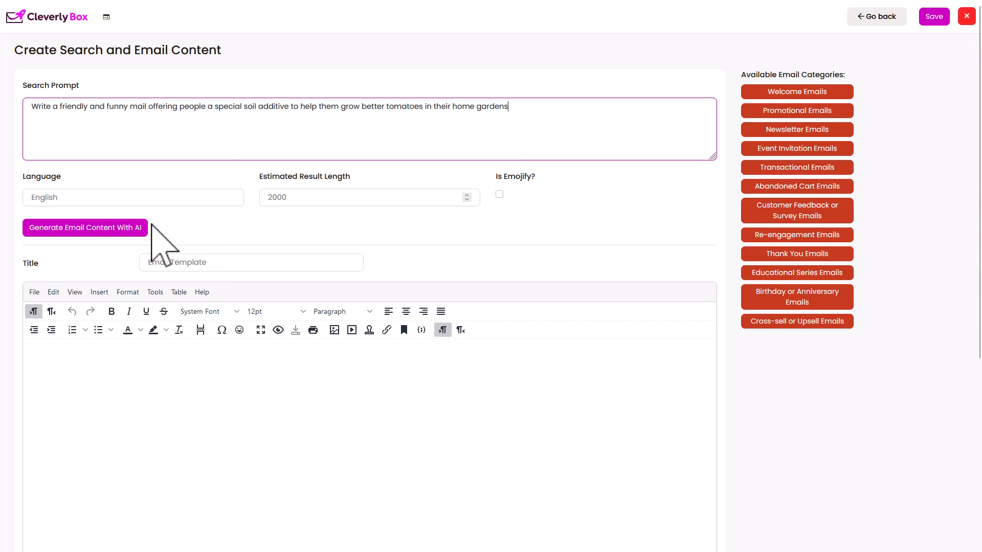
pyautogui.click(133, 197)
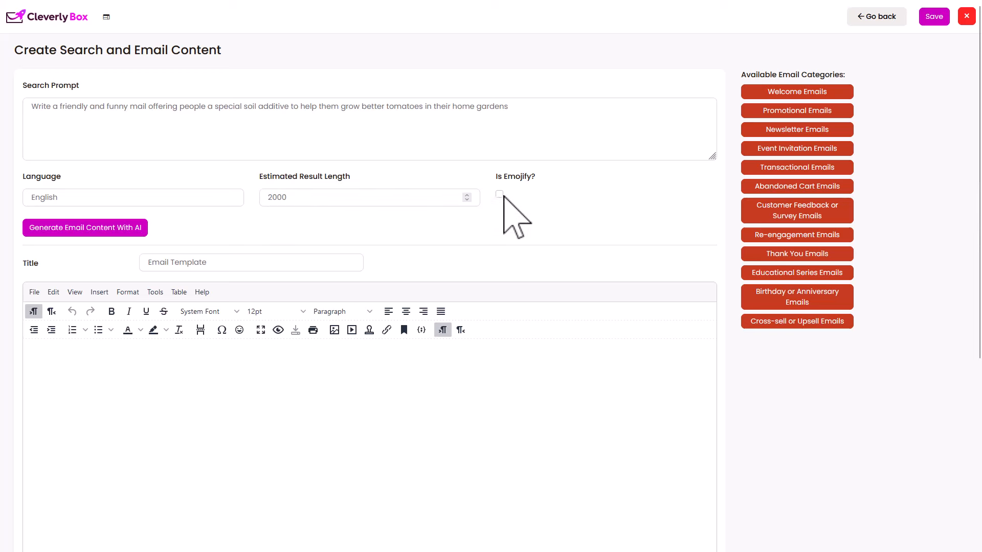
pyautogui.click(498, 194)
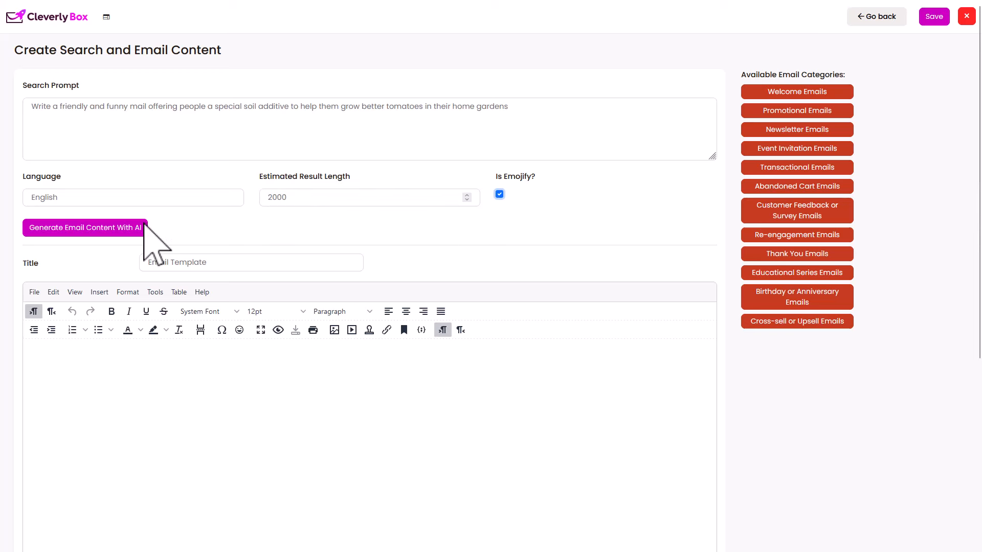
pyautogui.moveTo(144, 263)
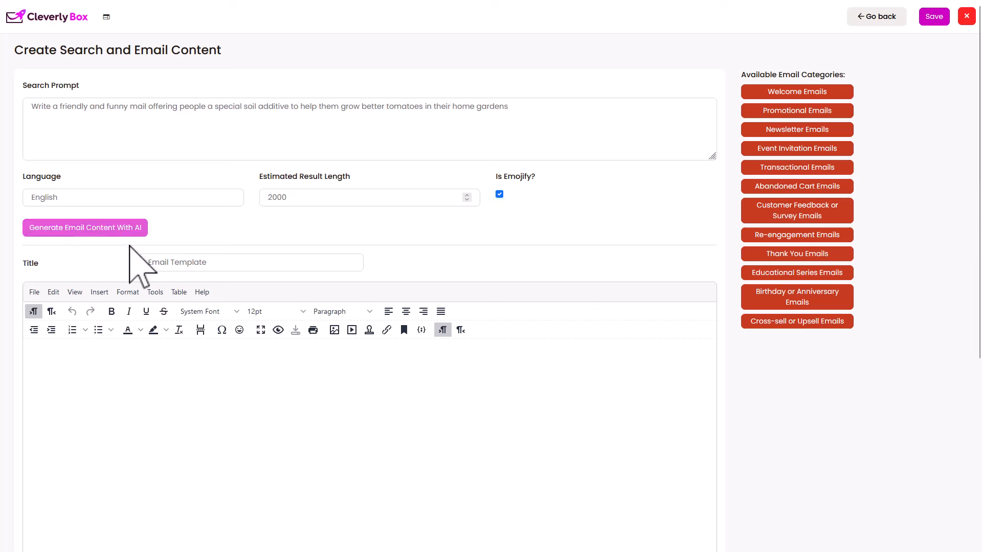
pyautogui.moveTo(404, 270)
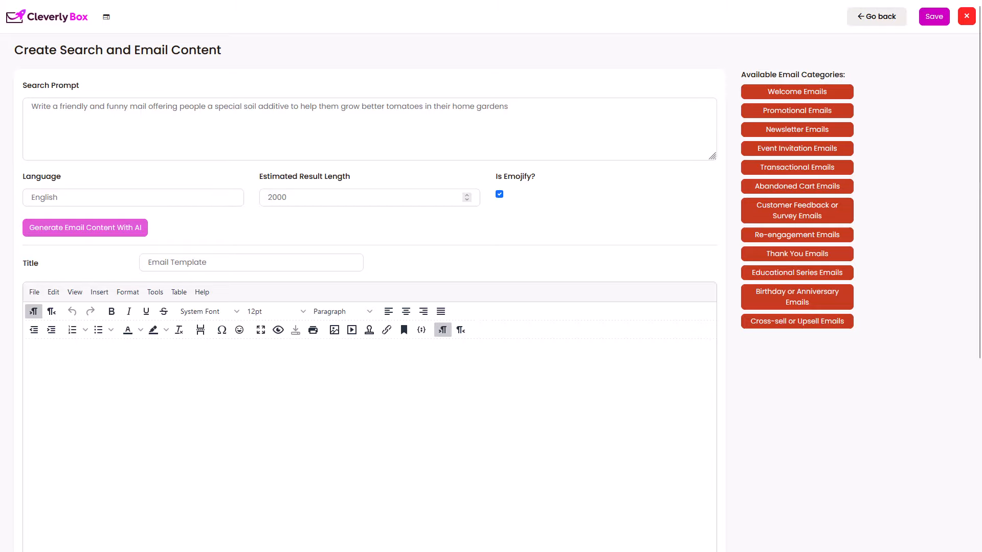
# Review the generated tomato soil-additive email and return to Emails CopyWriting without saving.
pyautogui.click(84, 227)
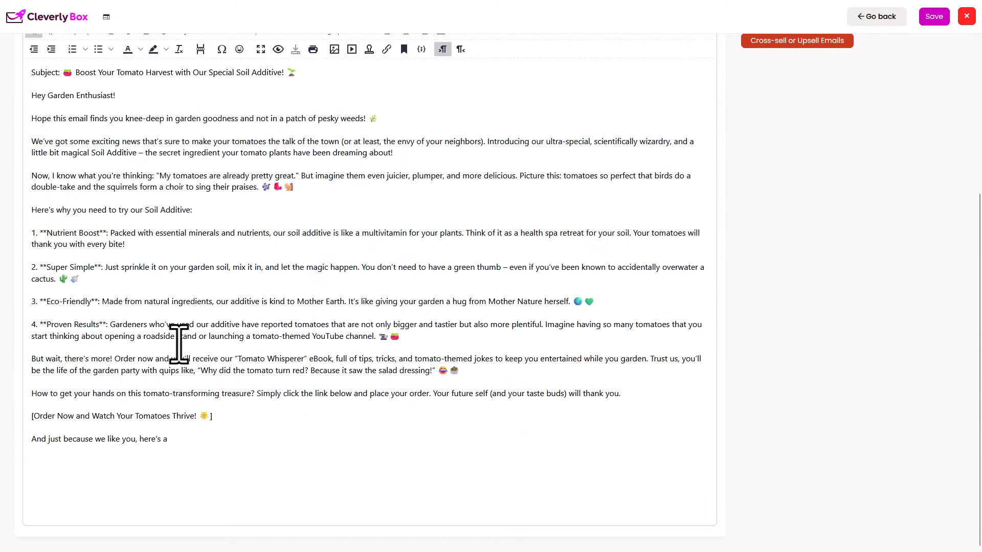
pyautogui.moveTo(141, 291)
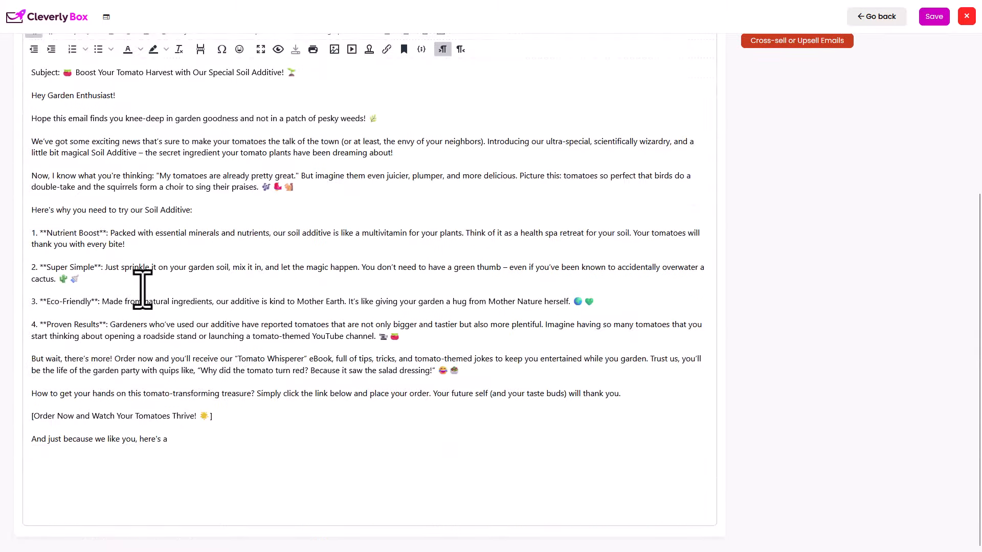
pyautogui.moveTo(131, 388)
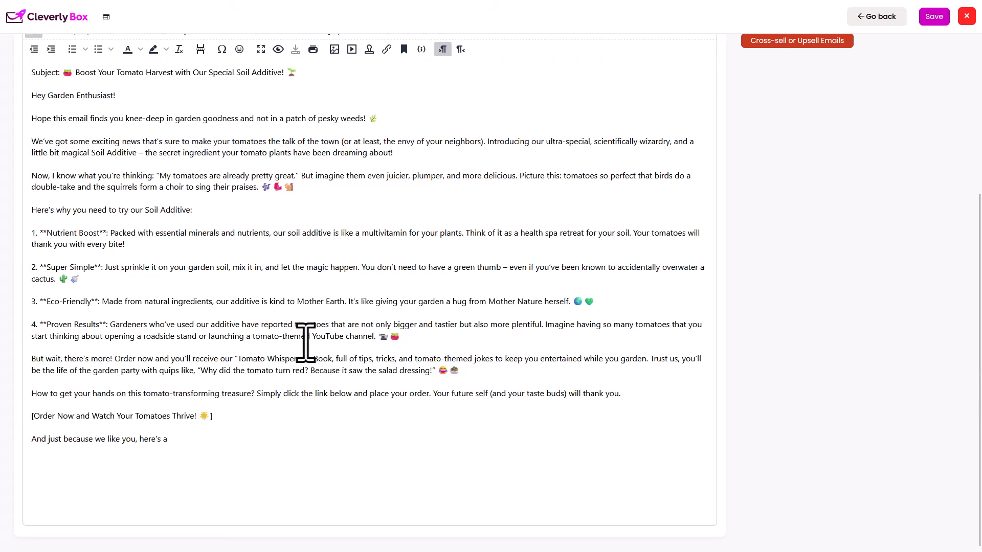
pyautogui.scroll(3)
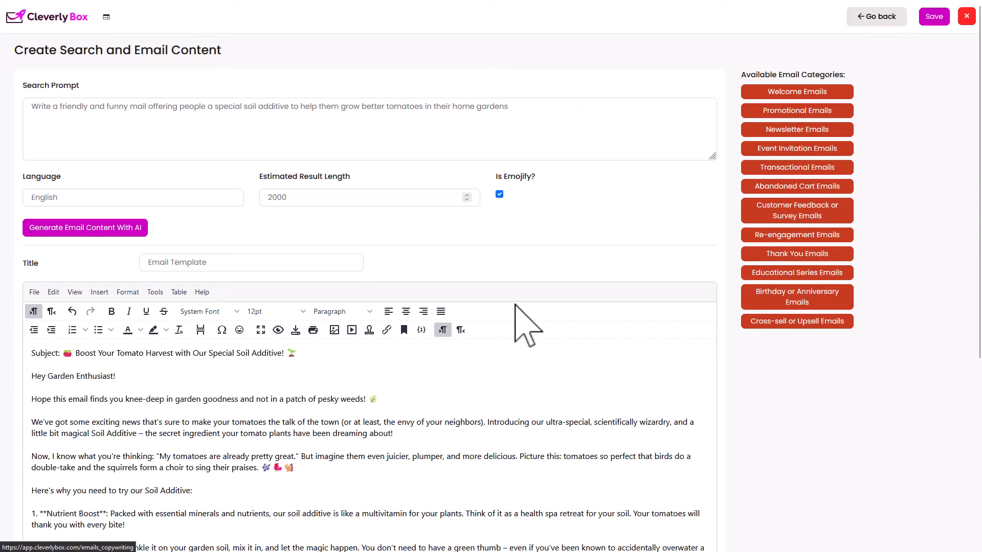
pyautogui.moveTo(216, 435)
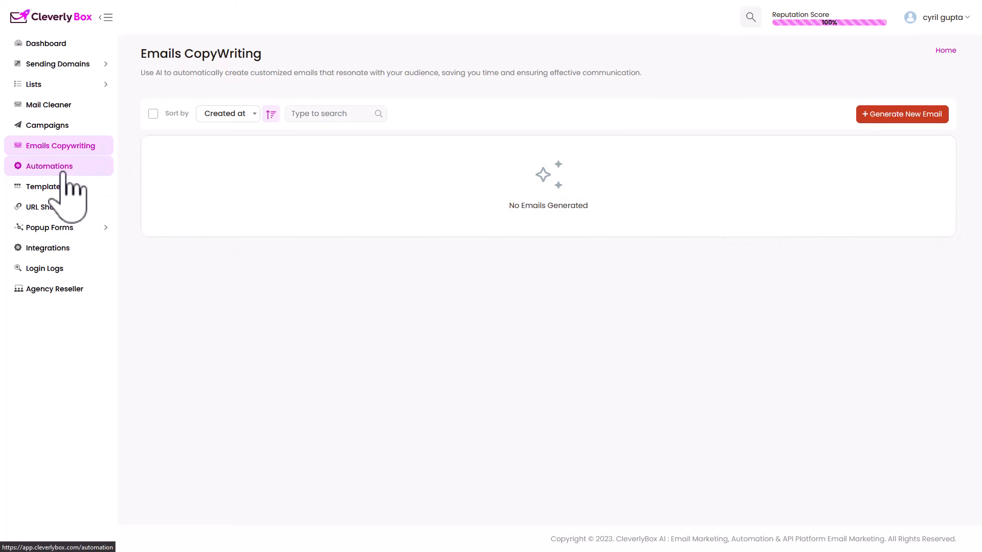
# Browse the Automation Trigger options under Add new, then dismiss them without creating an automation.
pyautogui.click(49, 165)
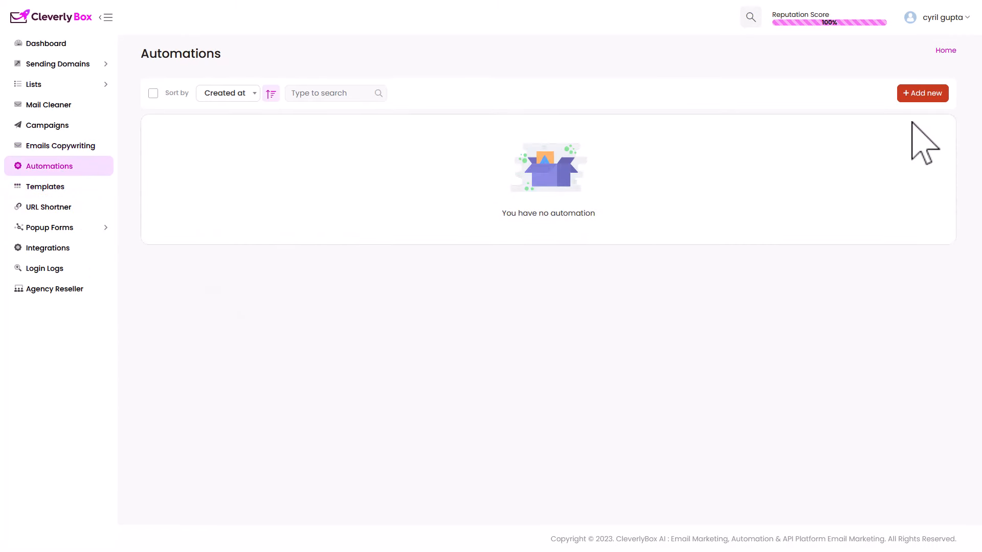
pyautogui.click(922, 93)
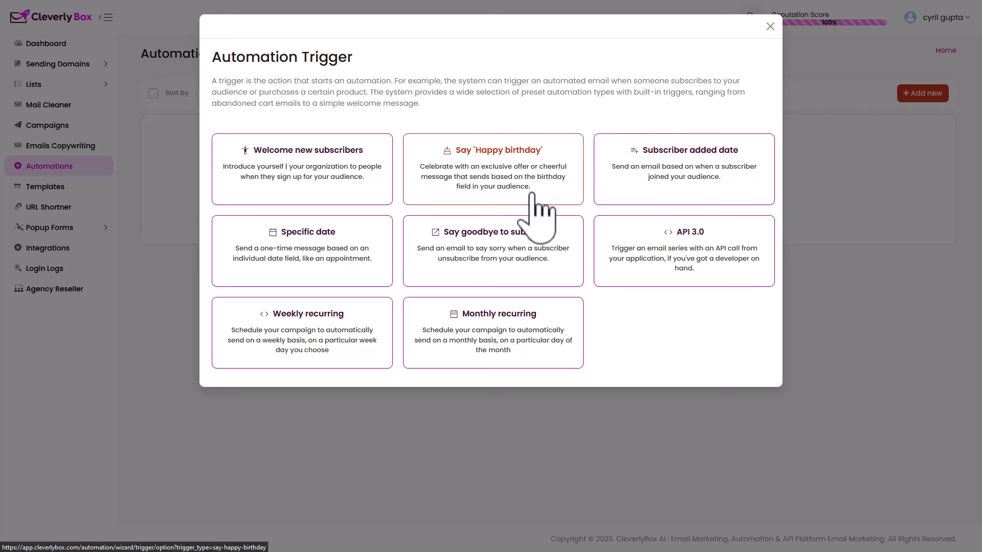
pyautogui.moveTo(621, 203)
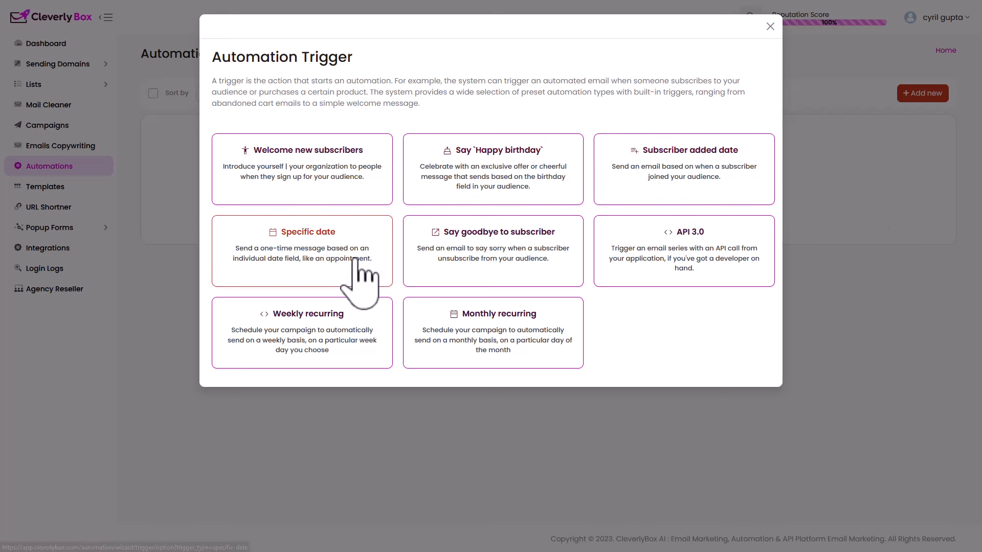
pyautogui.moveTo(695, 438)
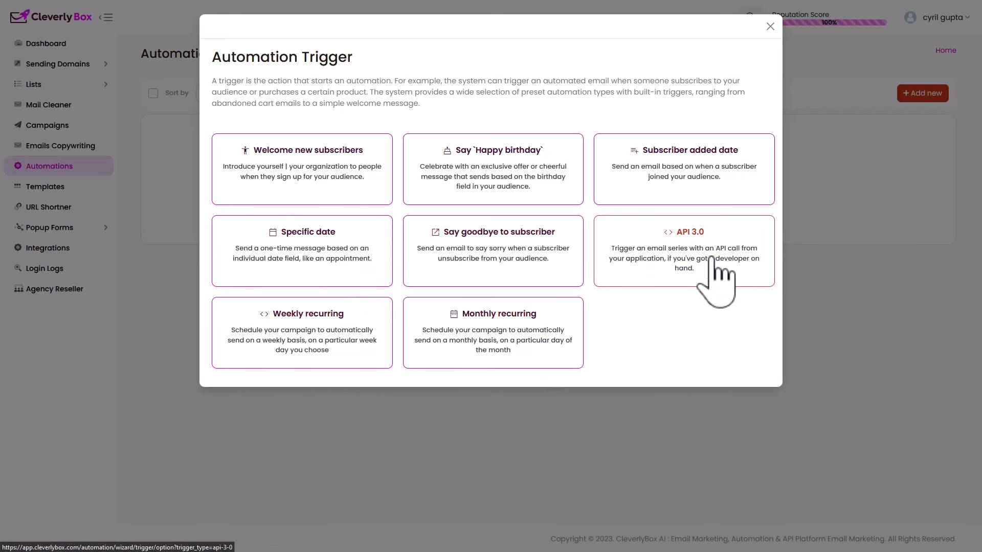
pyautogui.moveTo(705, 272)
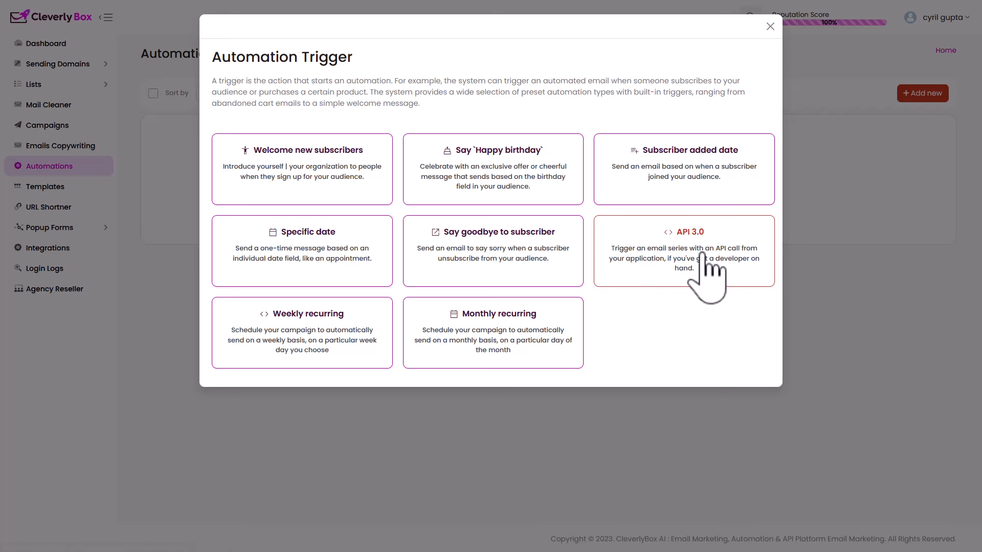
pyautogui.moveTo(547, 269)
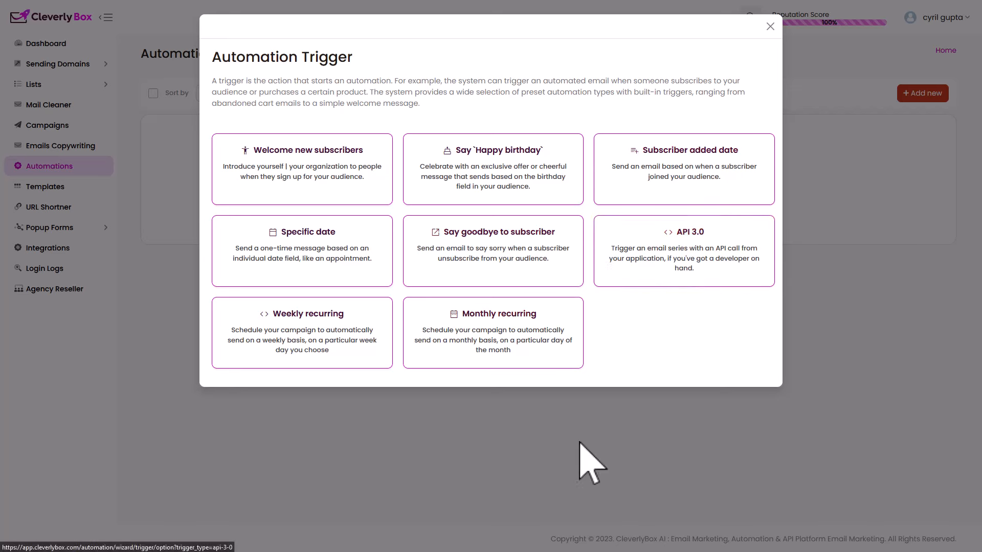
pyautogui.click(770, 26)
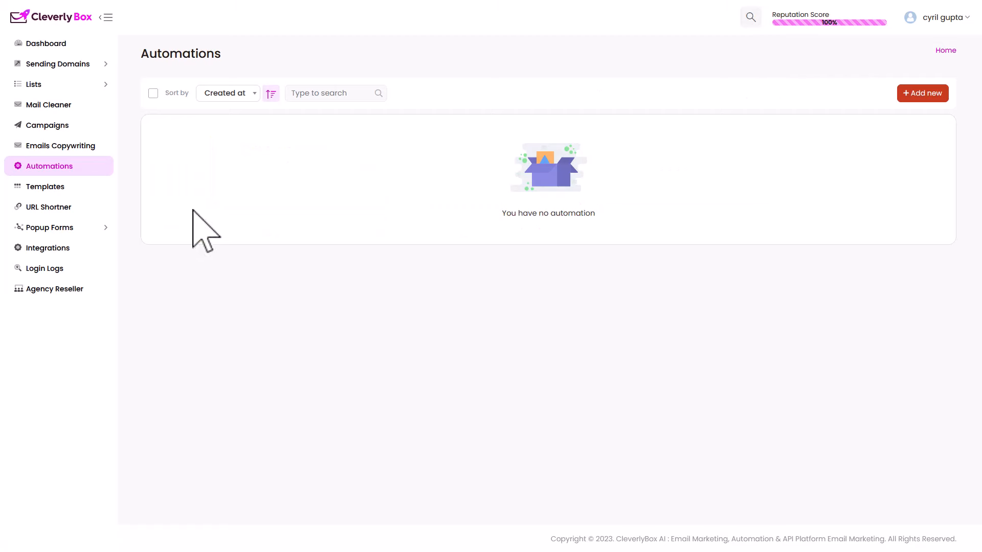
pyautogui.moveTo(47, 247)
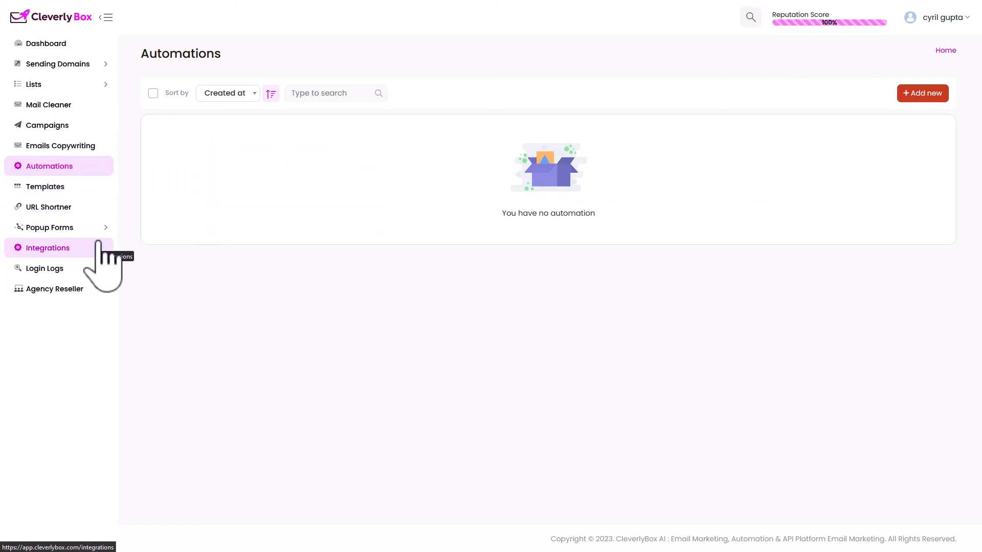
# Browse the template gallery from the empty Templates page, then open the Url Shortner page.
pyautogui.click(45, 187)
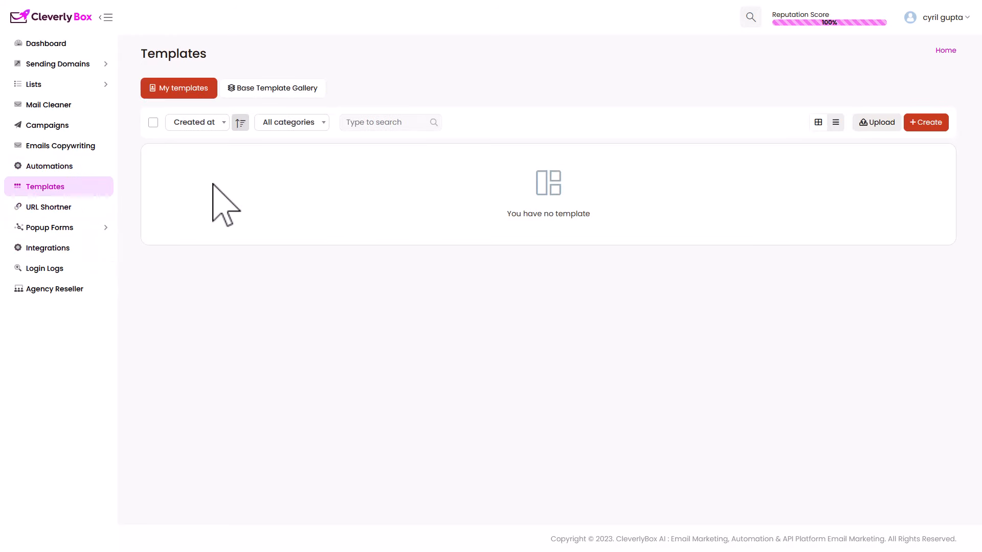
pyautogui.moveTo(933, 181)
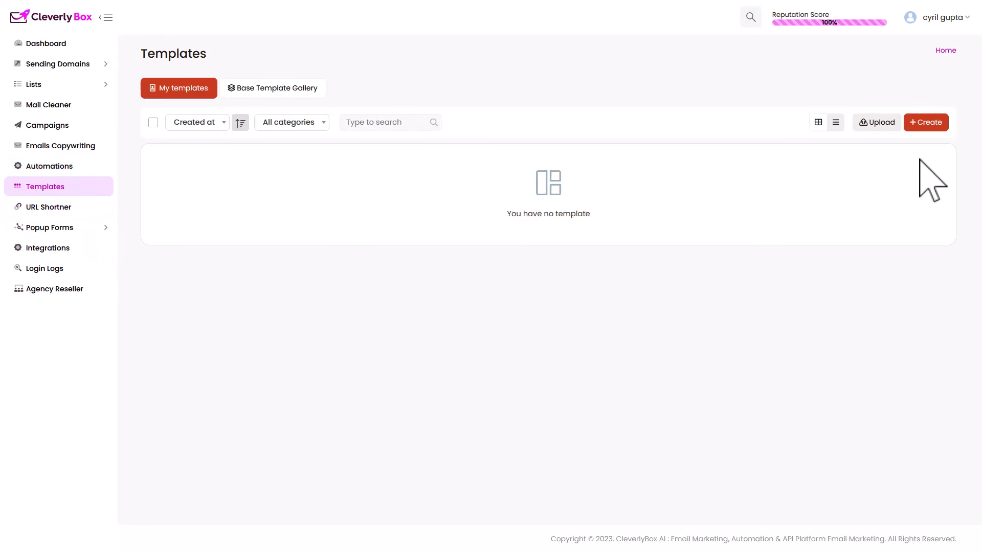
pyautogui.moveTo(886, 157)
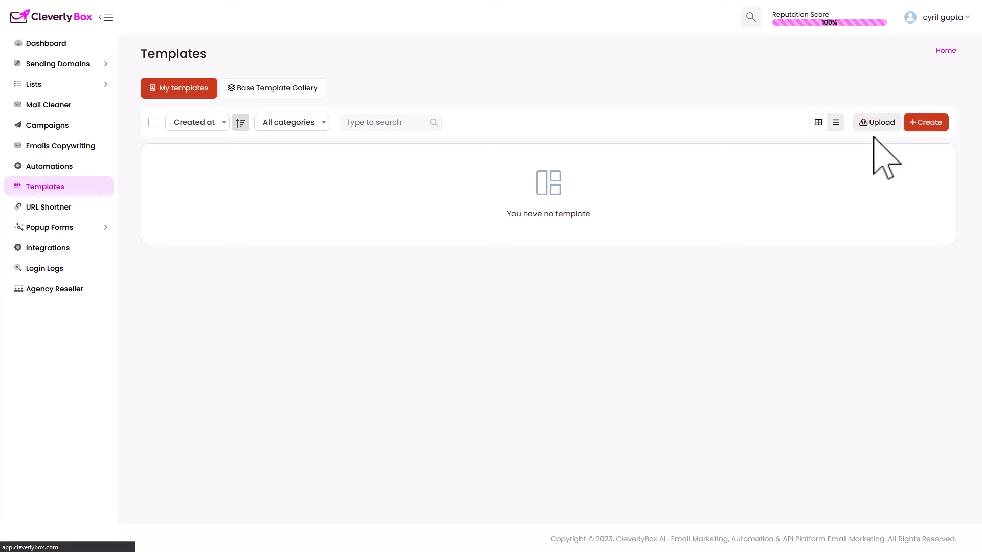
pyautogui.click(926, 122)
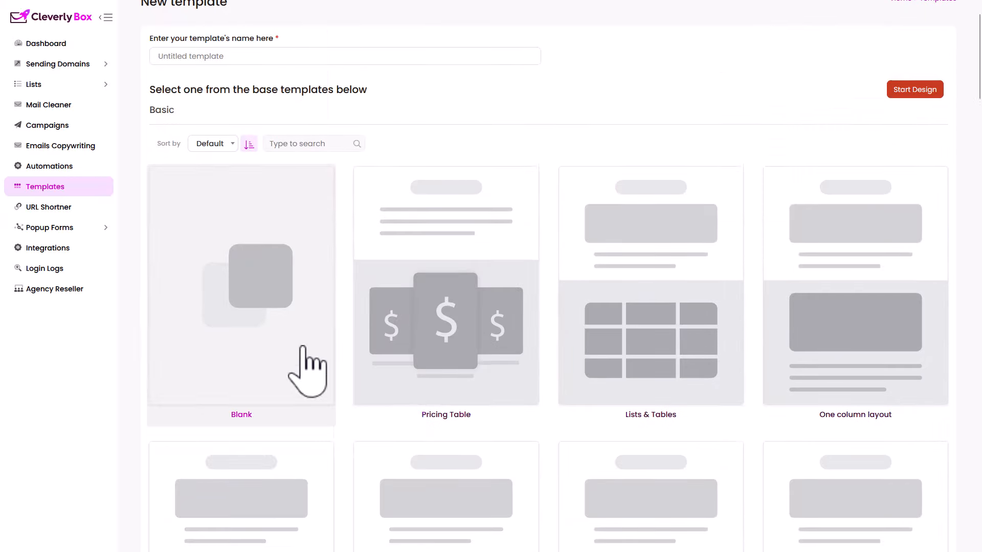
pyautogui.scroll(-3)
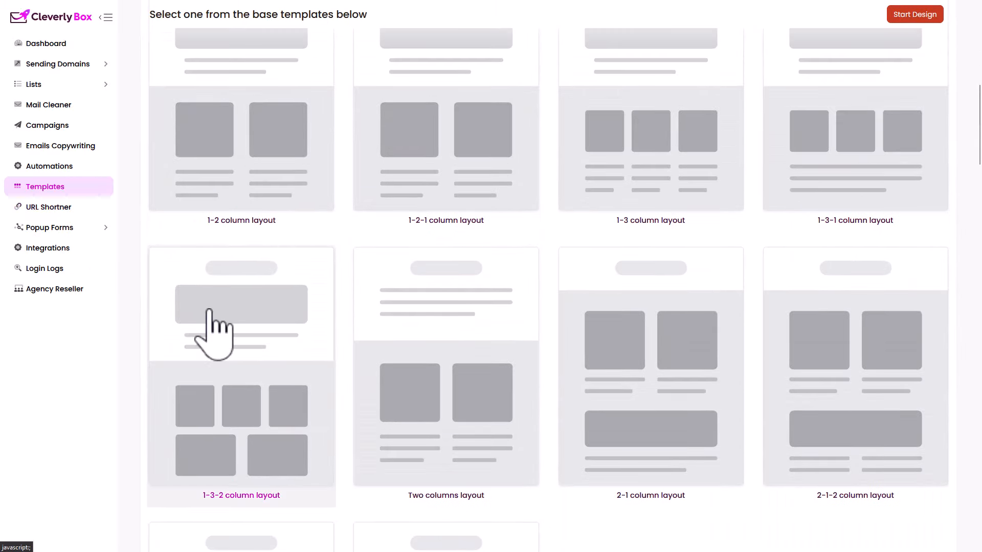
pyautogui.click(49, 207)
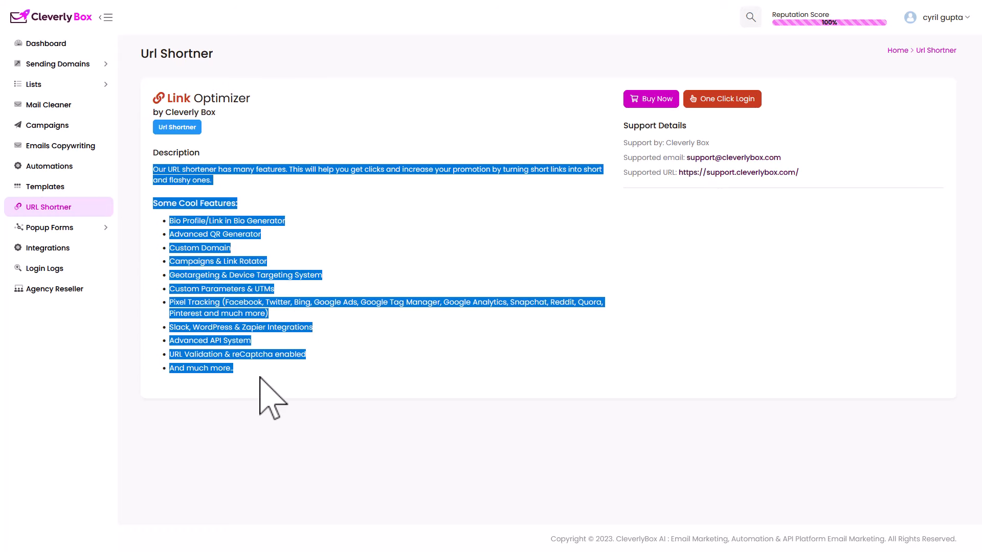
# Expand Popup Forms and open the Add your website connection page.
pyautogui.click(708, 348)
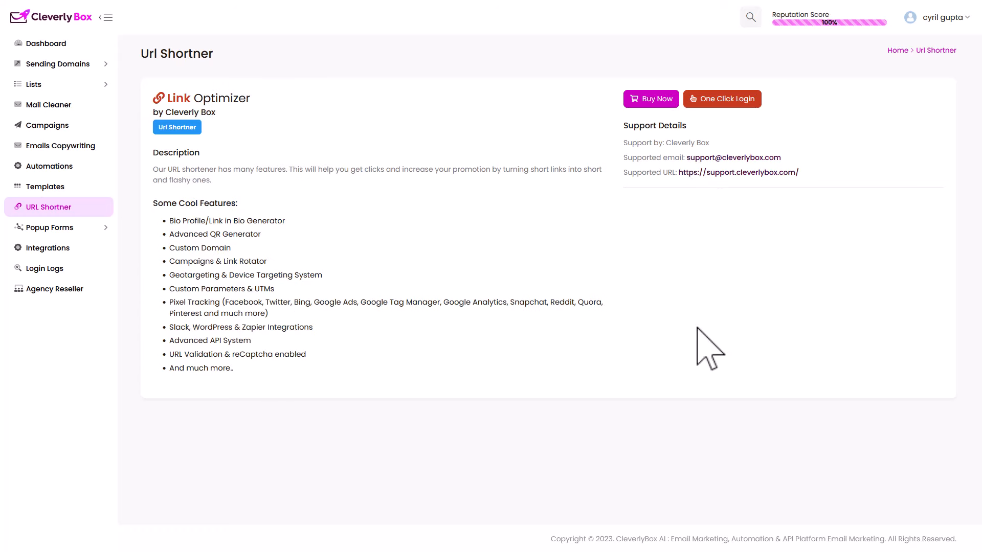
pyautogui.moveTo(216, 223)
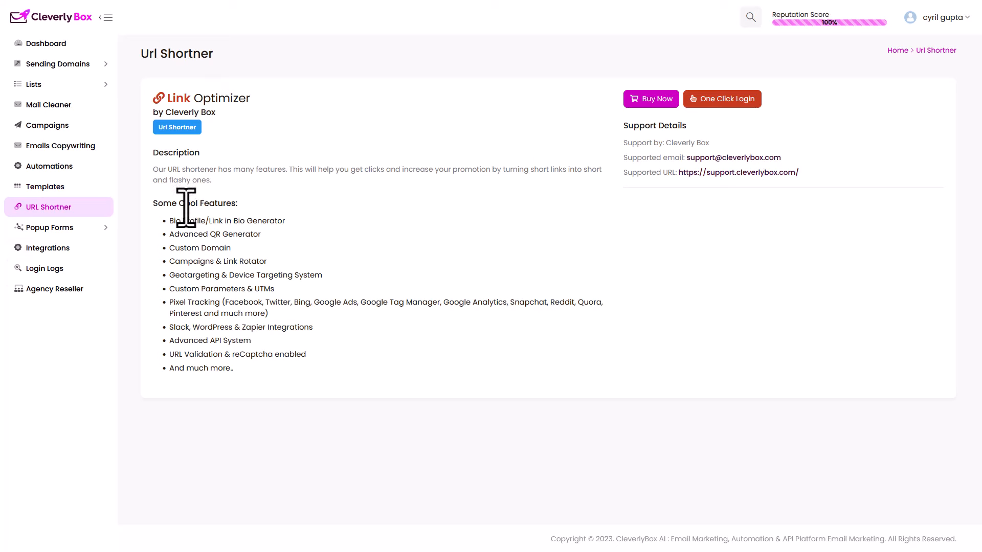
pyautogui.moveTo(326, 287)
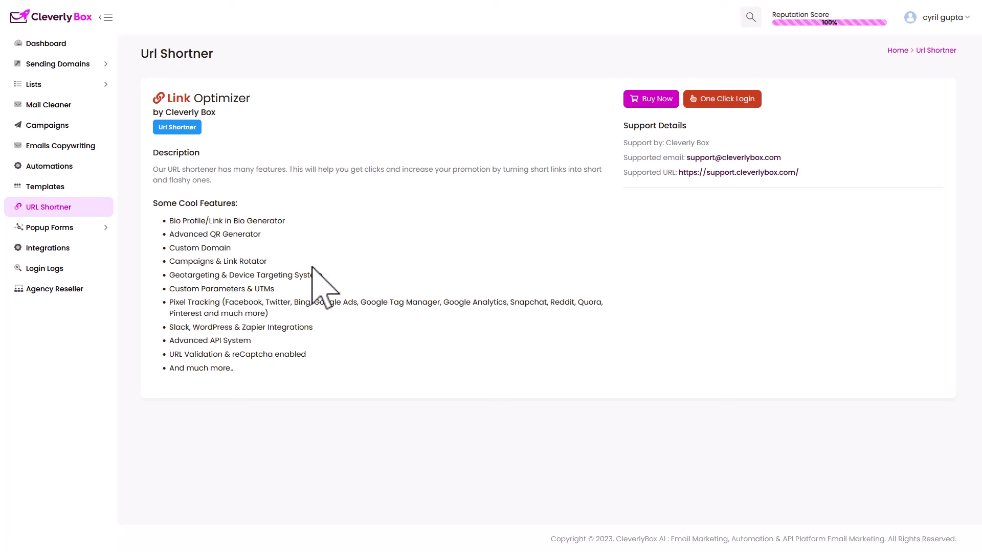
pyautogui.click(49, 227)
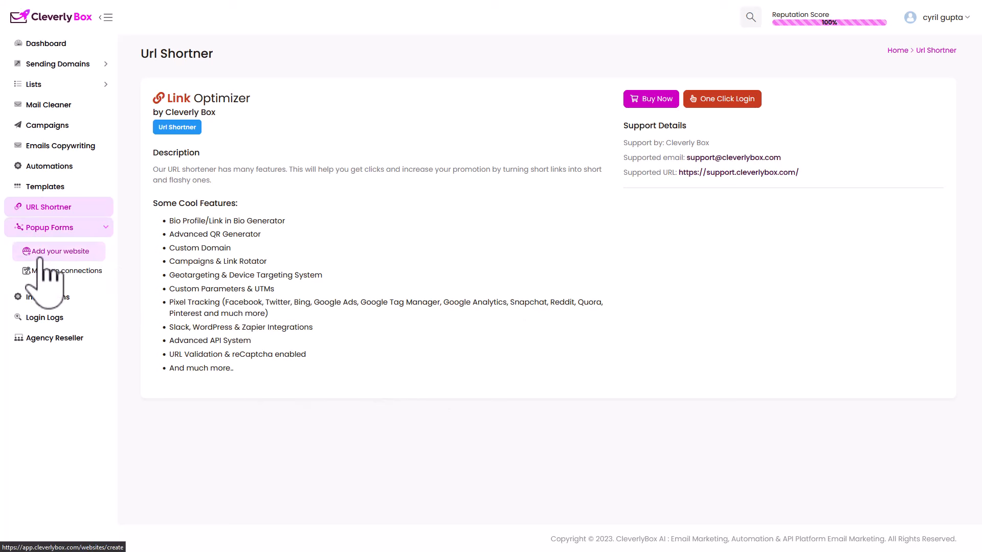
pyautogui.click(59, 252)
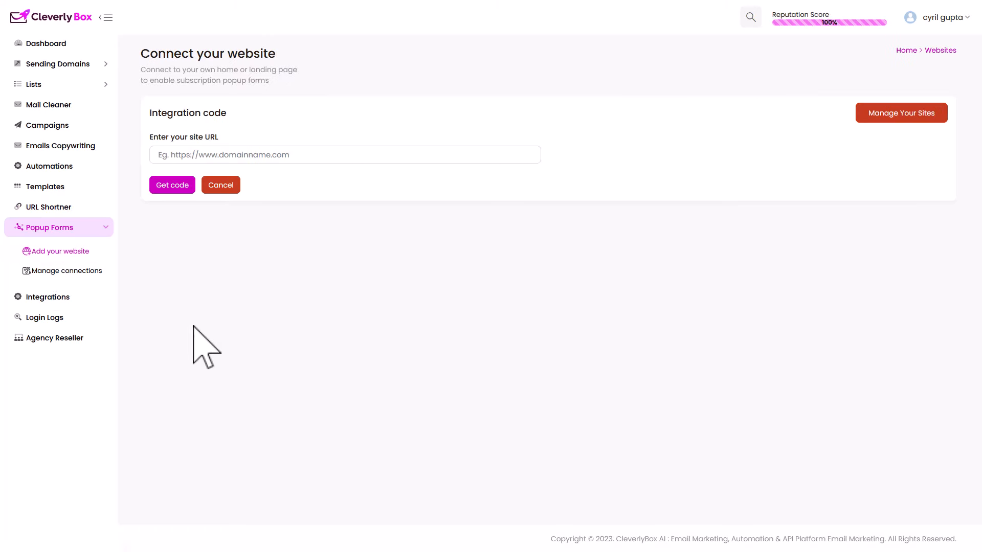
pyautogui.moveTo(528, 228)
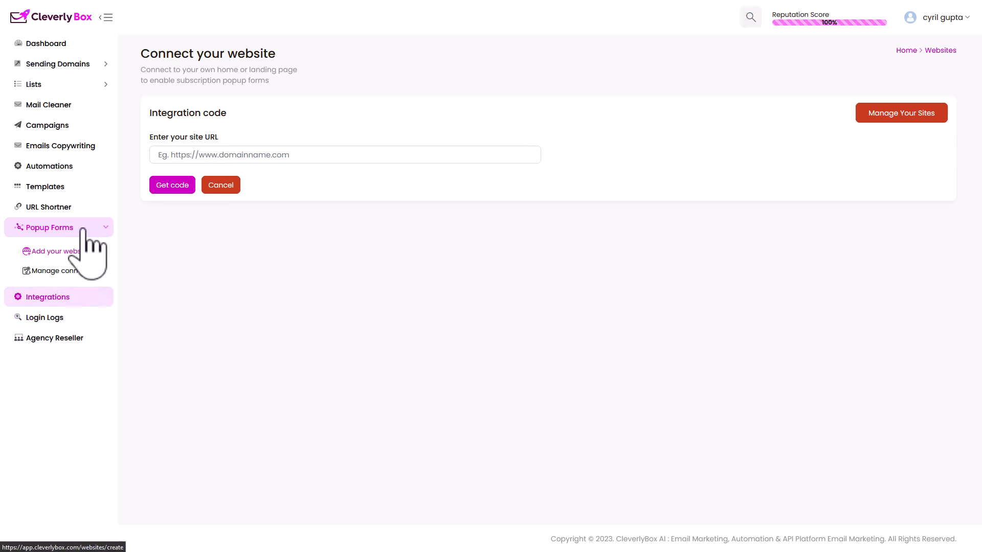
pyautogui.moveTo(57, 323)
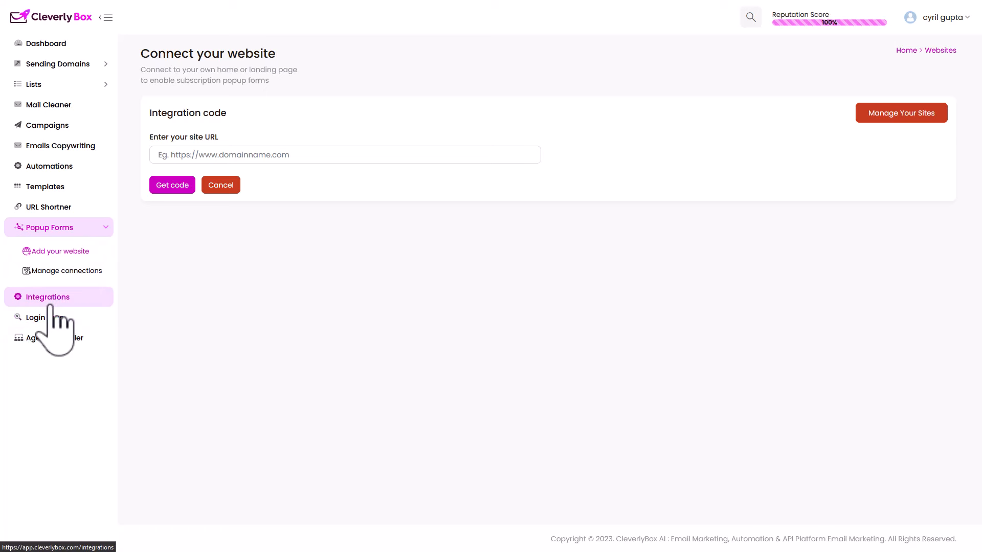
# Open Integrations to view Flaxxa Mail Cleaner, Flaxxa Lead Finder and OpenAI.
pyautogui.click(48, 297)
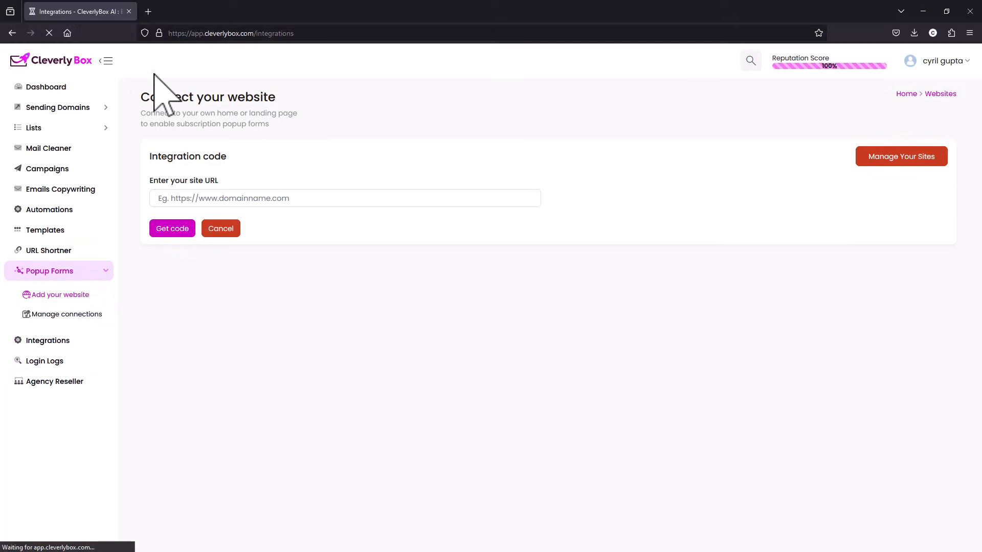
pyautogui.click(47, 340)
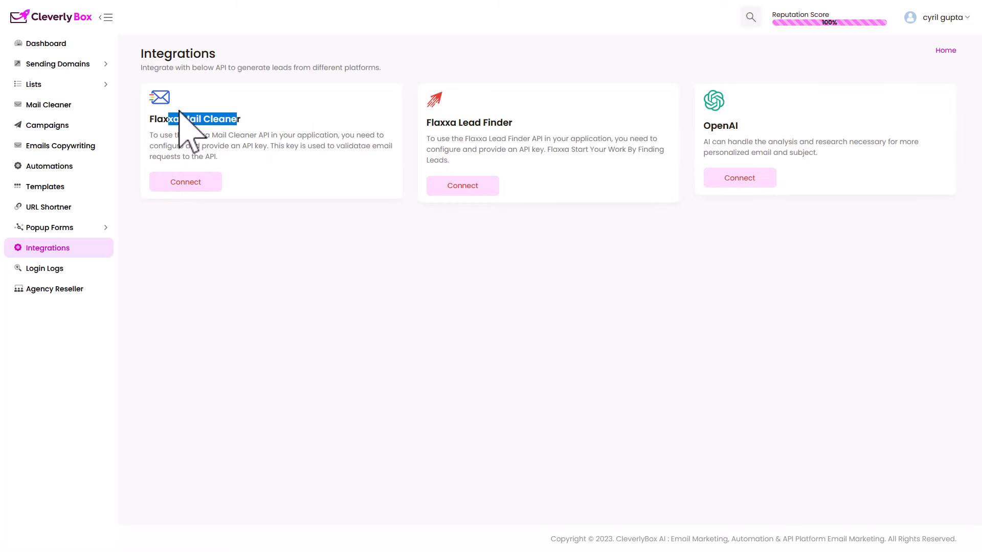
pyautogui.moveTo(145, 315)
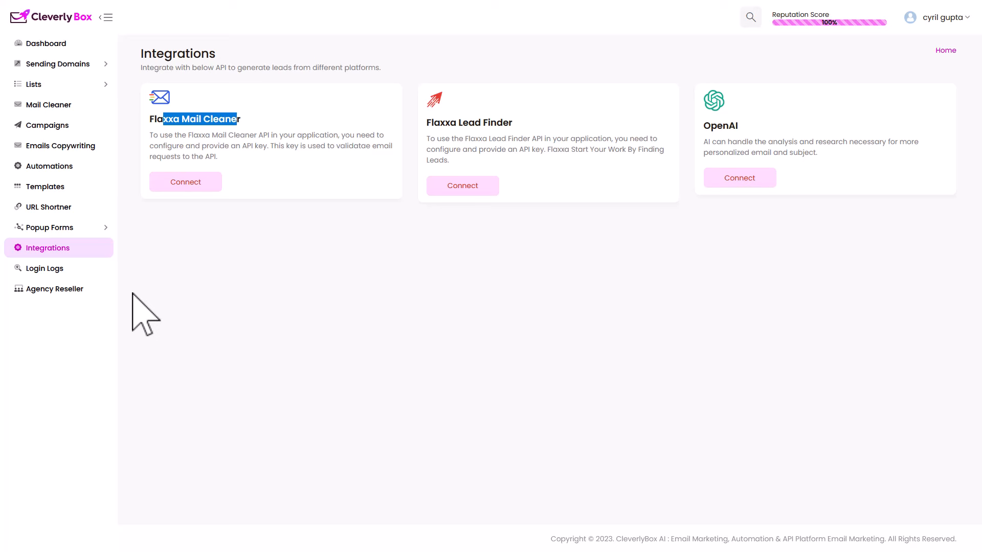
pyautogui.moveTo(124, 338)
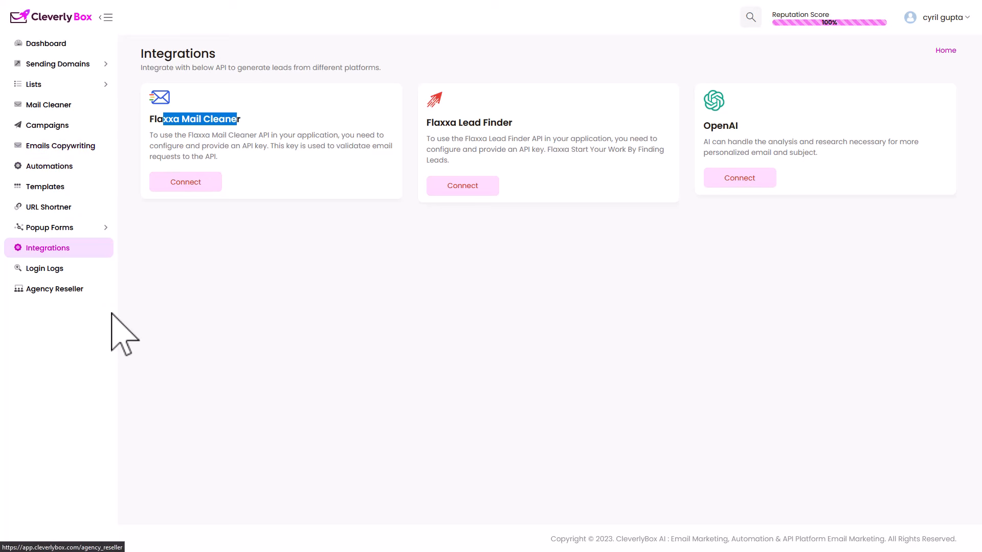
pyautogui.moveTo(441, 123)
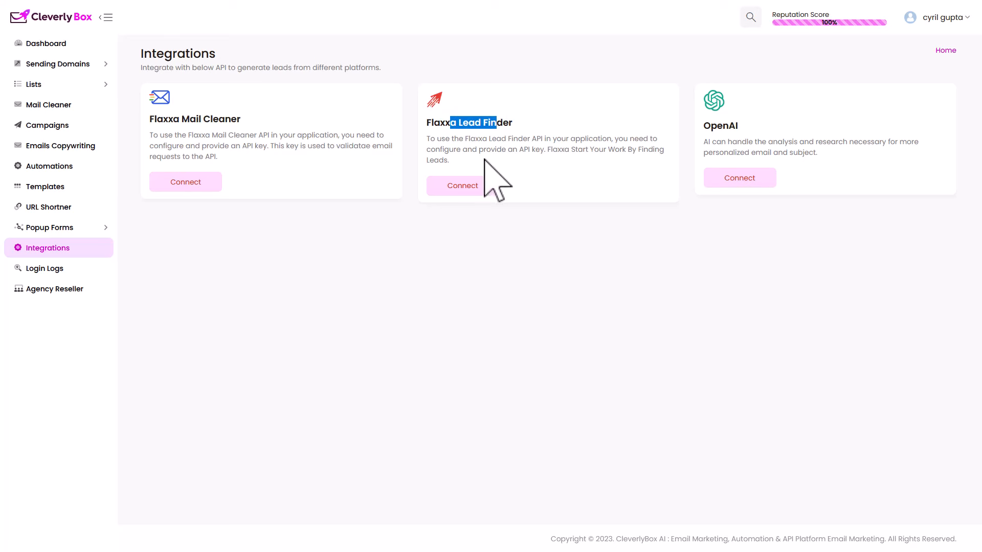
pyautogui.moveTo(101, 50)
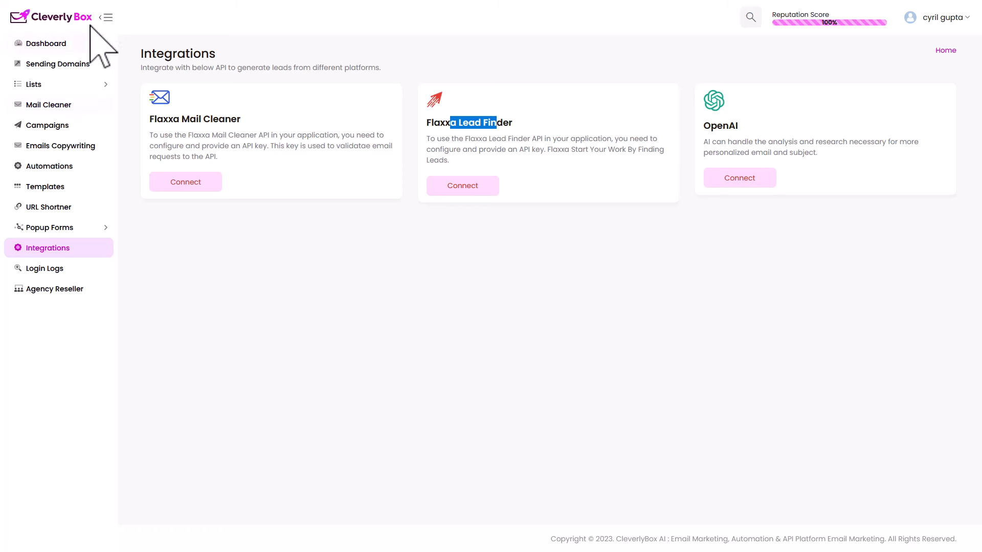
pyautogui.moveTo(801, 156)
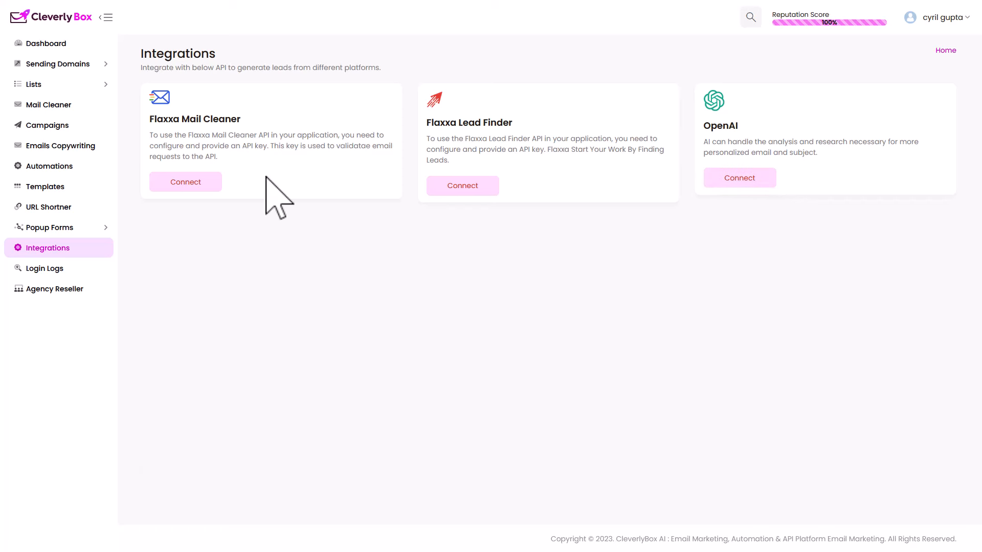
pyautogui.moveTo(369, 535)
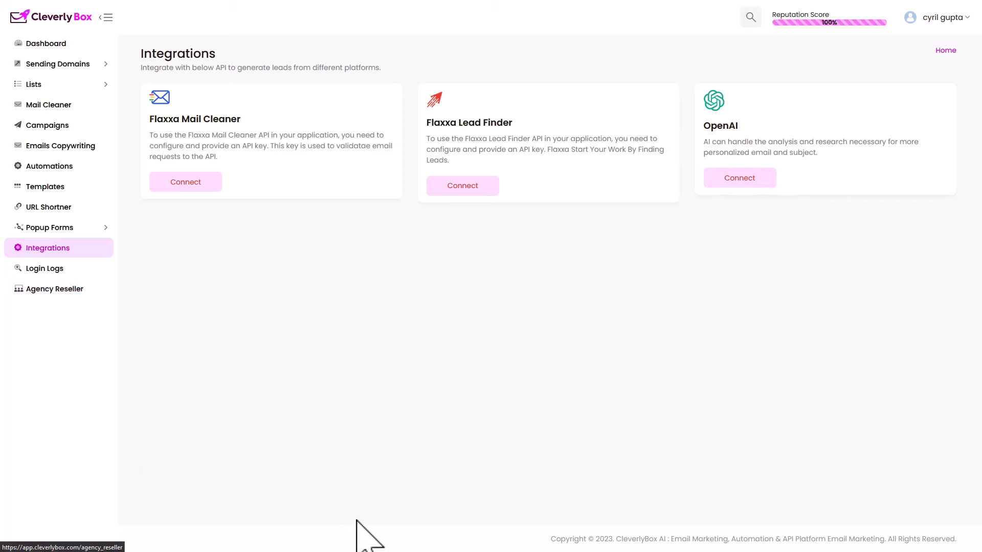
# Open the zero-client Agency Reseller page and view the Credits used breakdown.
pyautogui.click(54, 288)
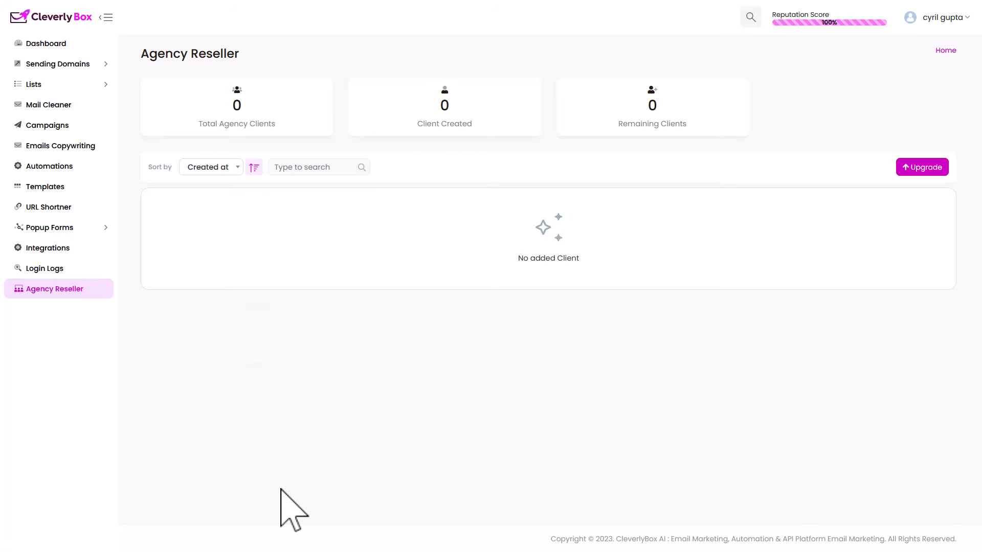
pyautogui.moveTo(299, 182)
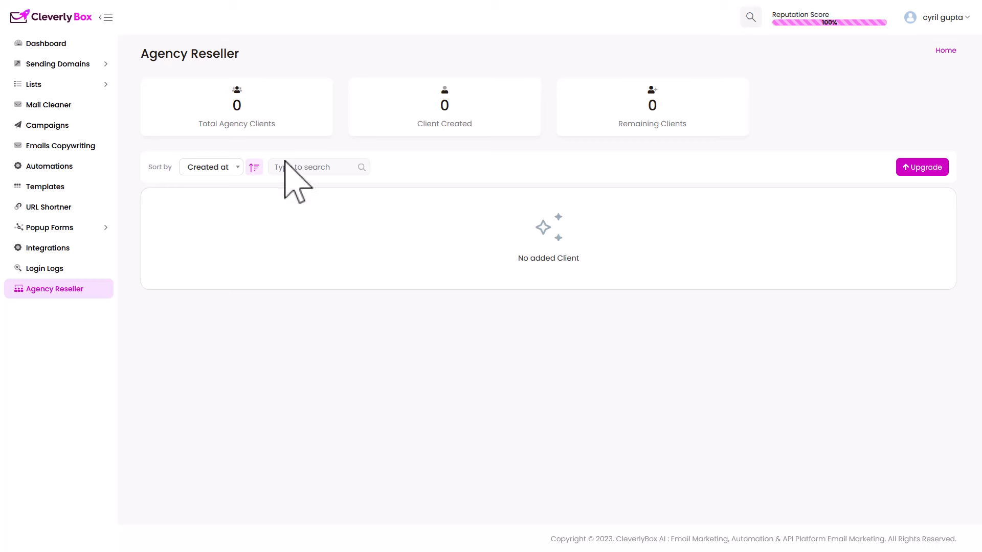
pyautogui.moveTo(72, 25)
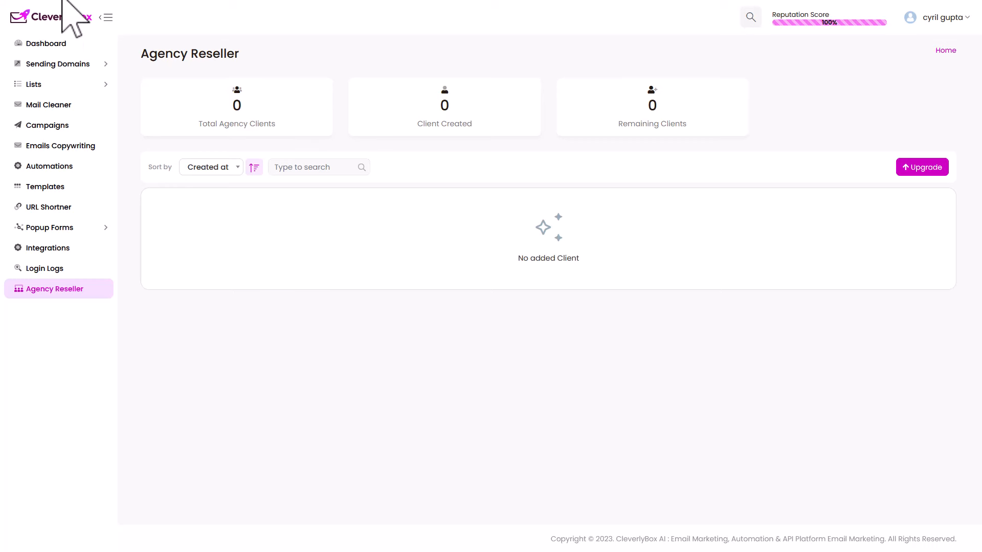
pyautogui.moveTo(48, 125)
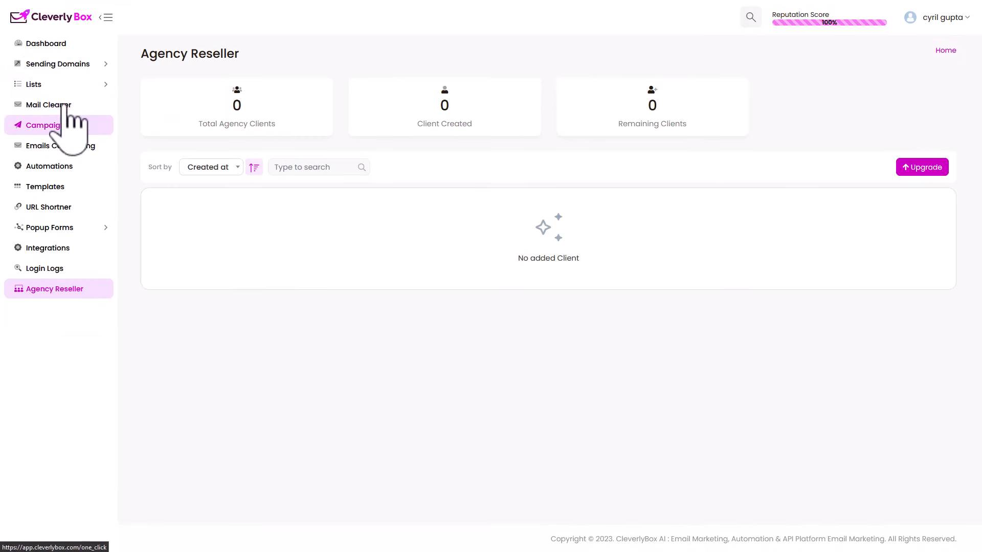
pyautogui.moveTo(214, 254)
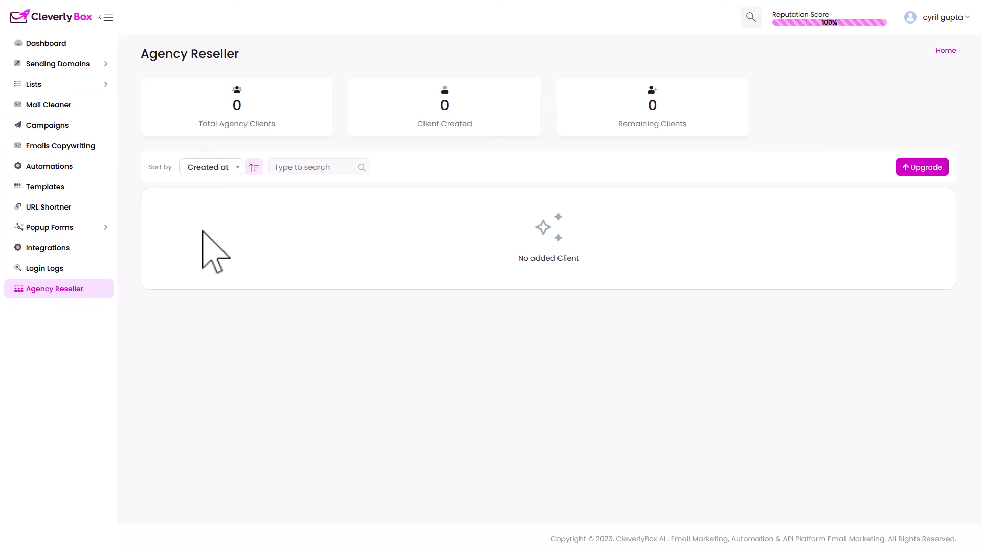
pyautogui.moveTo(59, 145)
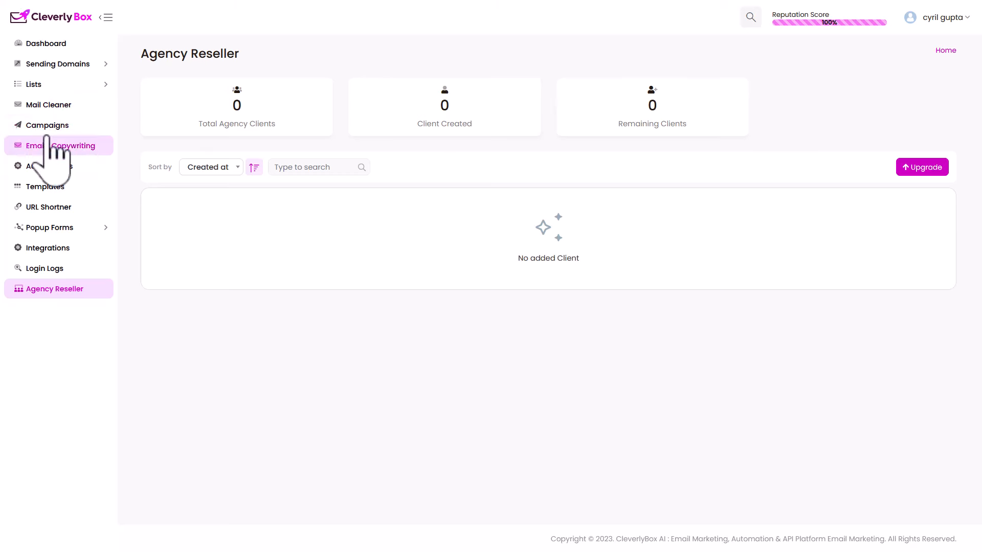
pyautogui.moveTo(818, 53)
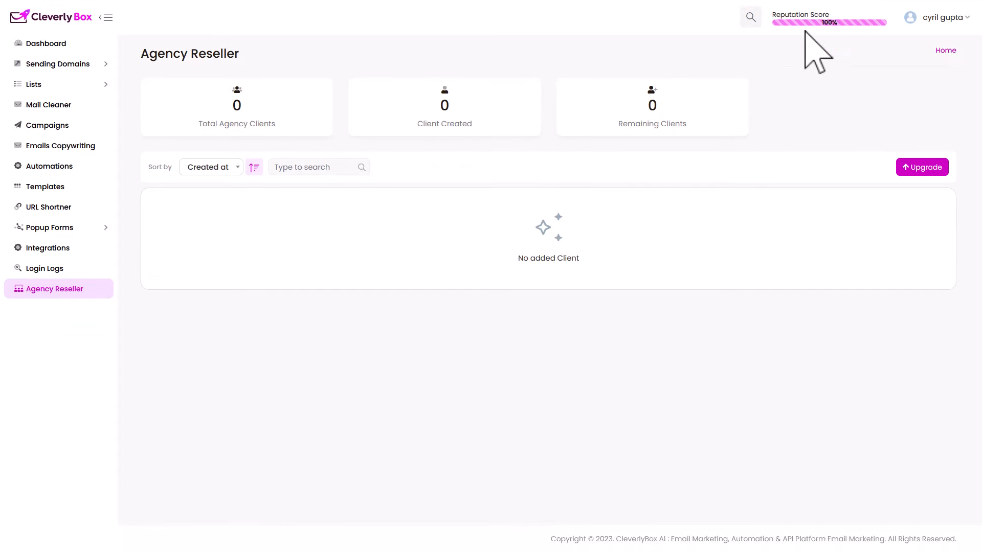
pyautogui.moveTo(789, 123)
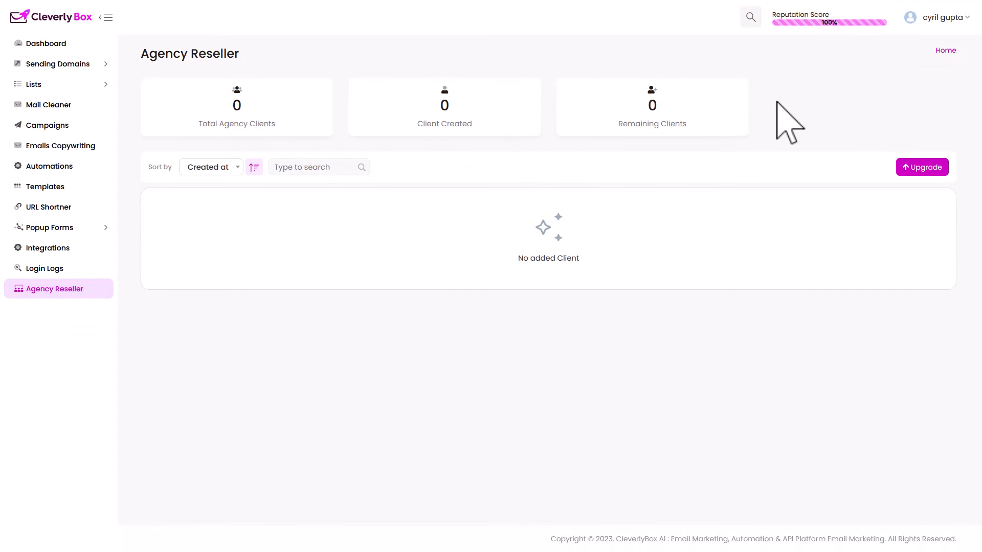
pyautogui.moveTo(830, 59)
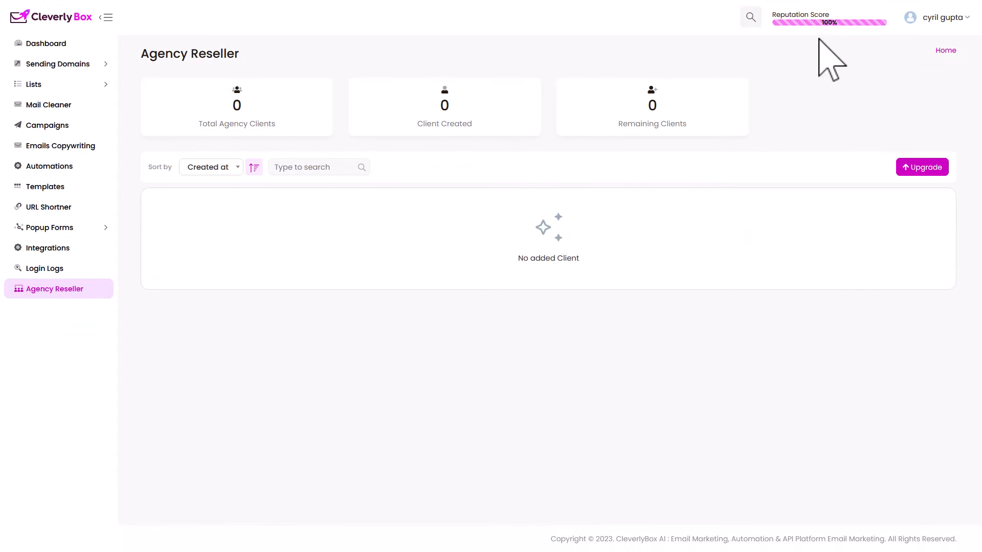
pyautogui.moveTo(824, 59)
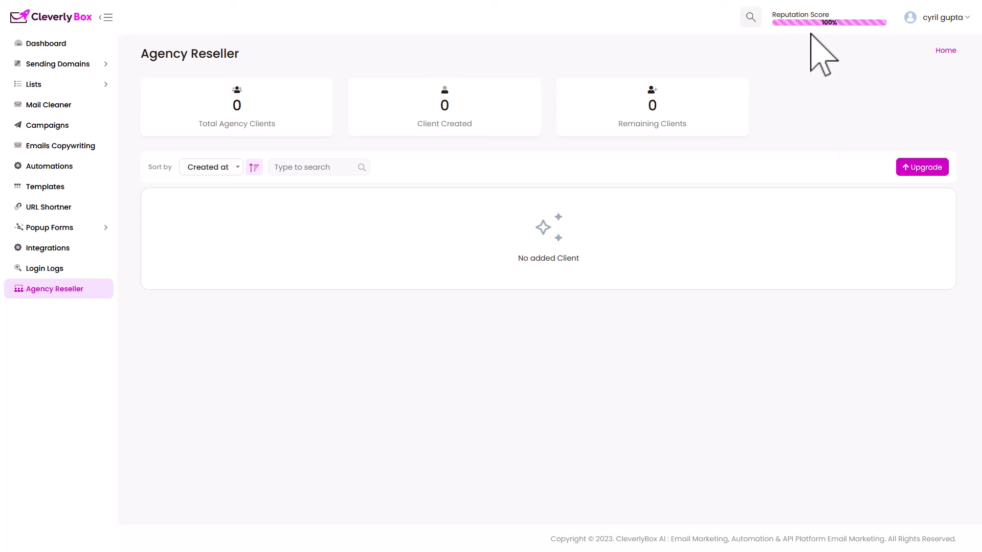
pyautogui.moveTo(827, 47)
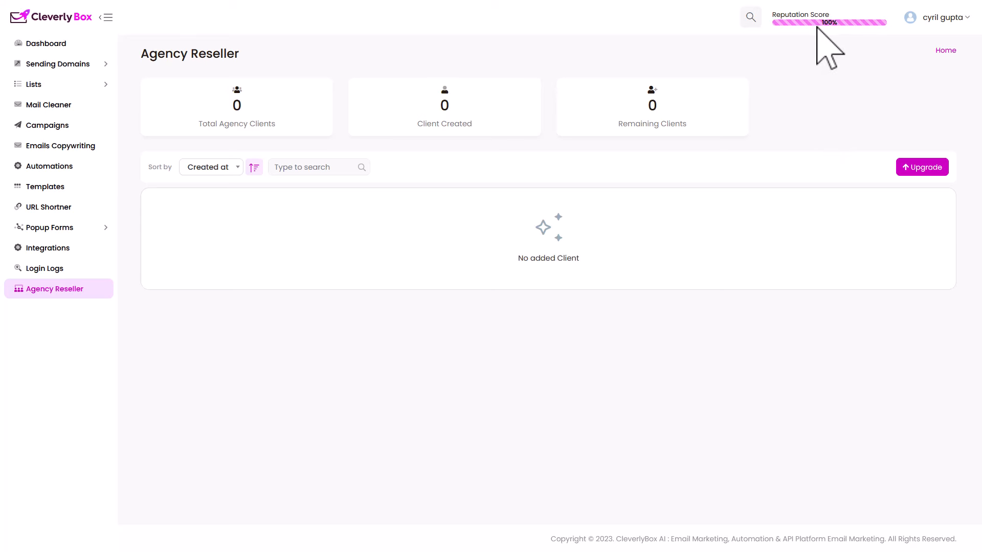
pyautogui.click(941, 17)
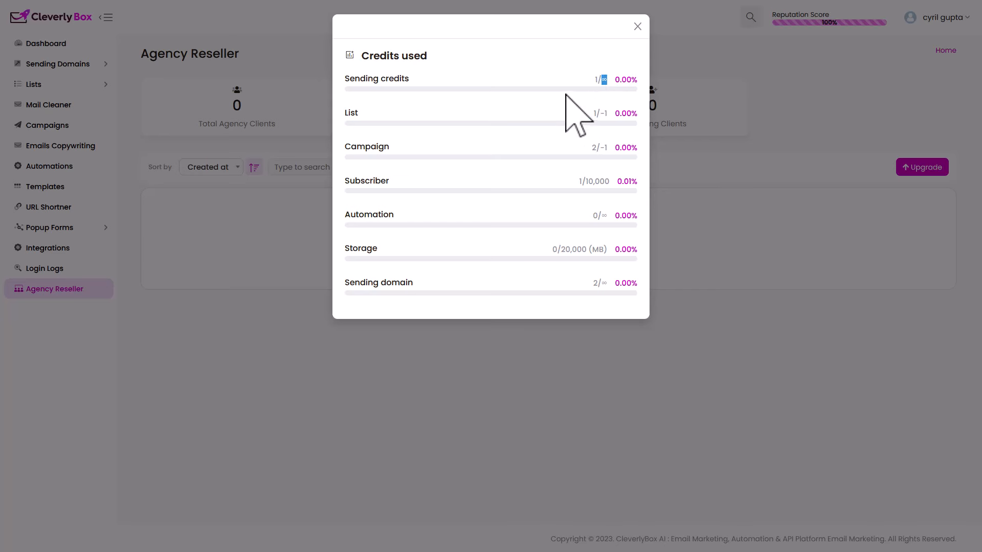
pyautogui.moveTo(602, 100)
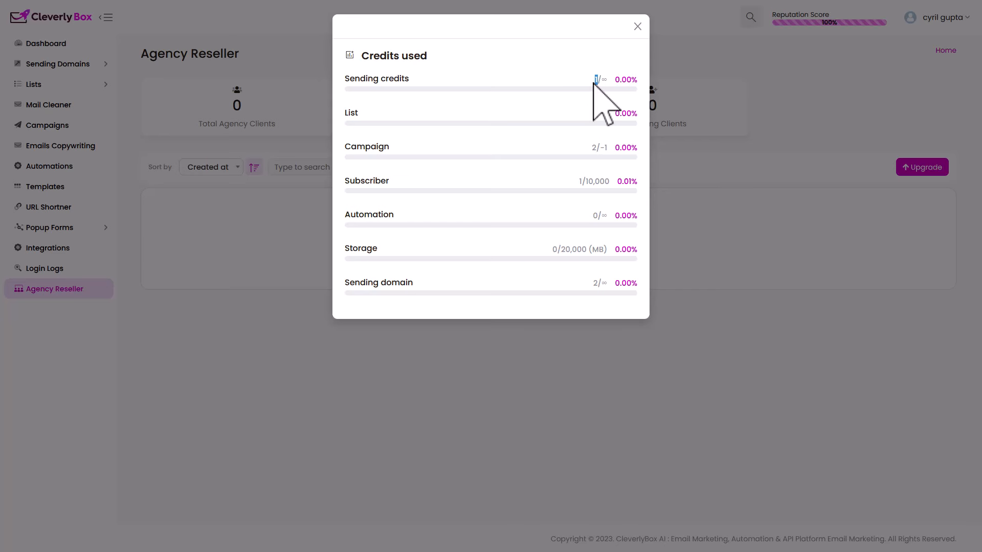
pyautogui.moveTo(604, 85)
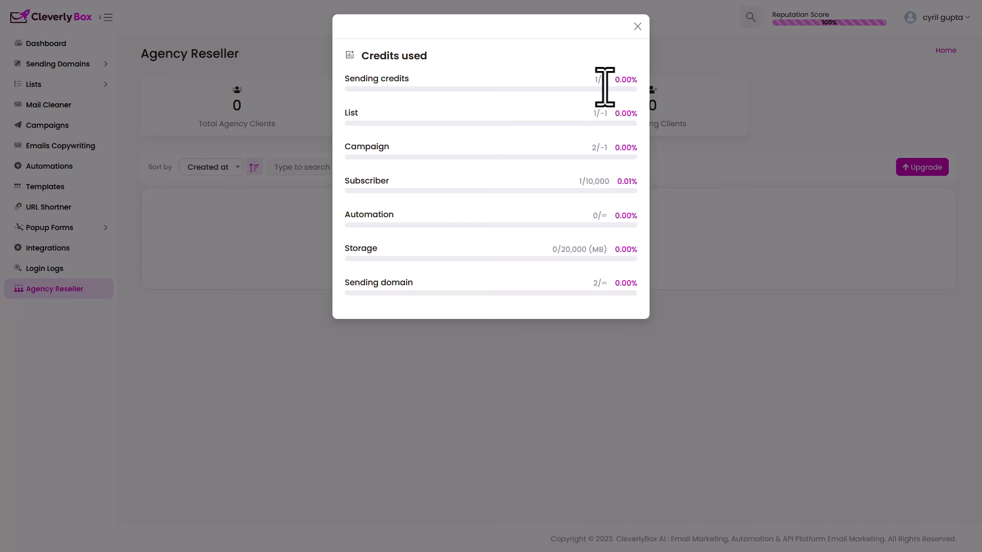
pyautogui.moveTo(604, 119)
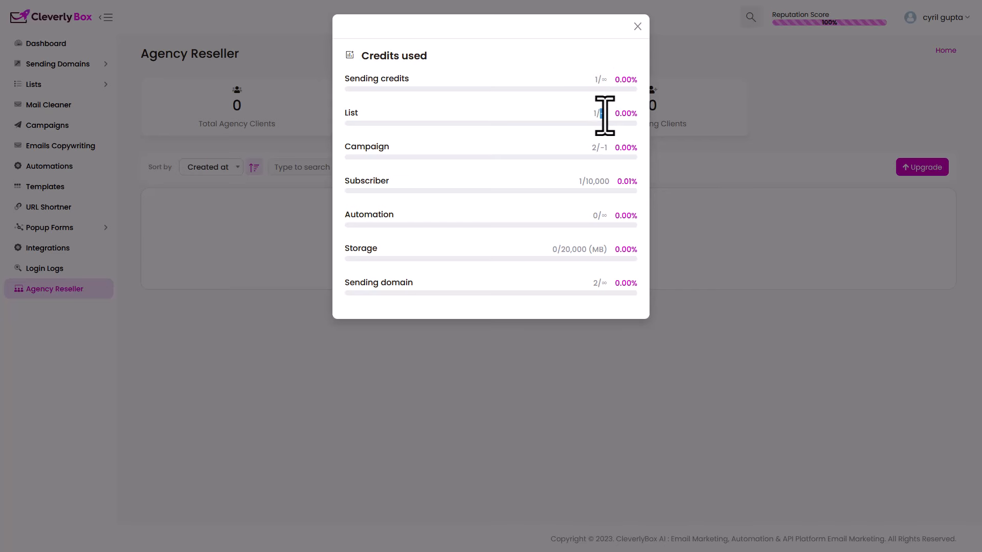
pyautogui.moveTo(595, 134)
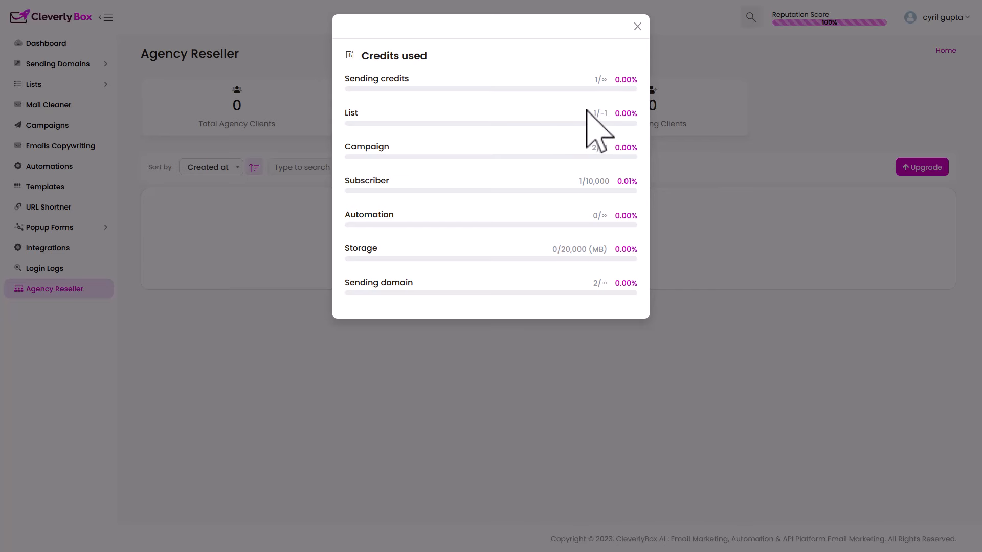
pyautogui.moveTo(604, 148)
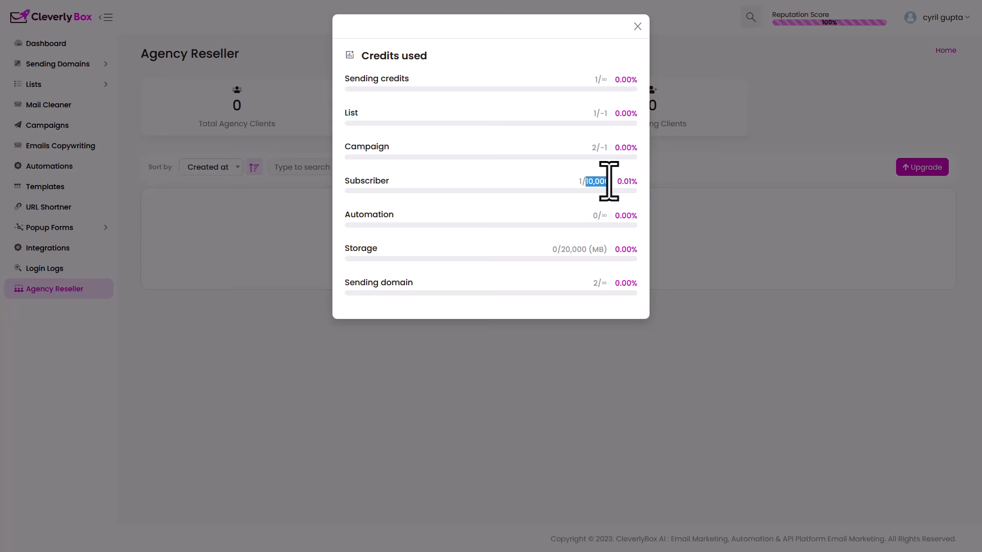
pyautogui.moveTo(601, 232)
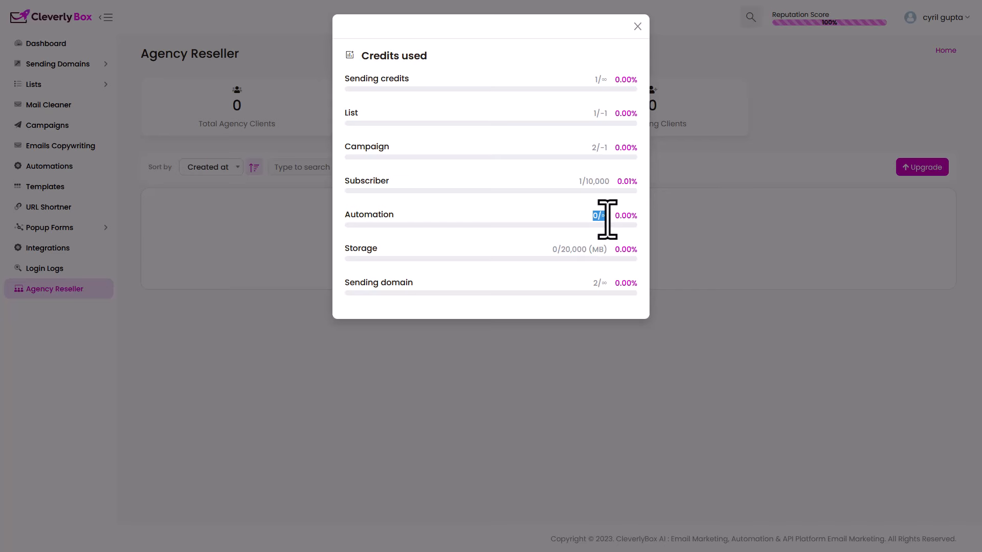
pyautogui.moveTo(553, 273)
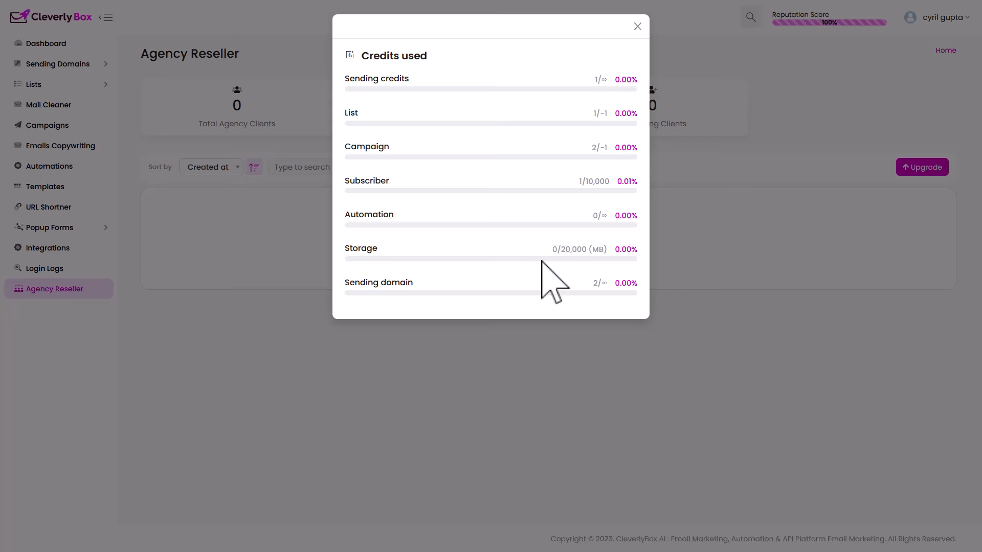
pyautogui.moveTo(488, 291)
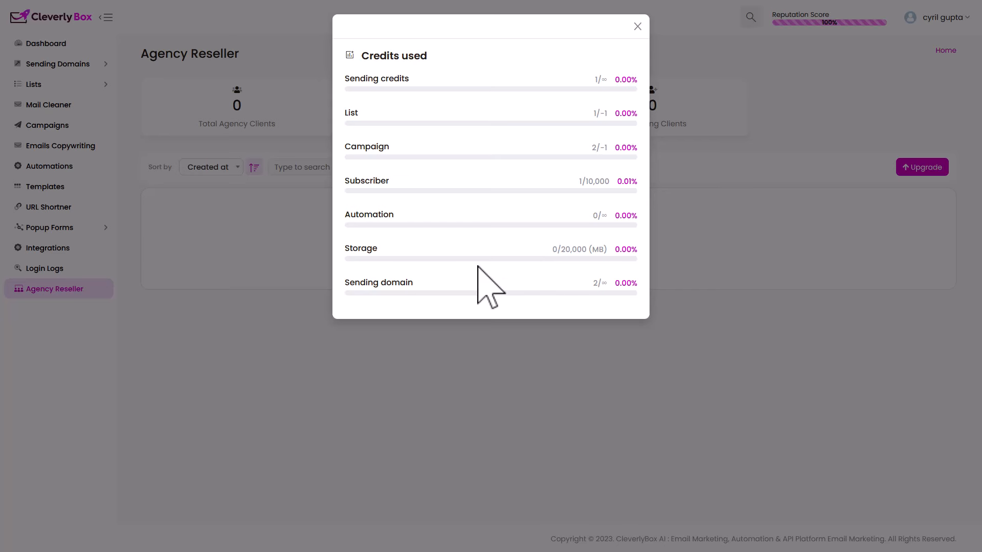
pyautogui.moveTo(578, 257)
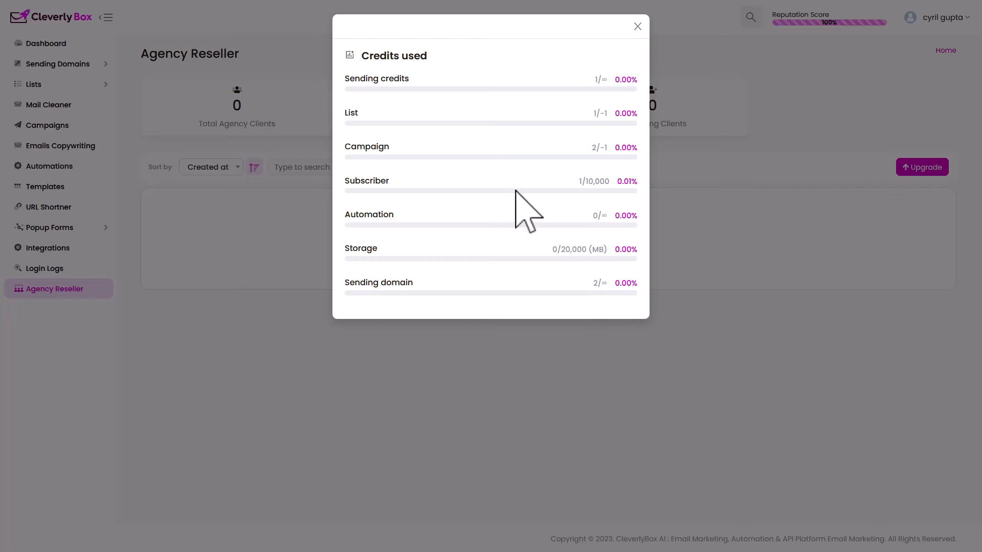
# Close the Credits used popup, returning to the Agency Reseller page.
pyautogui.click(637, 26)
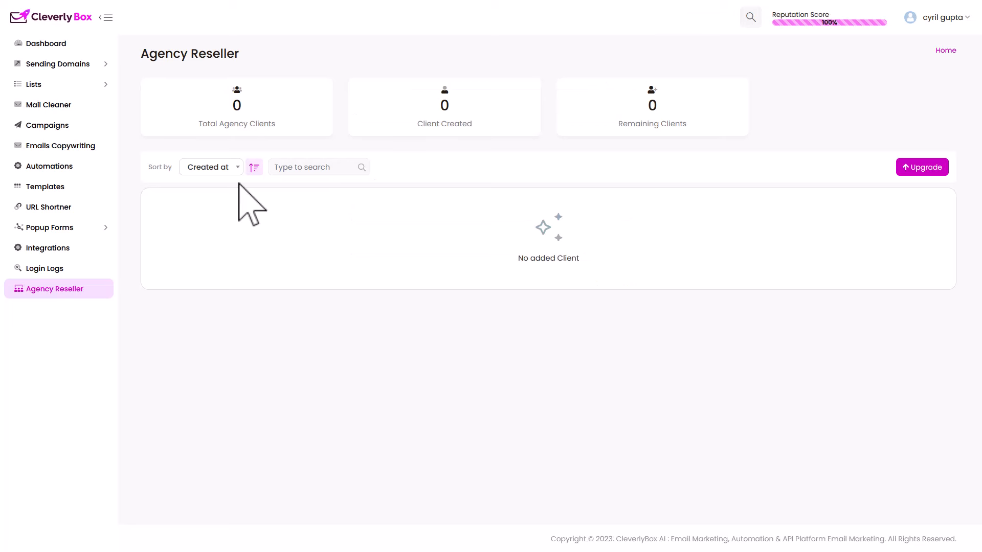
pyautogui.moveTo(45, 268)
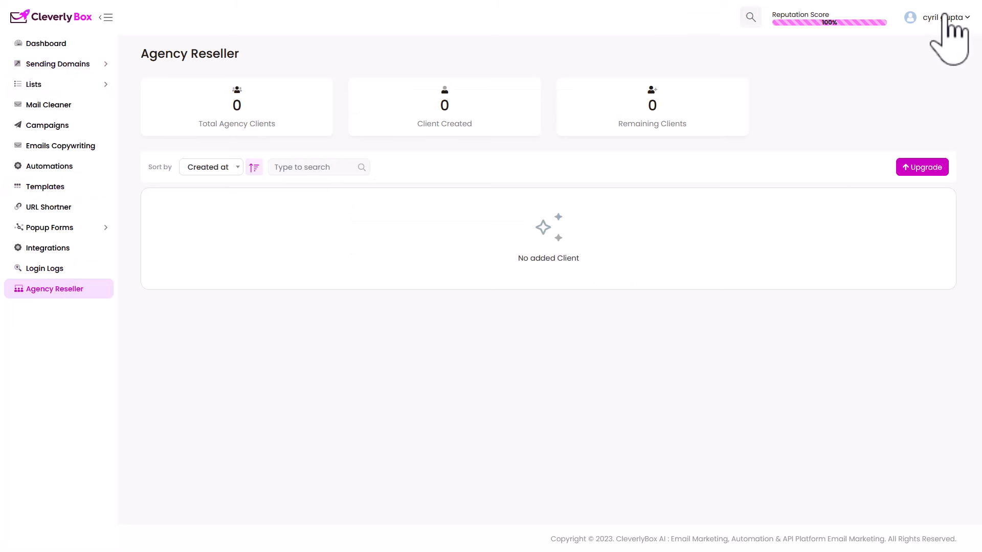
pyautogui.moveTo(60, 145)
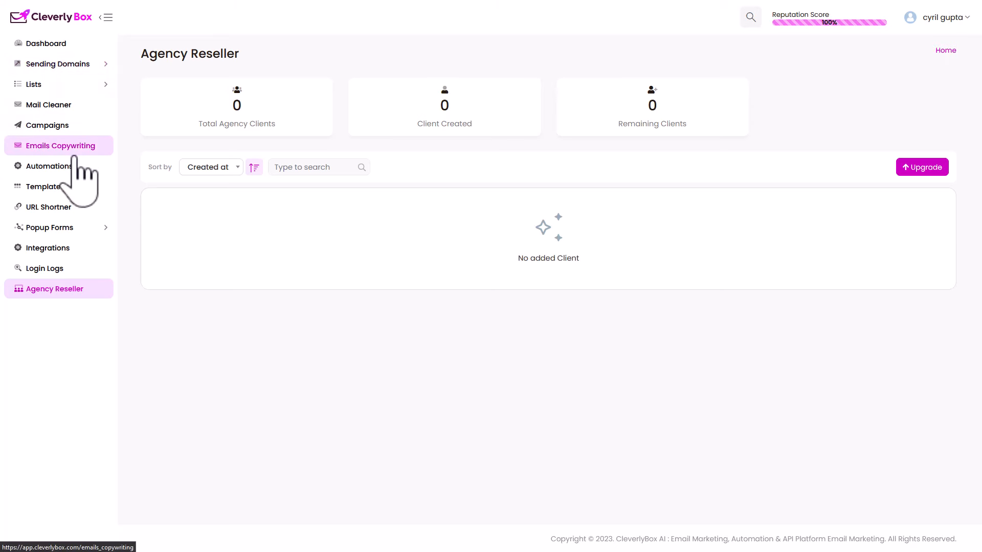
pyautogui.moveTo(81, 172)
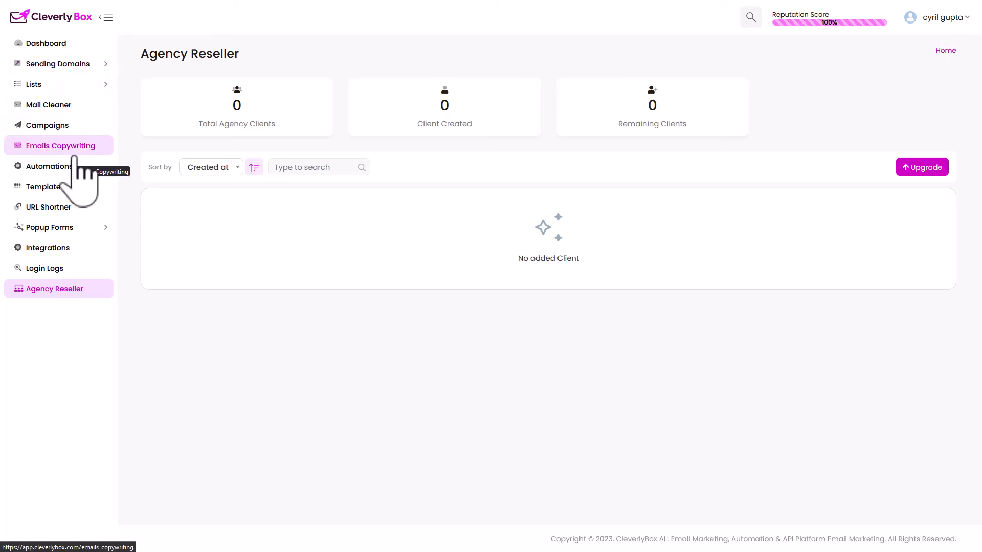
pyautogui.moveTo(59, 294)
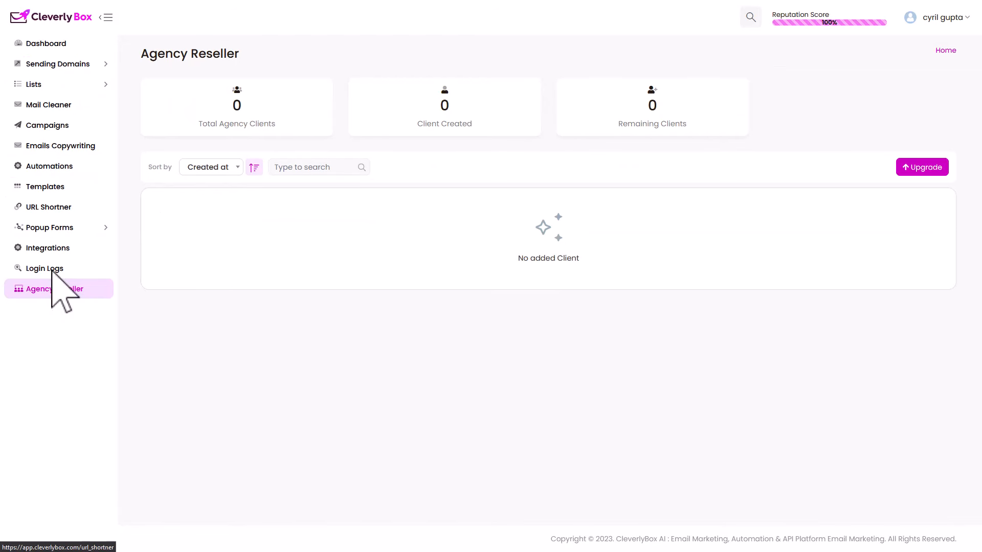
pyautogui.moveTo(258, 316)
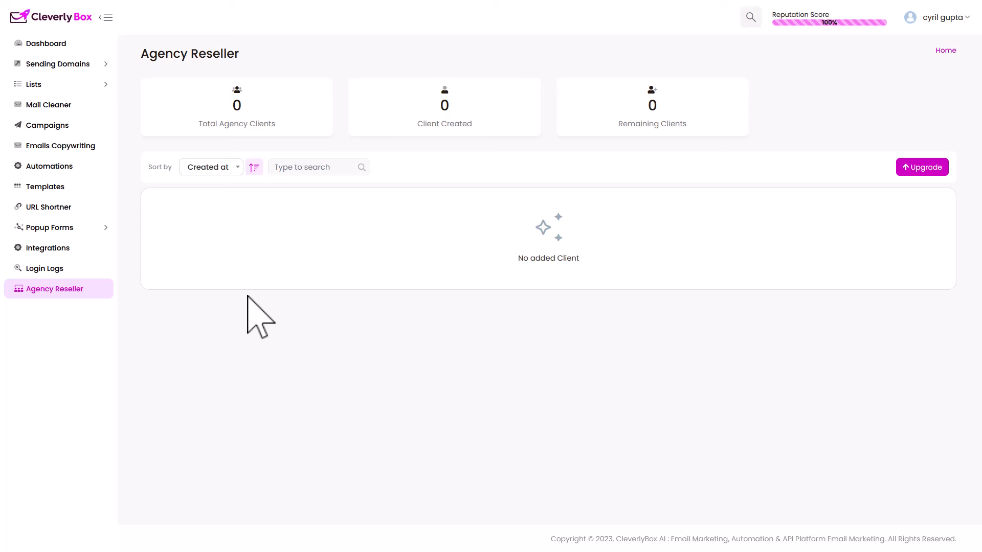
pyautogui.moveTo(275, 329)
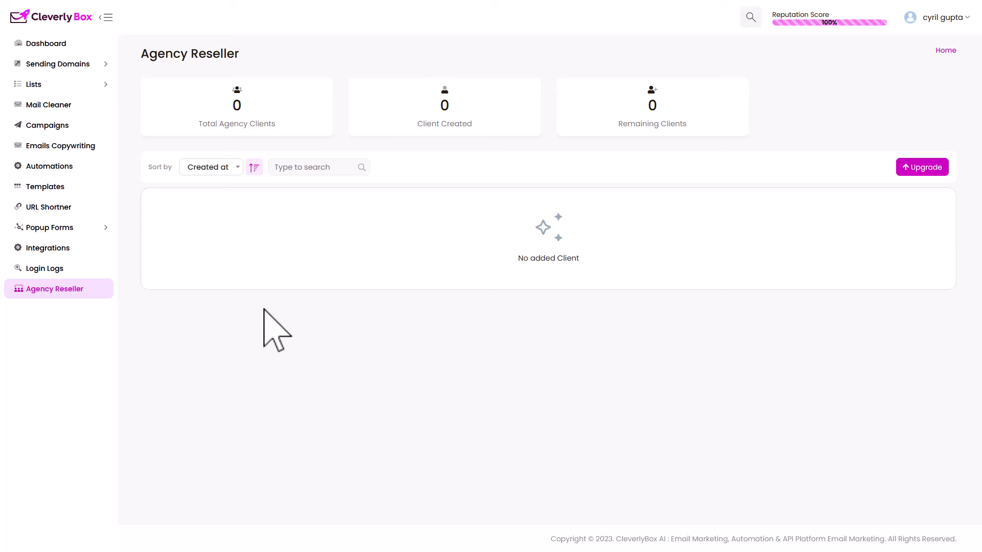
pyautogui.moveTo(340, 366)
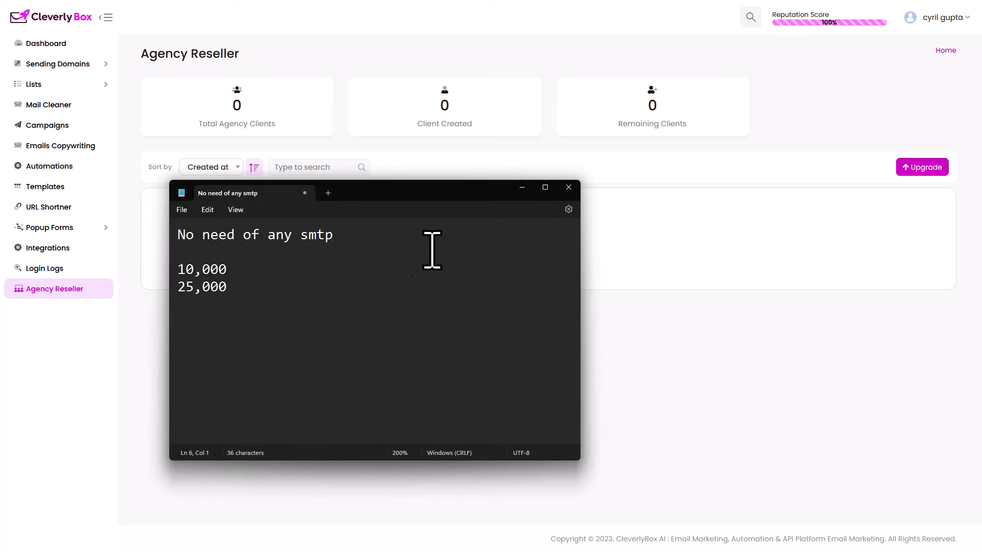
# Add '5,' above 10,000 in Notepad, then bring CleverlyBox's Agency Reseller page forward.
pyautogui.write('5,000')
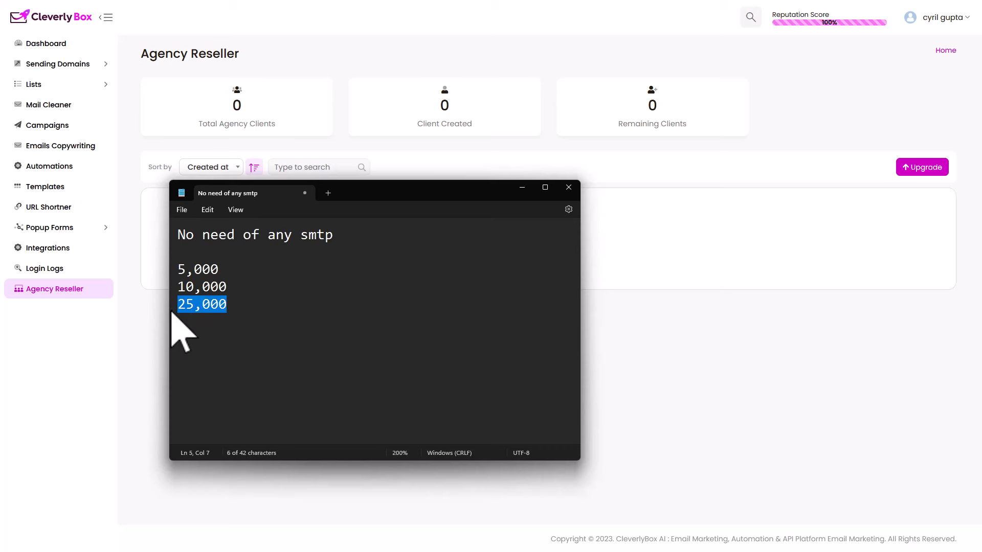
pyautogui.click(567, 187)
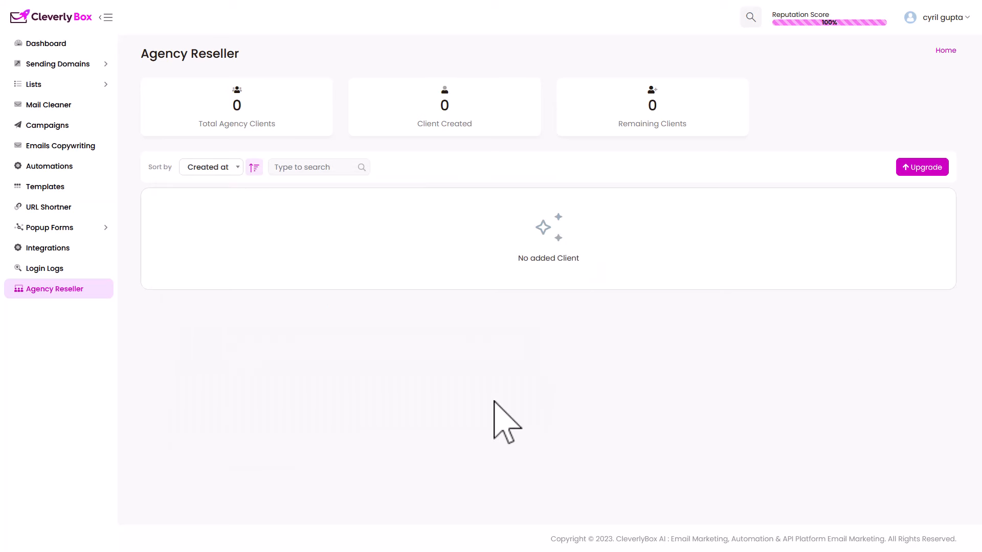
pyautogui.moveTo(258, 547)
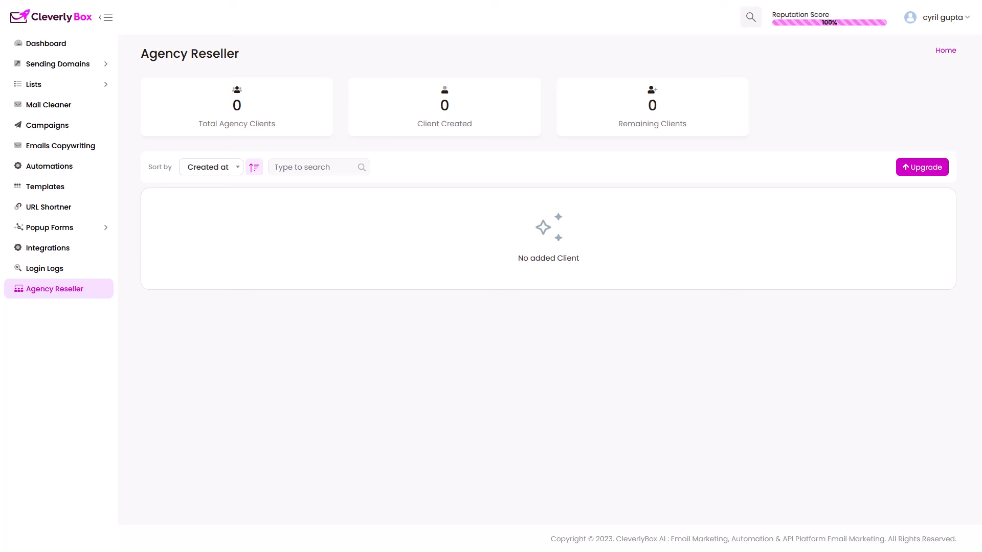
pyautogui.moveTo(263, 170)
pyautogui.write('teknikforcerewaed')
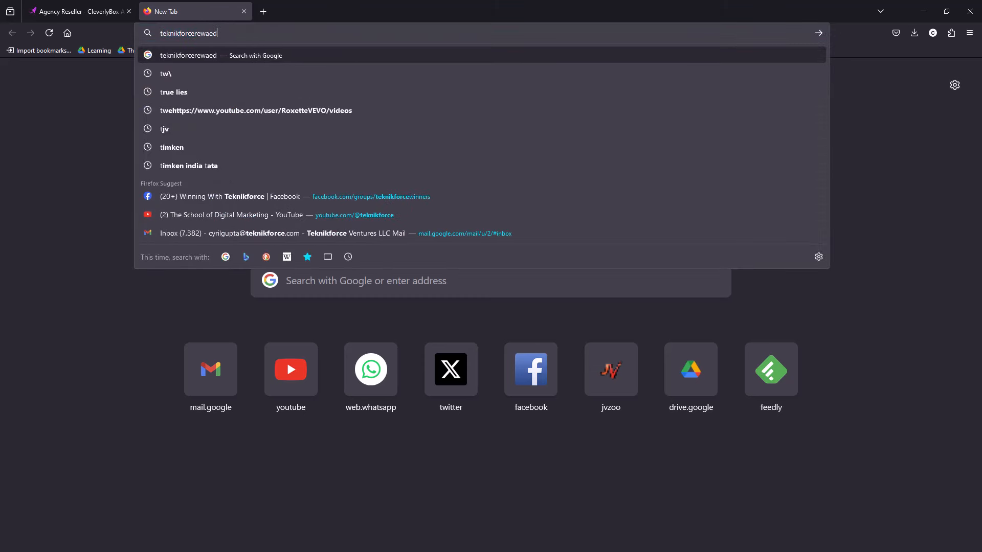
# Load the Teknikforce Rewards sign-in page and play its introductory rewards video.
pyautogui.press('Return')
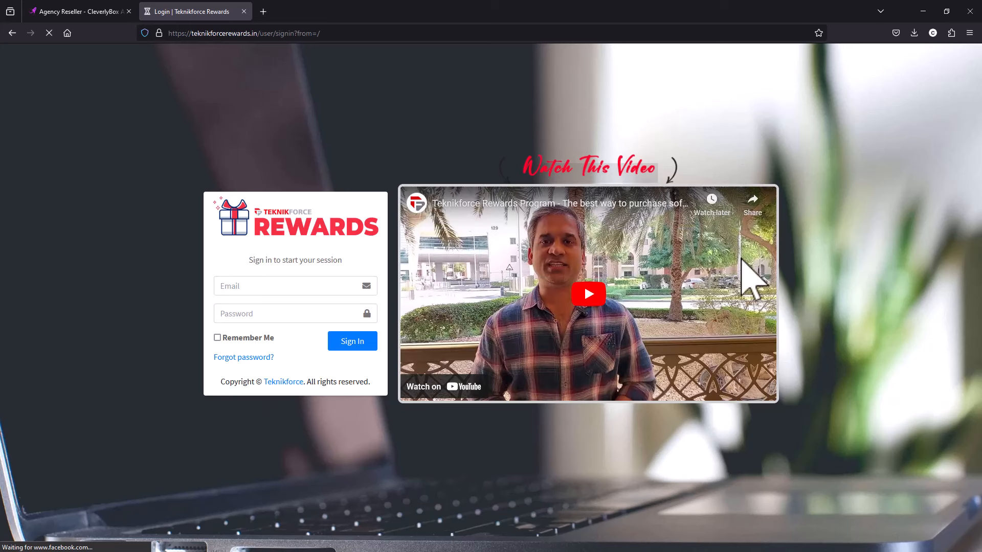
pyautogui.moveTo(245, 348)
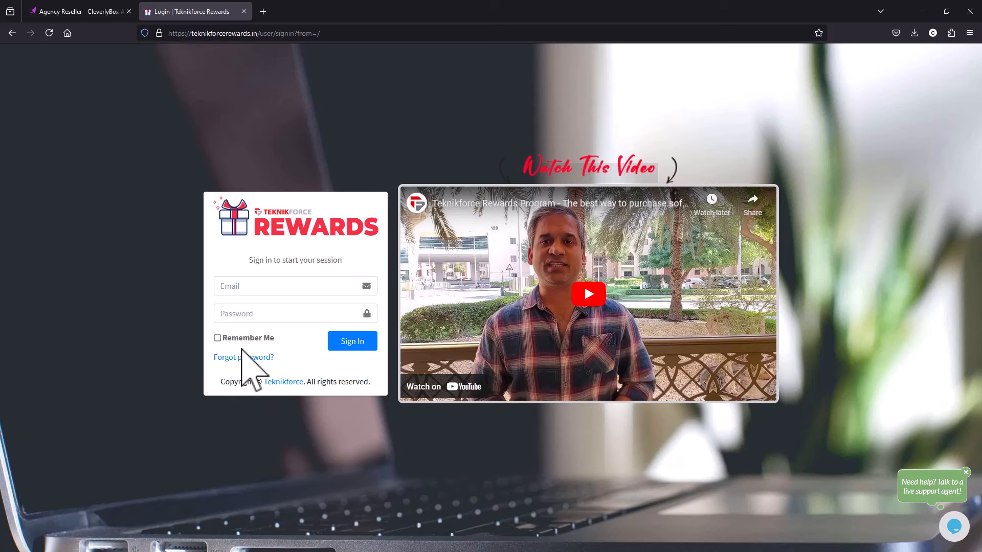
pyautogui.moveTo(250, 375)
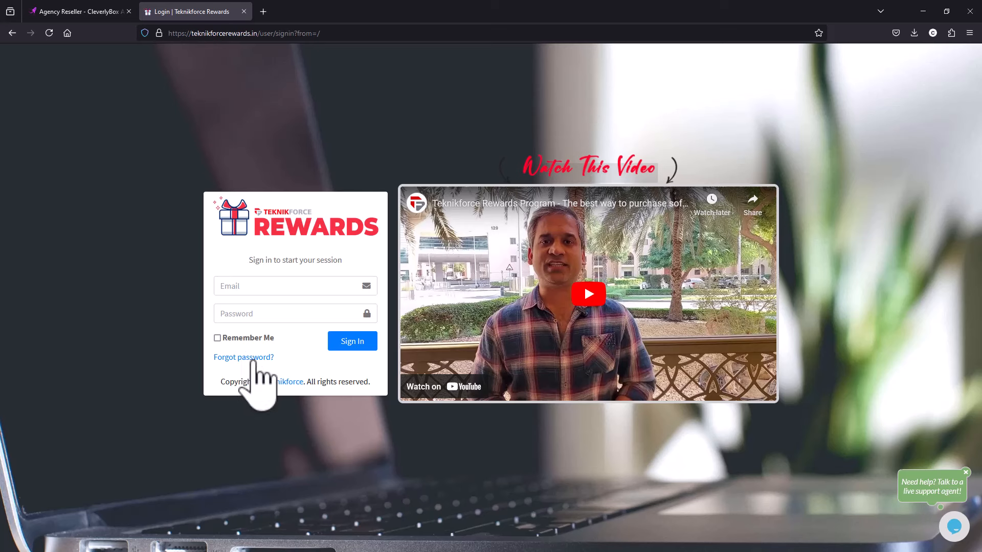
pyautogui.moveTo(311, 429)
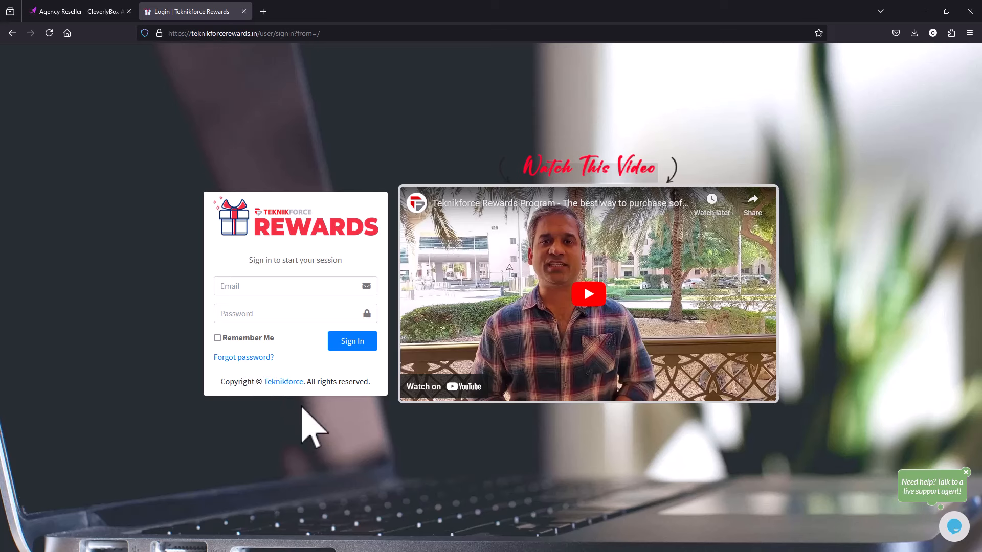
pyautogui.click(588, 293)
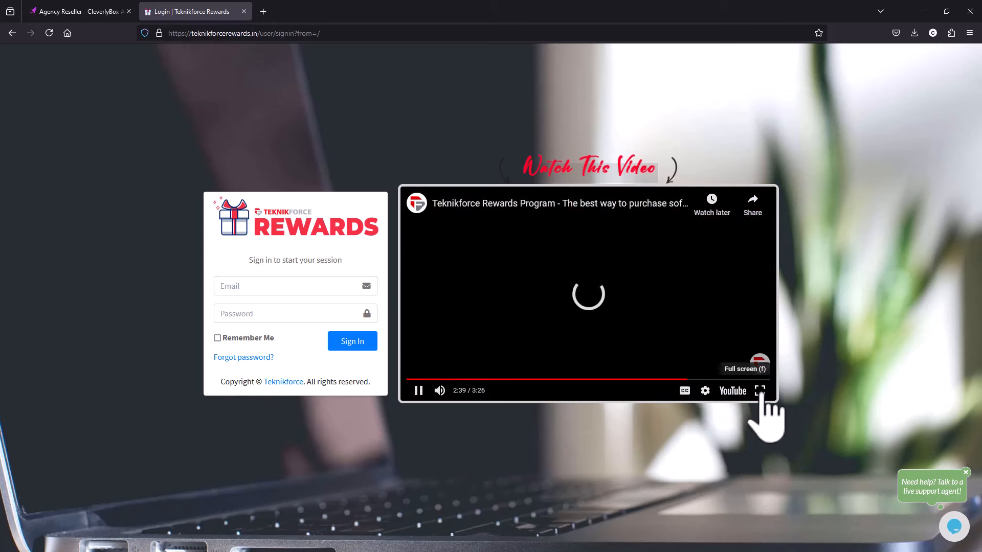
# Watch the rewards demo full screen, then return to the Agency Reseller – CleverlyBox tab.
pyautogui.click(759, 390)
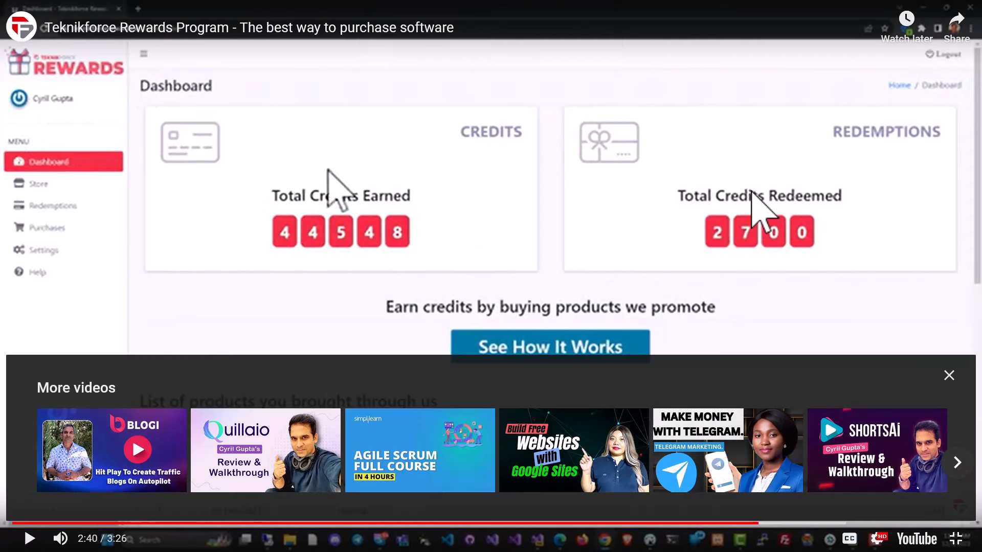
pyautogui.moveTo(206, 338)
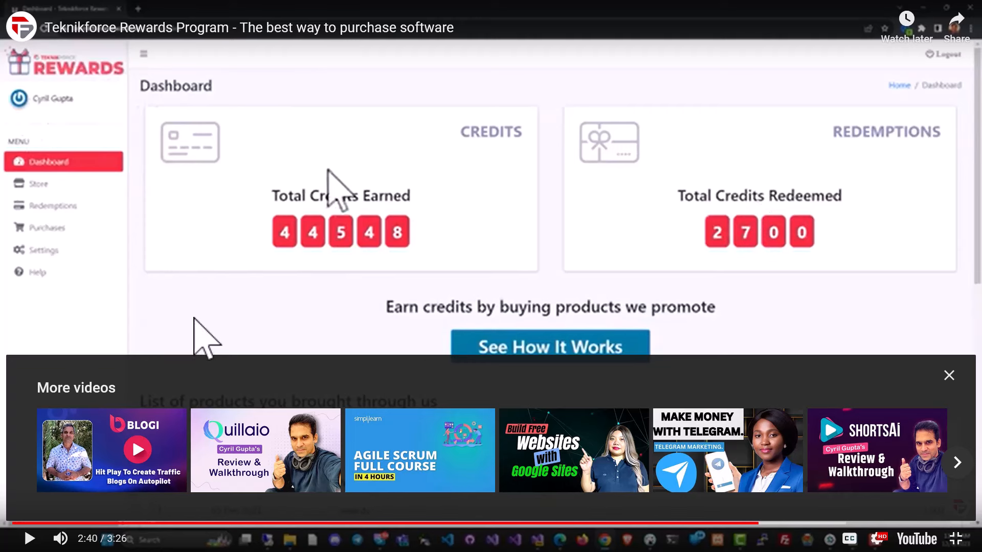
pyautogui.moveTo(60, 251)
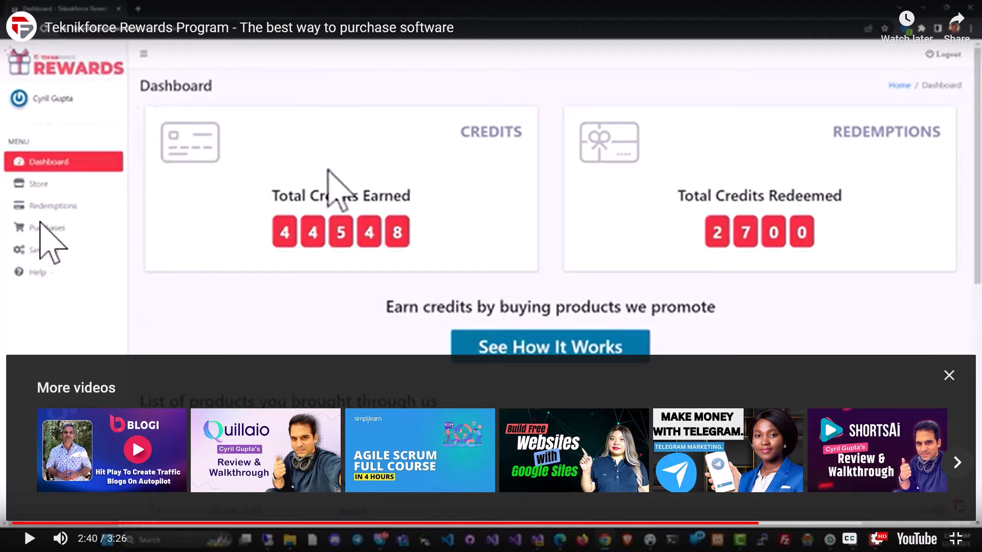
pyautogui.moveTo(257, 254)
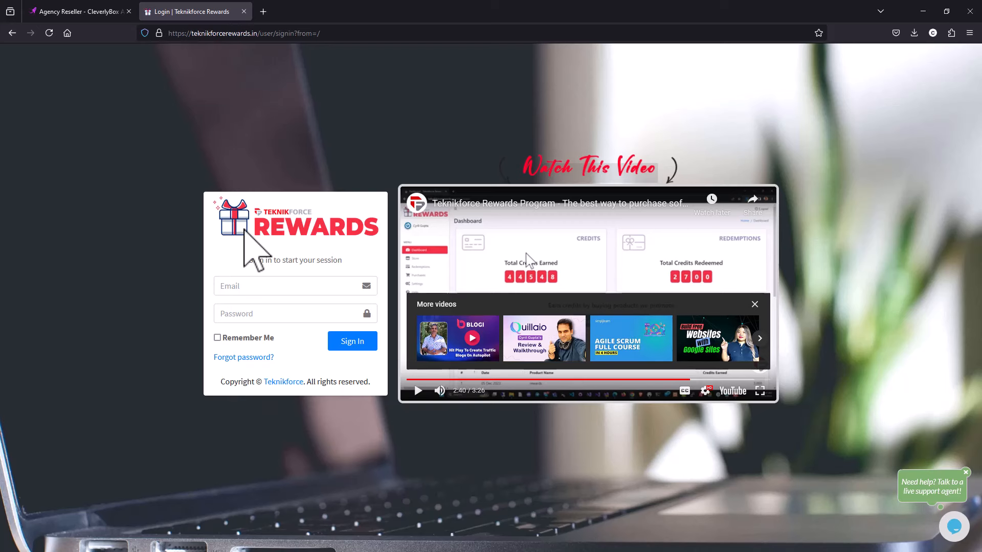
pyautogui.click(75, 11)
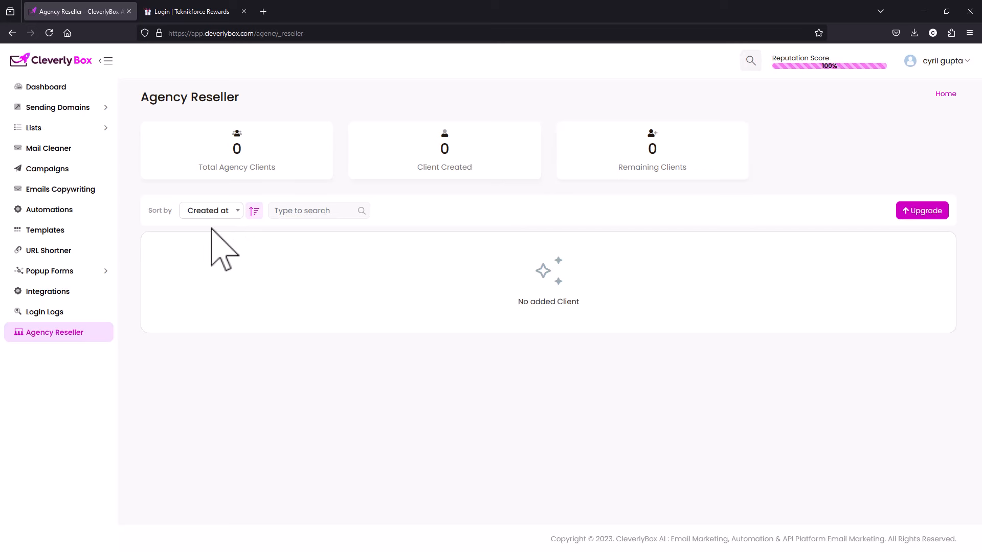